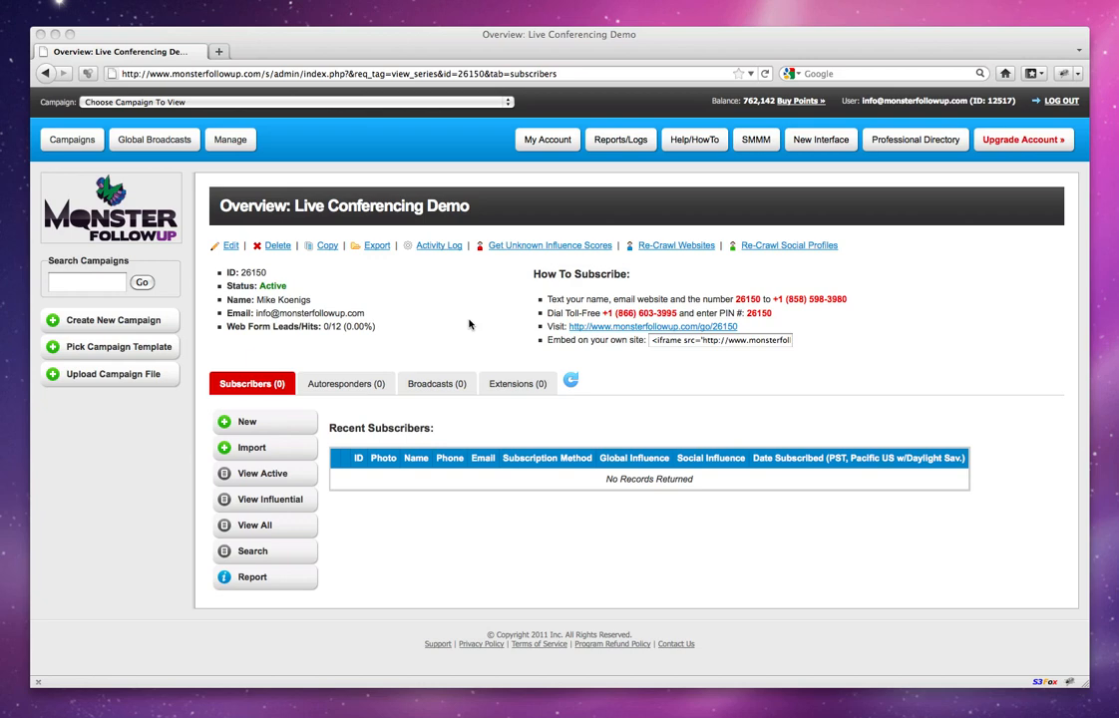
{"action": "mouse_move", "coordinate": [367, 275]}
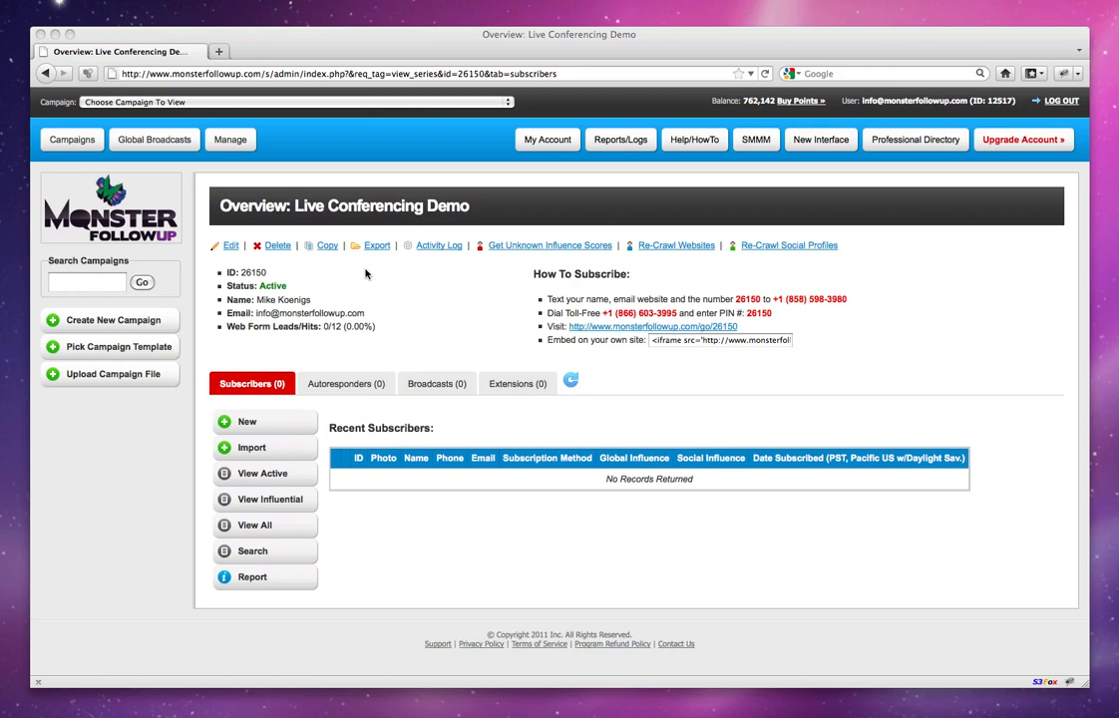
{"action": "mouse_move", "coordinate": [239, 259]}
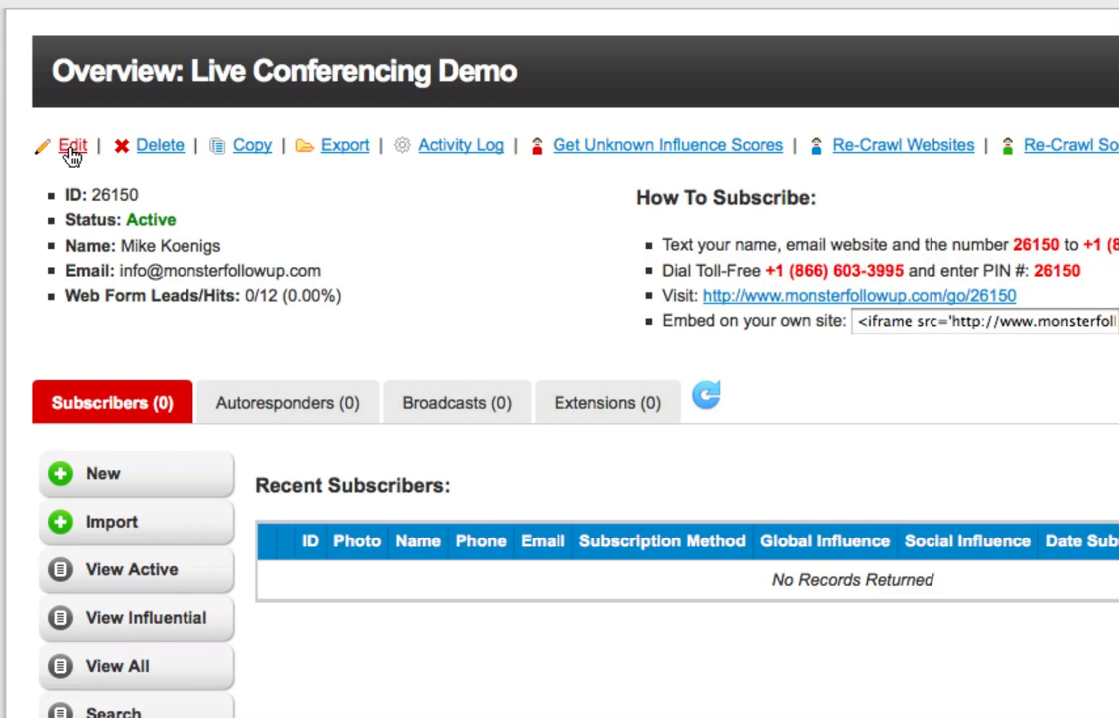
Step: Edit the Live Conferencing Demo campaign and show its Event Type choices under Event Settings
{"action": "left_click", "coordinate": [72, 143]}
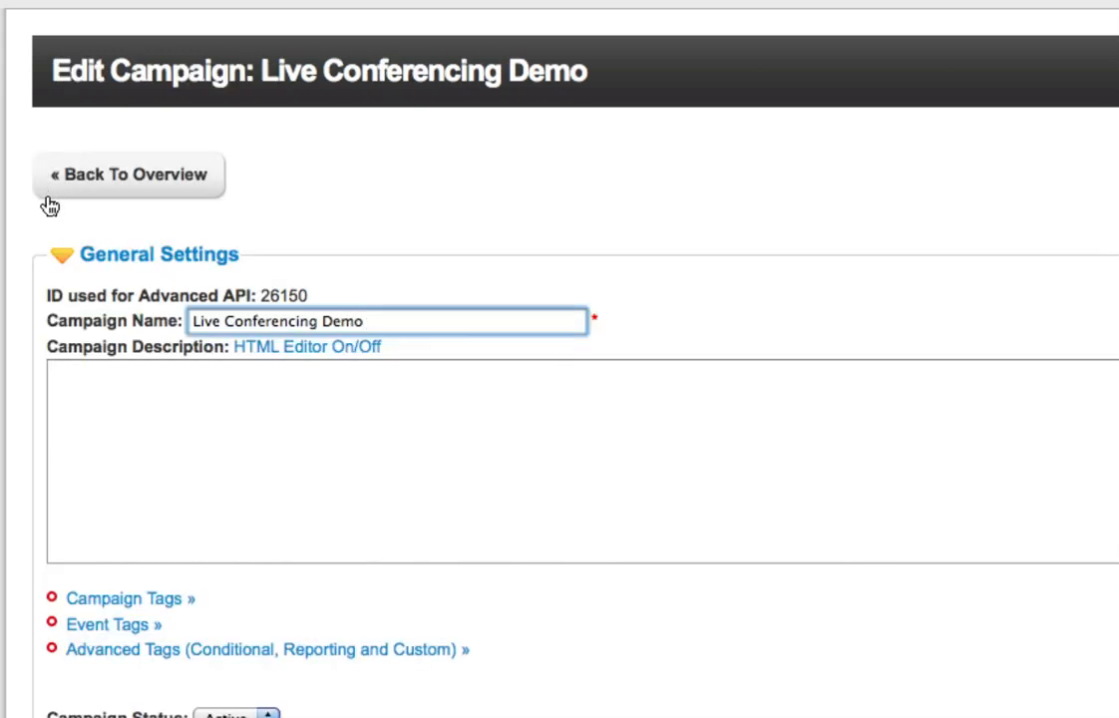
{"action": "scroll", "scroll_direction": "down", "scroll_amount": 3}
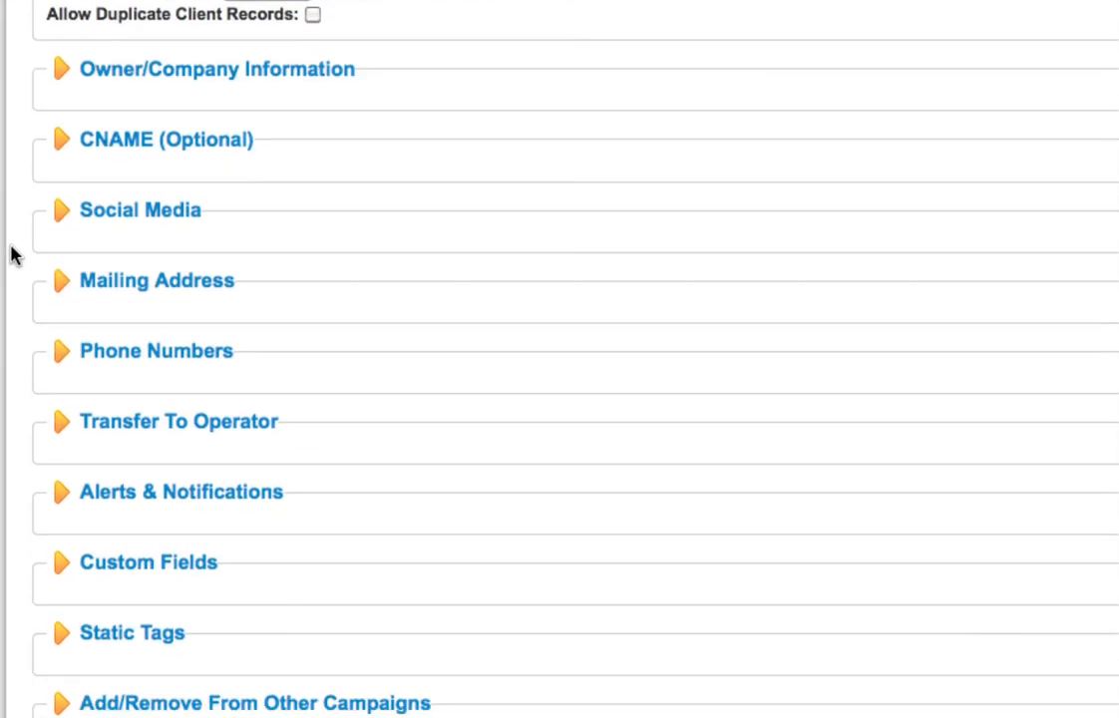
{"action": "scroll", "scroll_direction": "down", "scroll_amount": 3}
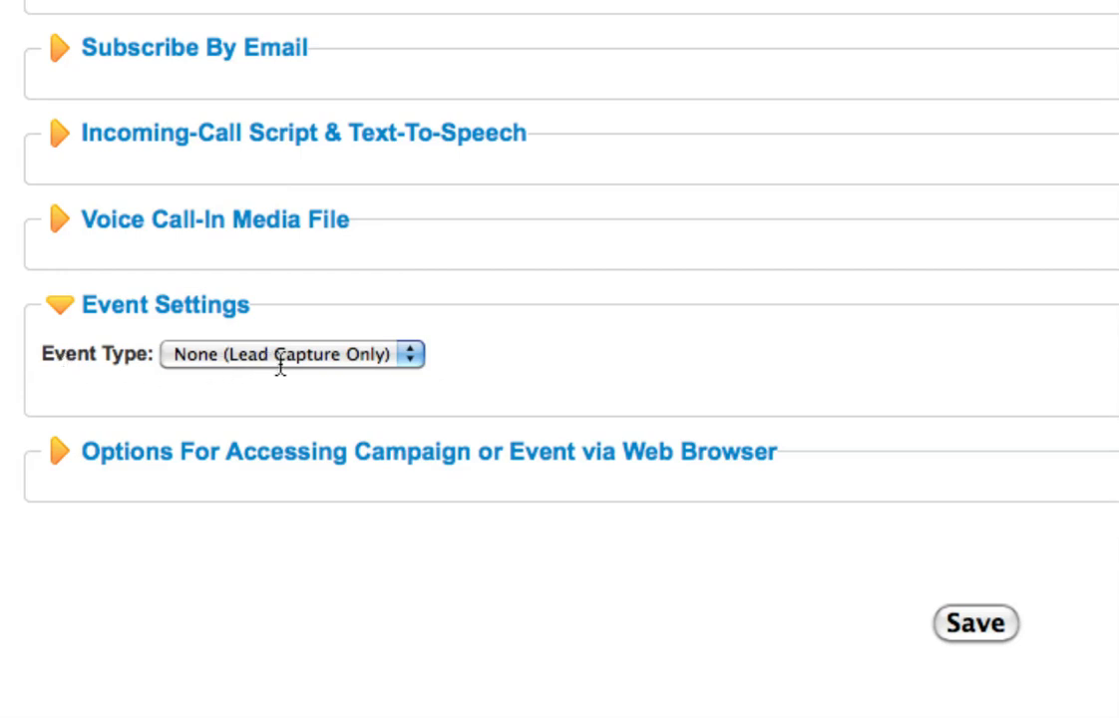
{"action": "left_click", "coordinate": [289, 353]}
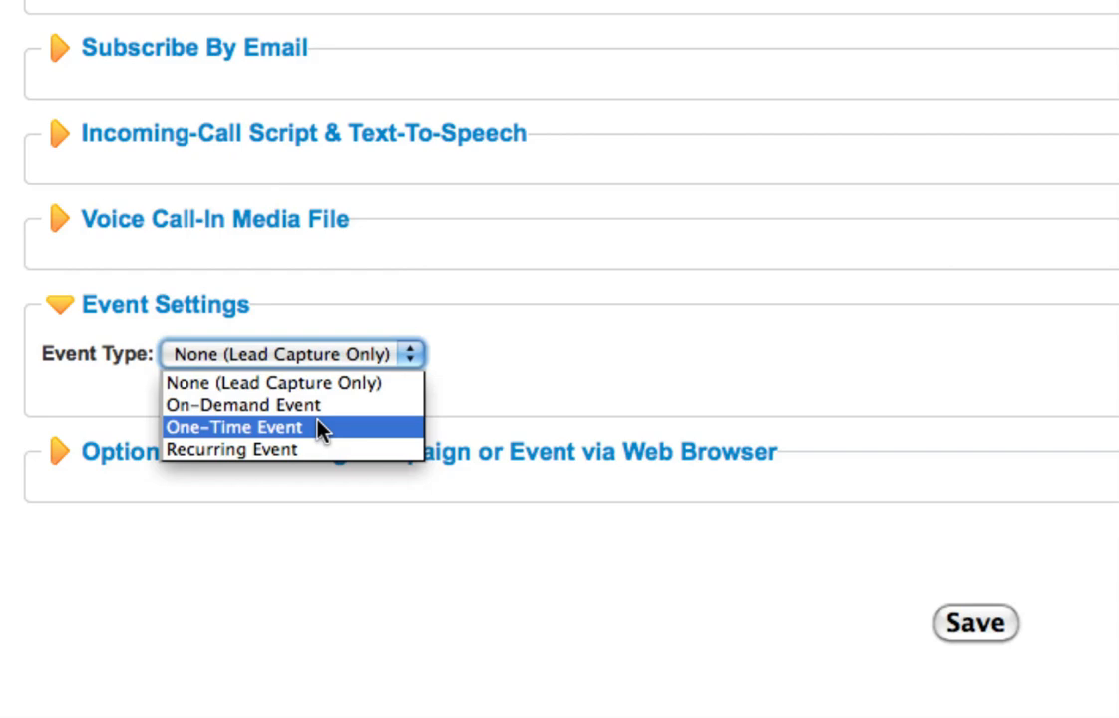
{"action": "mouse_move", "coordinate": [221, 437]}
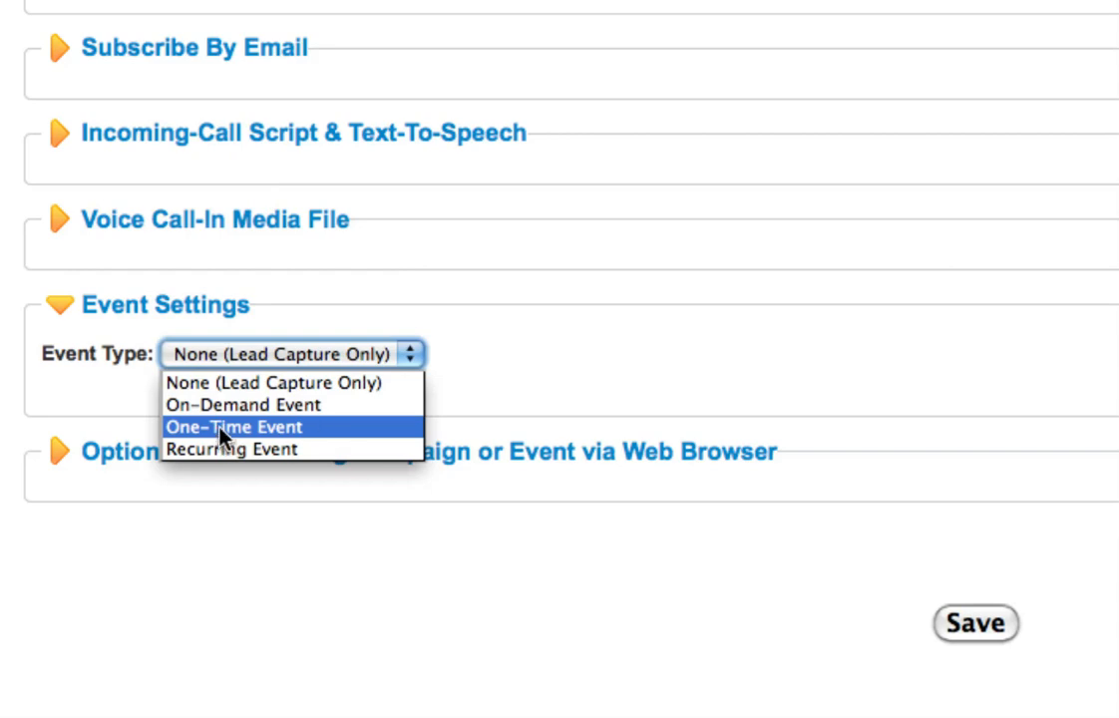
Step: Set the event type to One-Time Event and review the start time options
{"action": "left_click", "coordinate": [237, 426]}
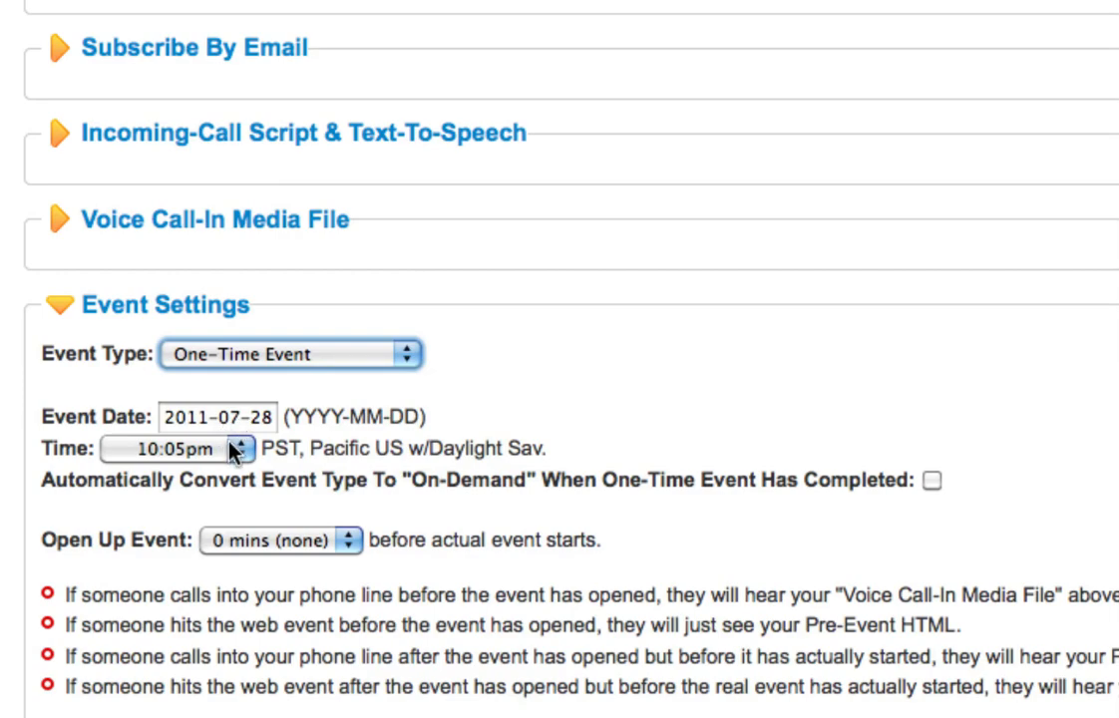
{"action": "left_click", "coordinate": [180, 448]}
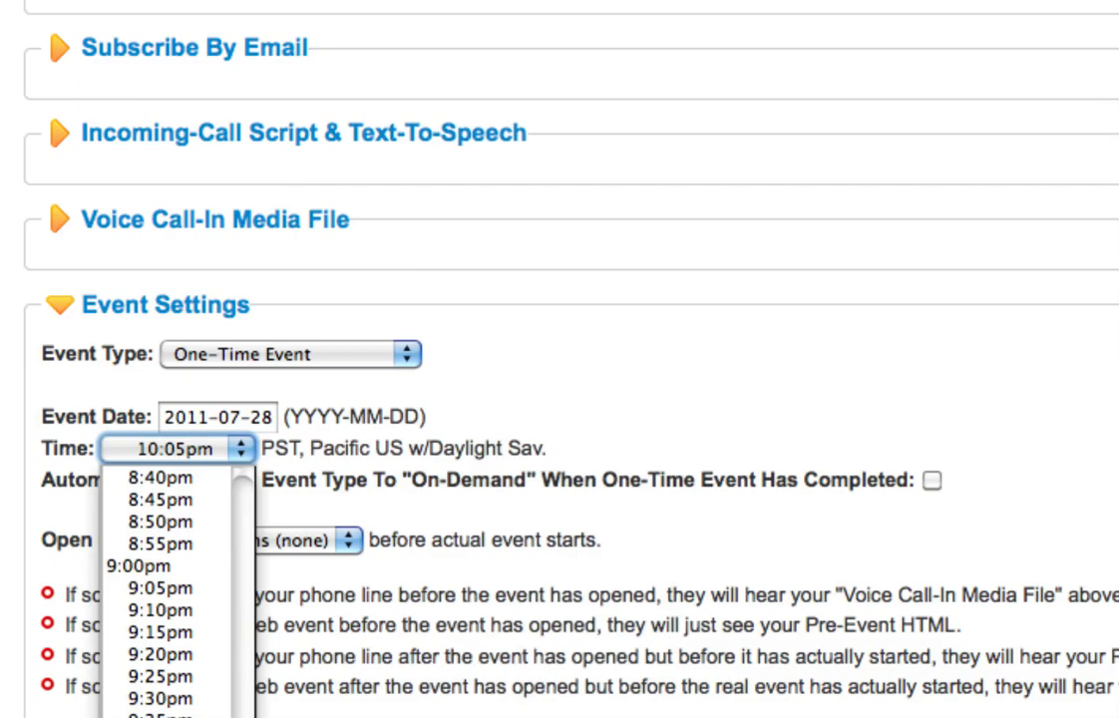
{"action": "scroll", "scroll_direction": "down", "scroll_amount": 3}
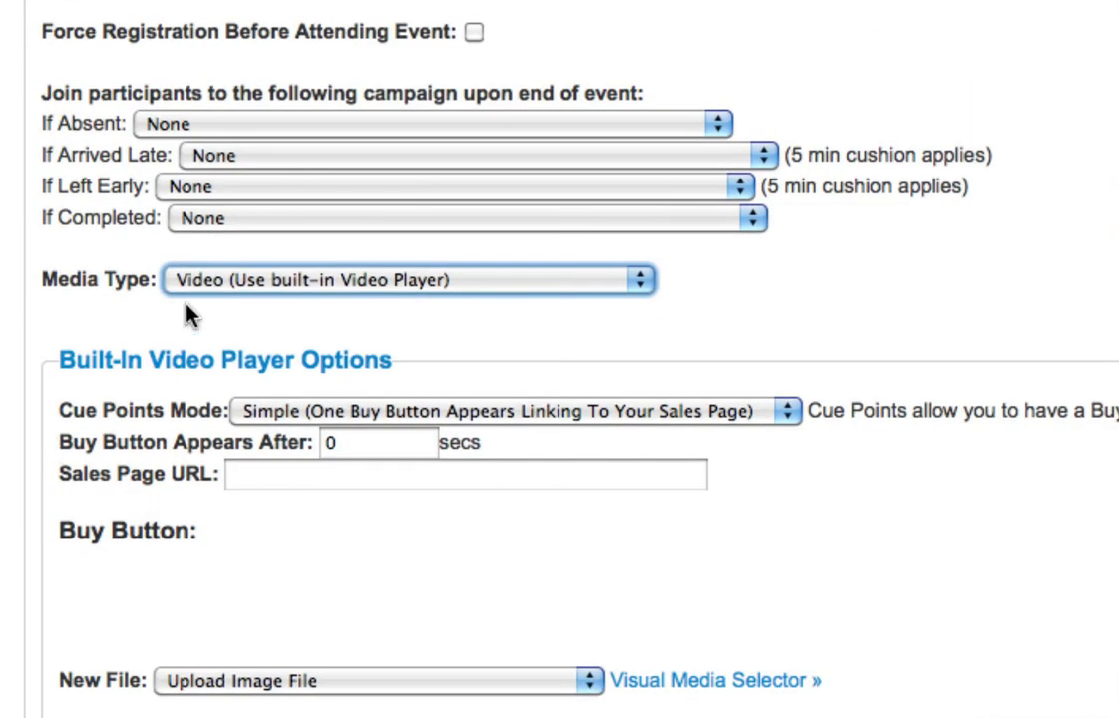
{"action": "mouse_move", "coordinate": [110, 301]}
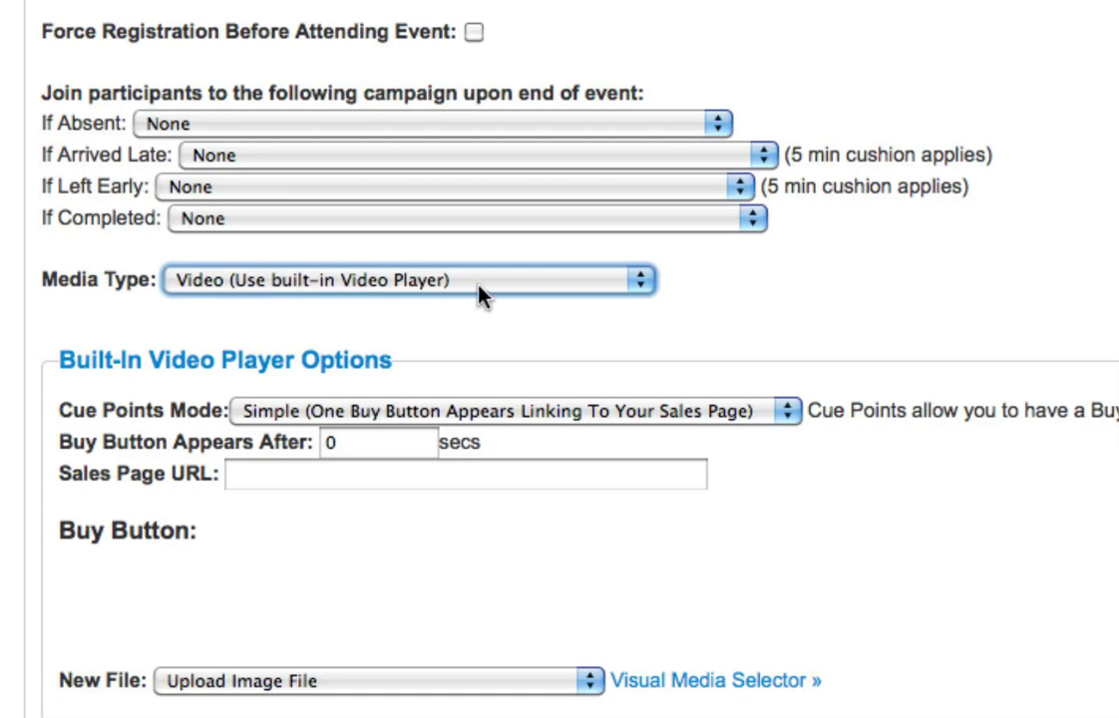
Step: Choose Conference as the event's media type
{"action": "left_click", "coordinate": [409, 279]}
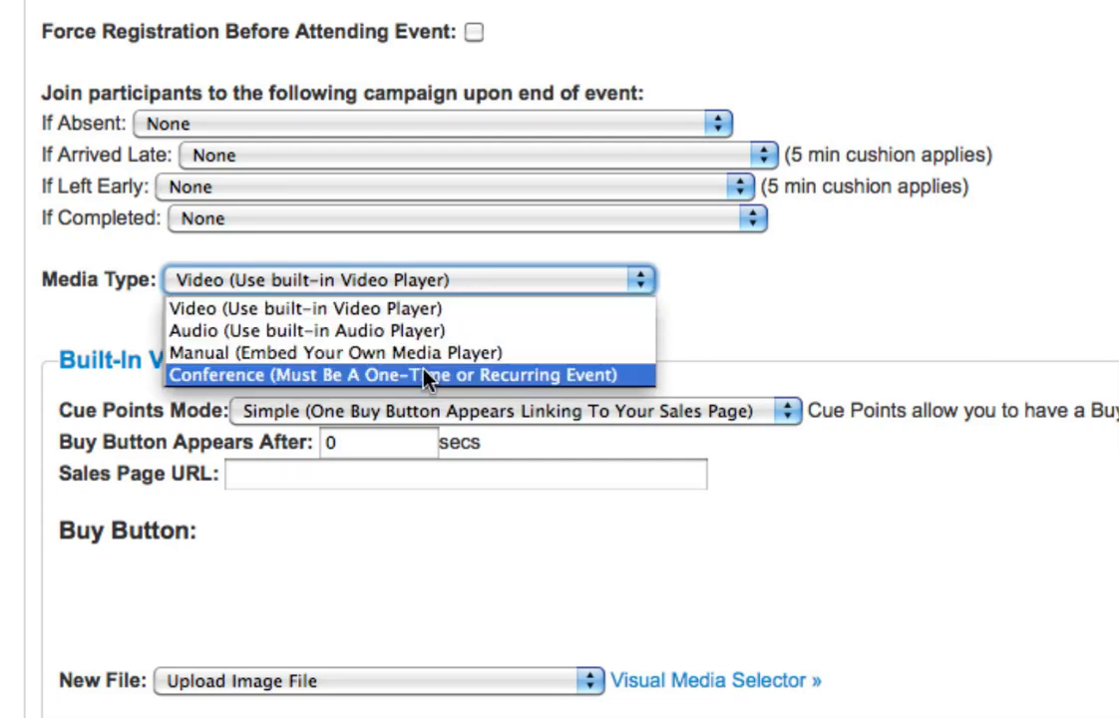
{"action": "left_click", "coordinate": [405, 375]}
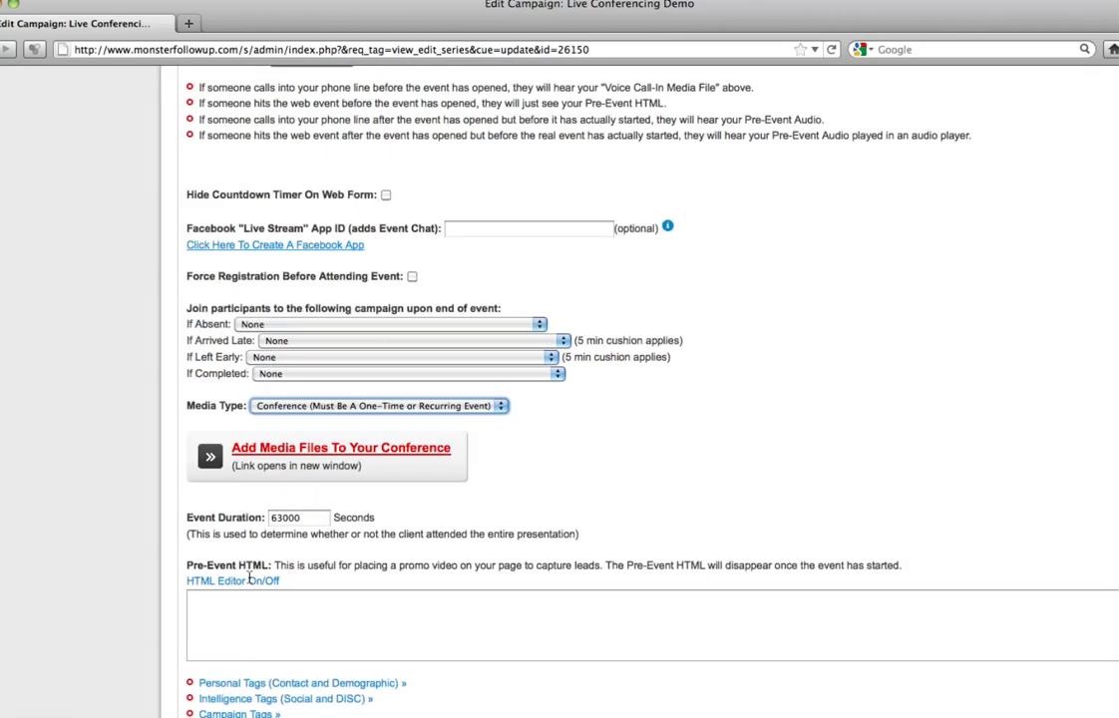
{"action": "left_click", "coordinate": [163, 92]}
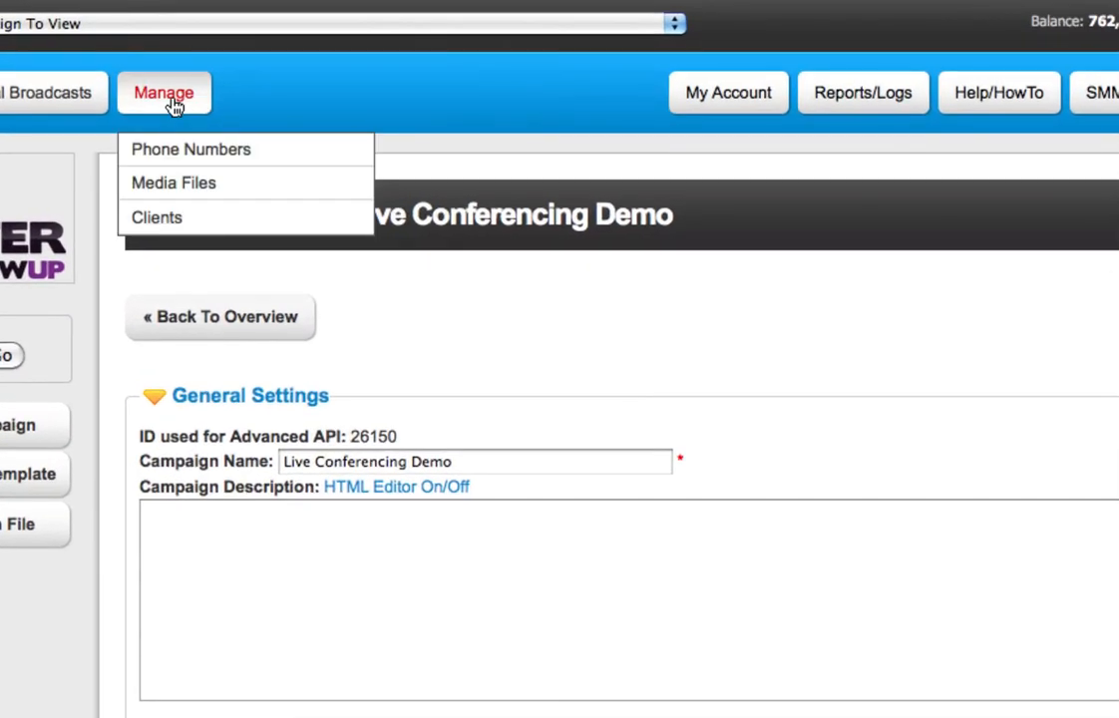
{"action": "mouse_move", "coordinate": [174, 183]}
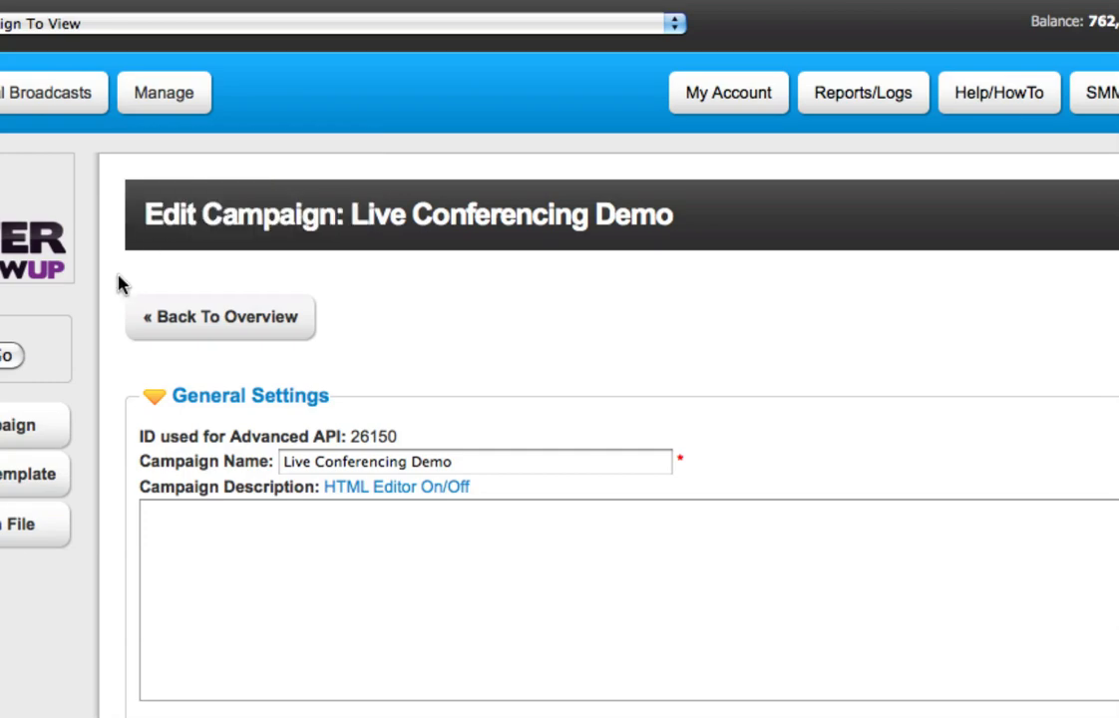
{"action": "scroll", "scroll_direction": "down", "scroll_amount": 3}
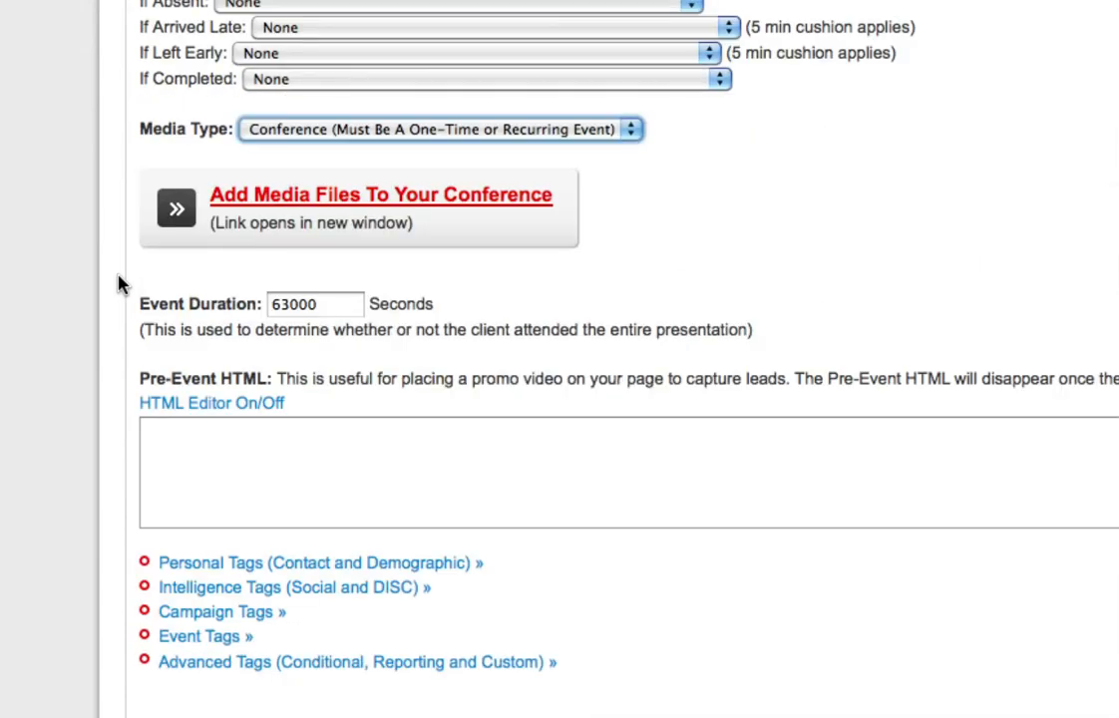
{"action": "mouse_move", "coordinate": [243, 271]}
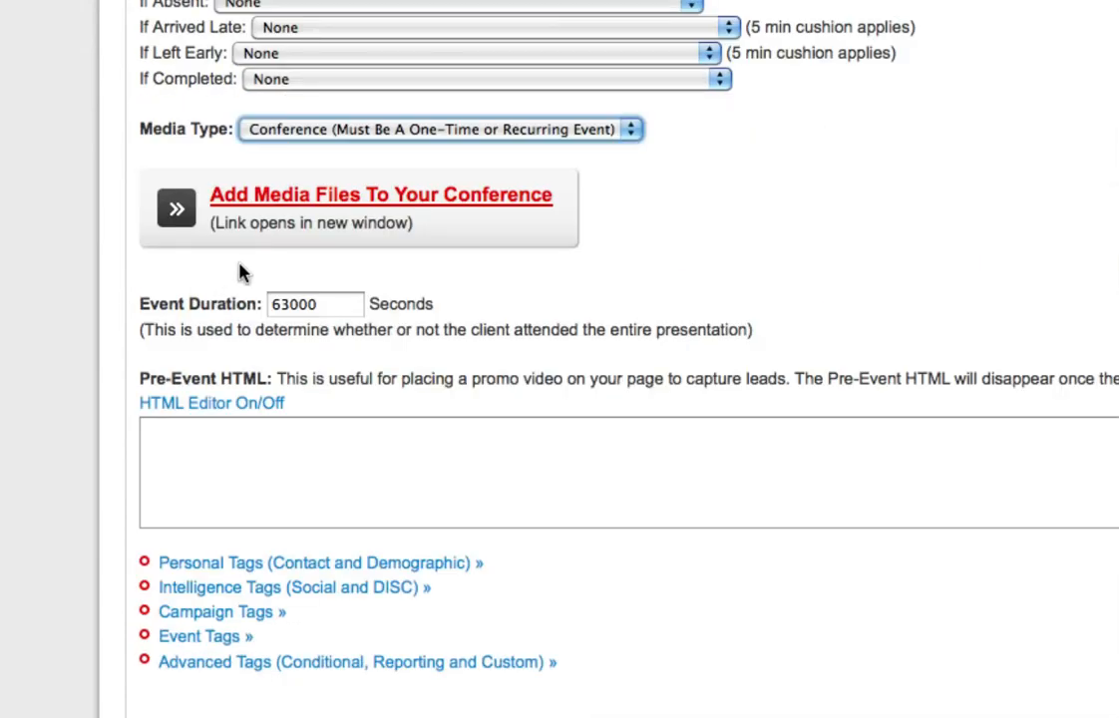
Step: Fill the media upload form with title 'iphone video', tag 'video', matching description, Public visibility
{"action": "left_click", "coordinate": [379, 195]}
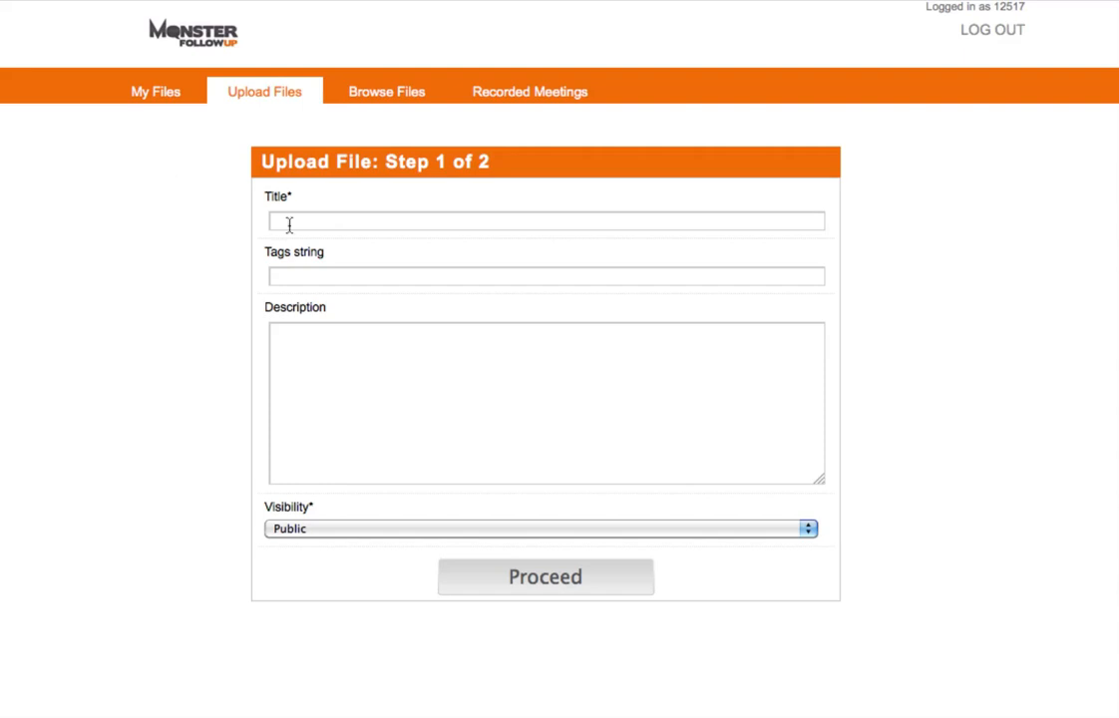
{"action": "type", "text": "iphone"}
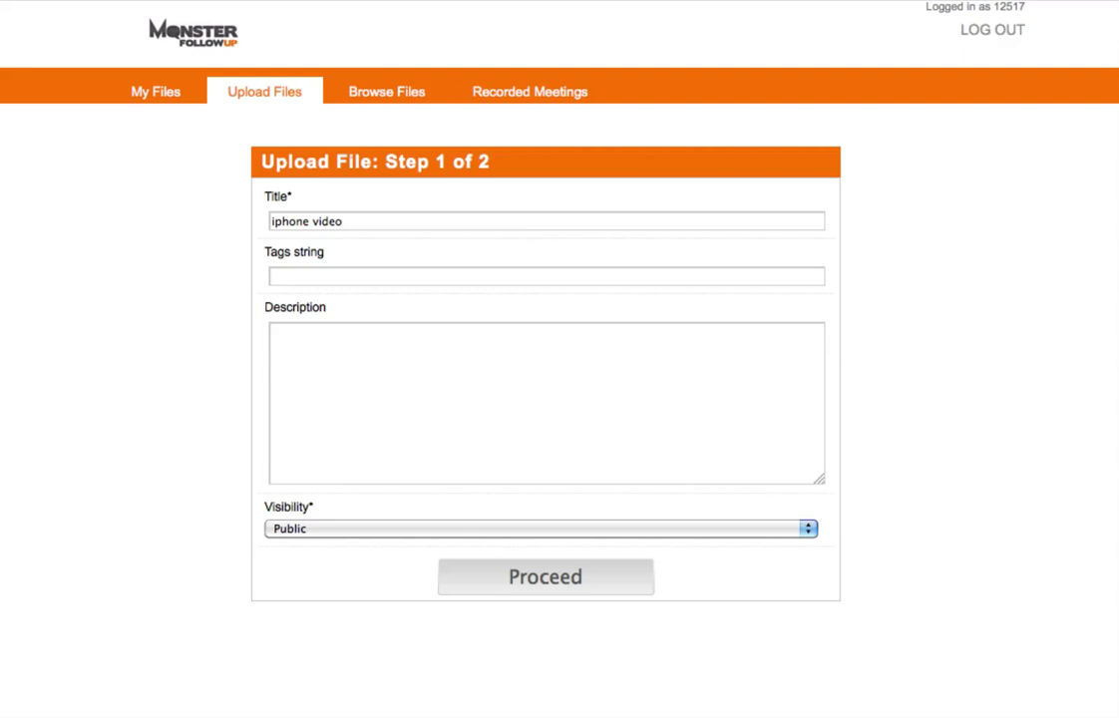
{"action": "type", "text": "video"}
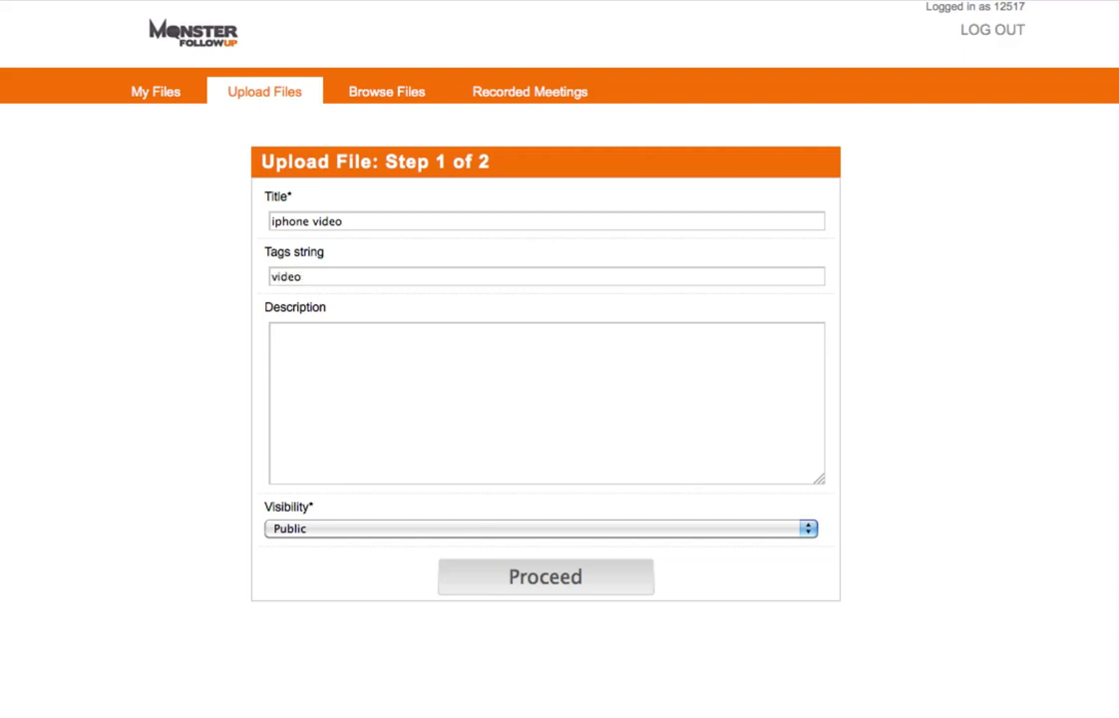
{"action": "type", "text": "iphone video"}
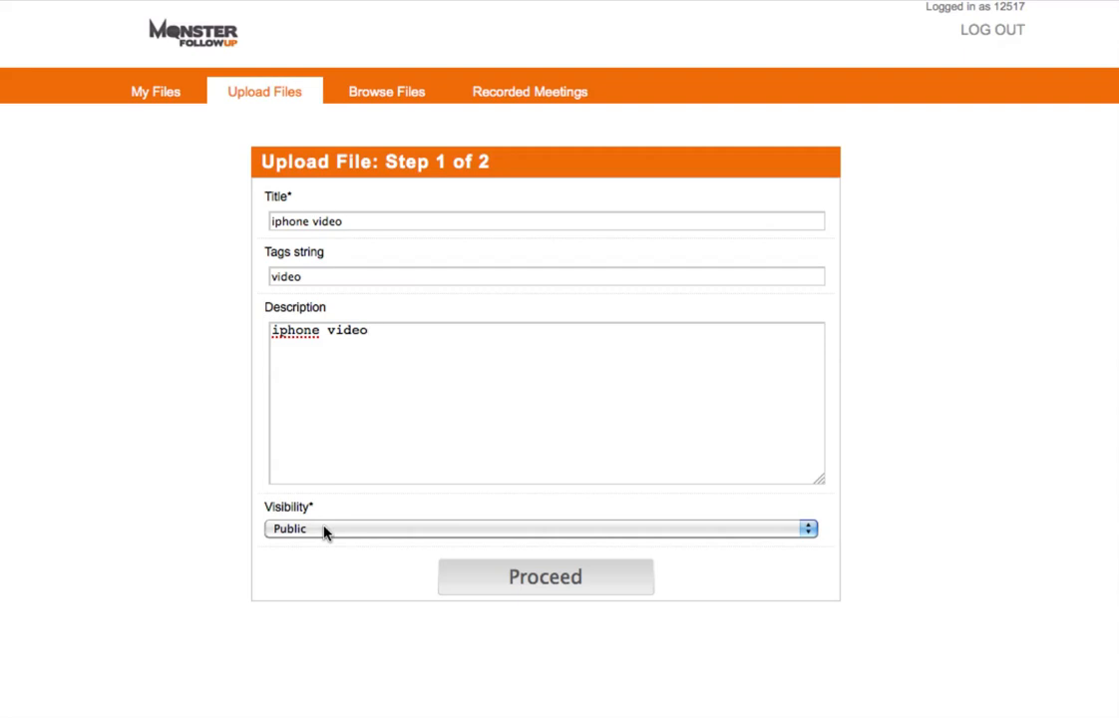
{"action": "left_click", "coordinate": [369, 331]}
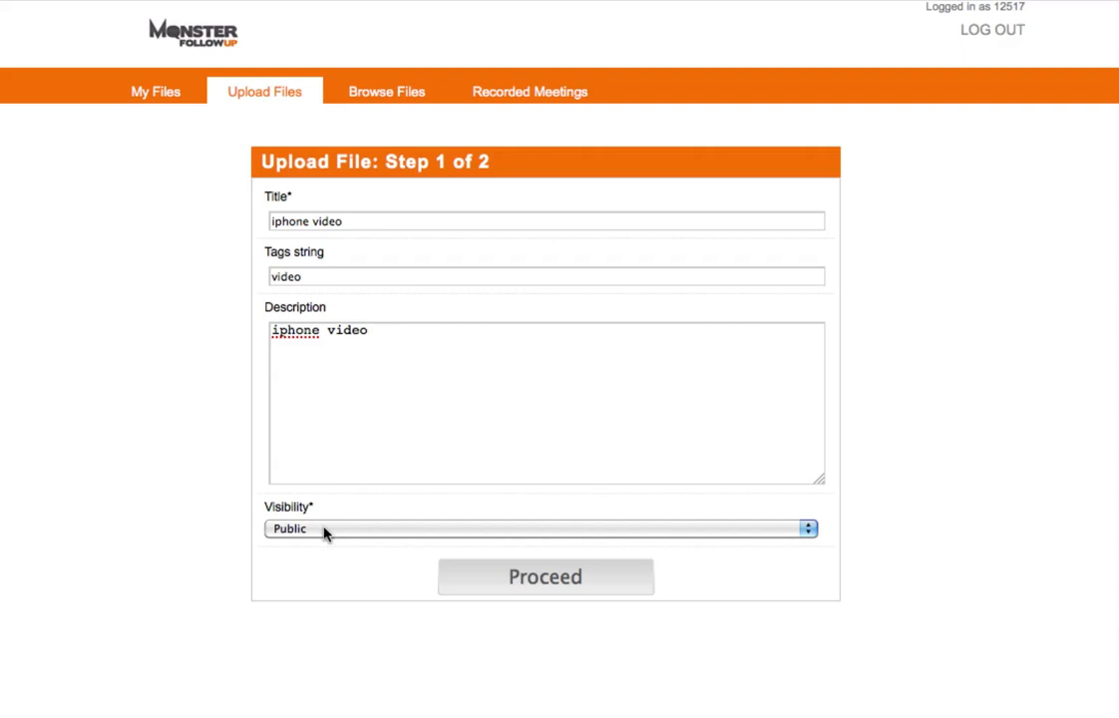
Step: Proceed from upload step 1 to Files Upload step 2 of 2
{"action": "left_click", "coordinate": [544, 576]}
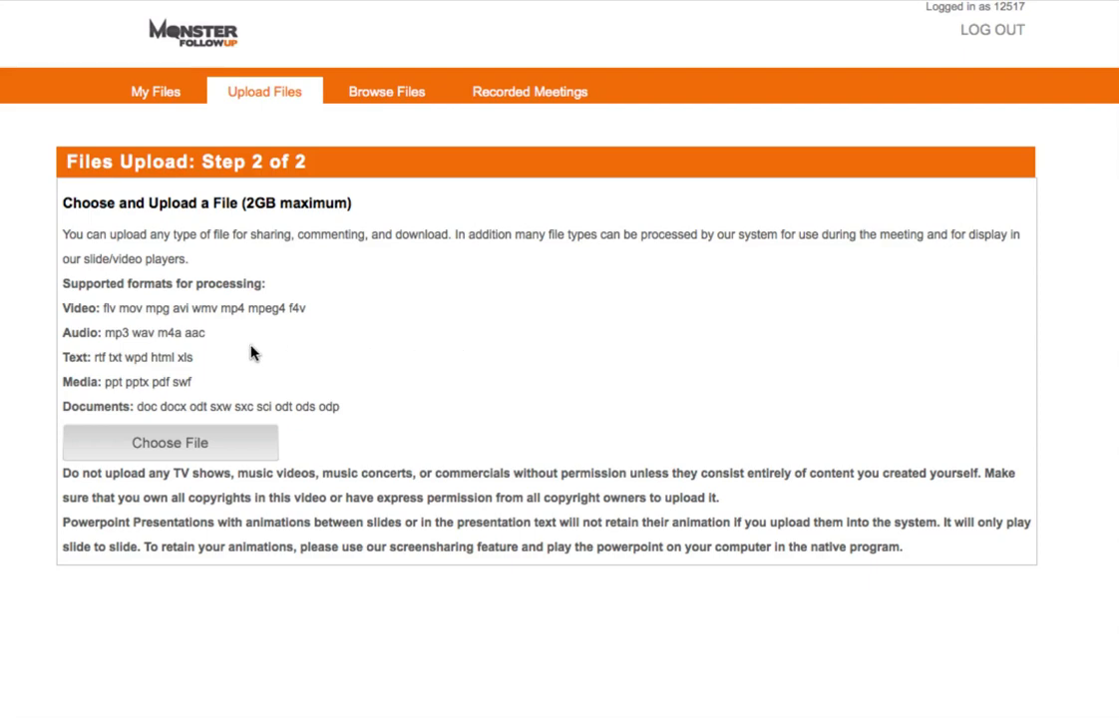
{"action": "mouse_move", "coordinate": [240, 353]}
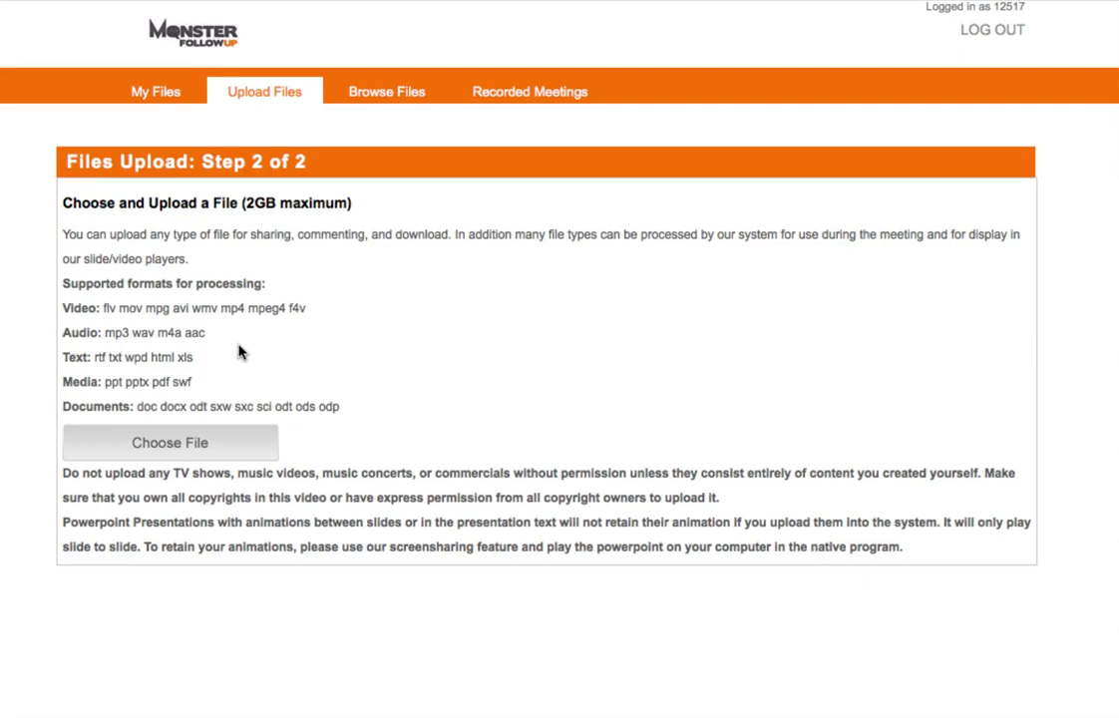
{"action": "mouse_move", "coordinate": [227, 359]}
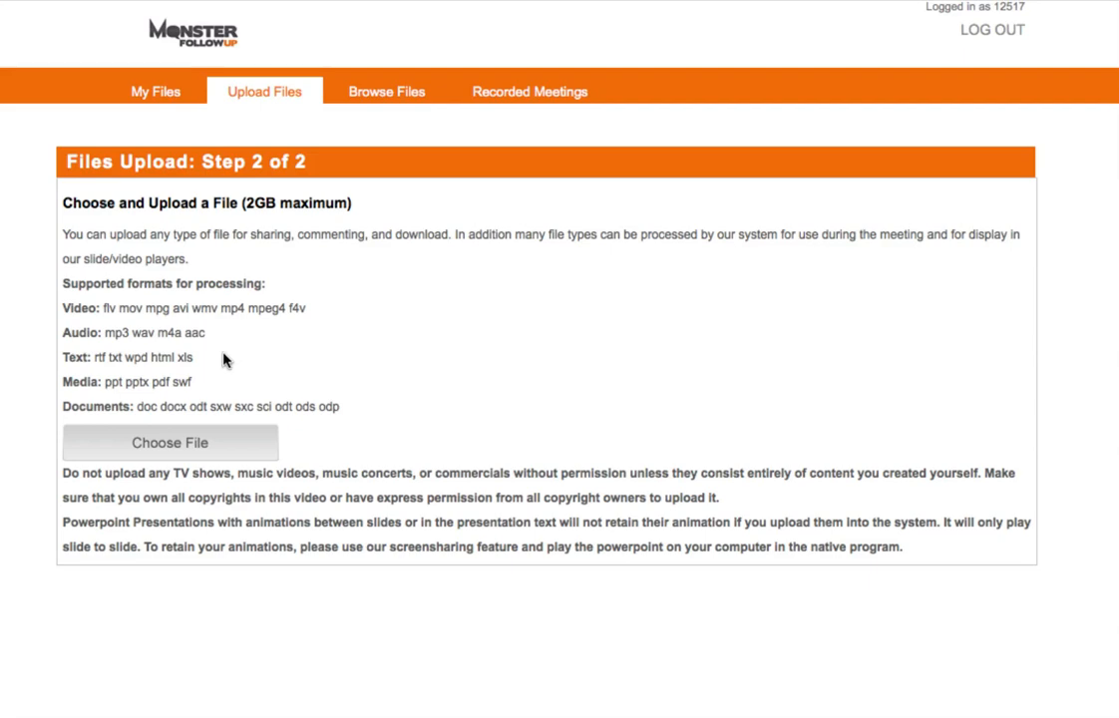
{"action": "mouse_move", "coordinate": [219, 381]}
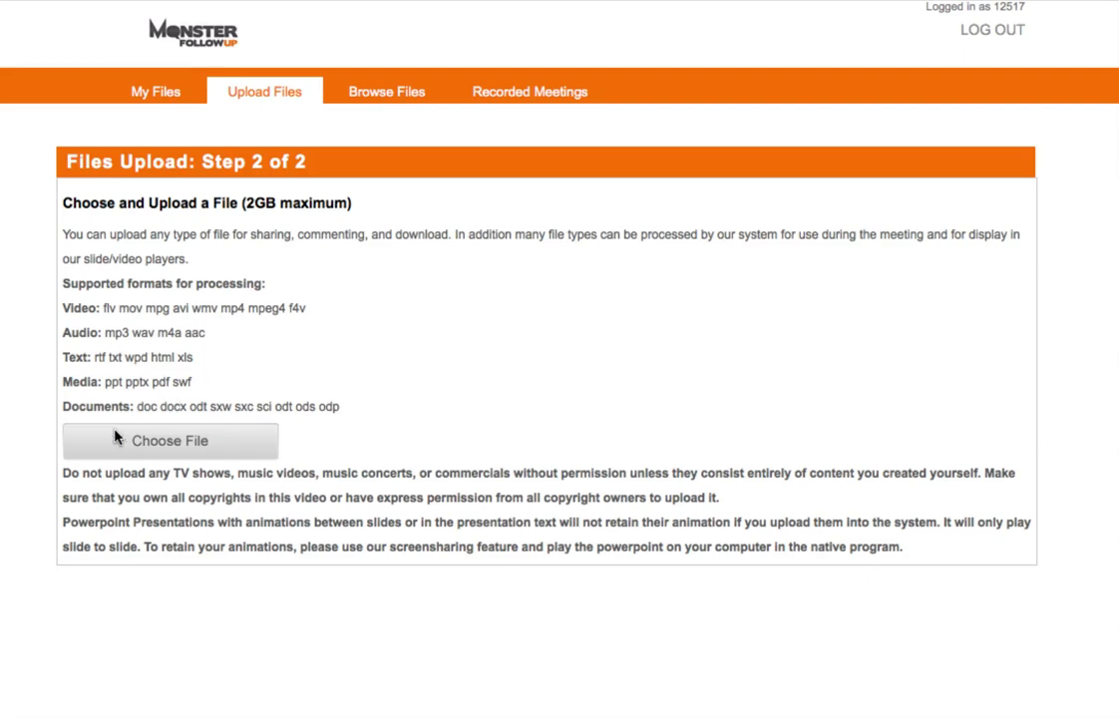
{"action": "mouse_move", "coordinate": [148, 443]}
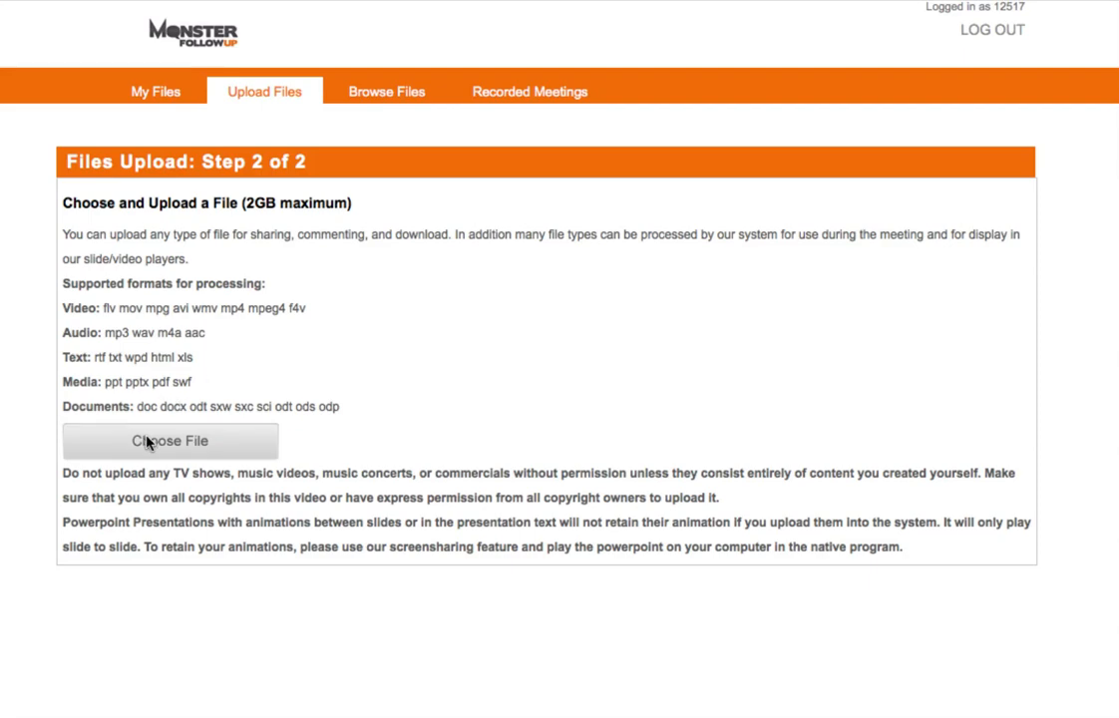
{"action": "left_click", "coordinate": [170, 441]}
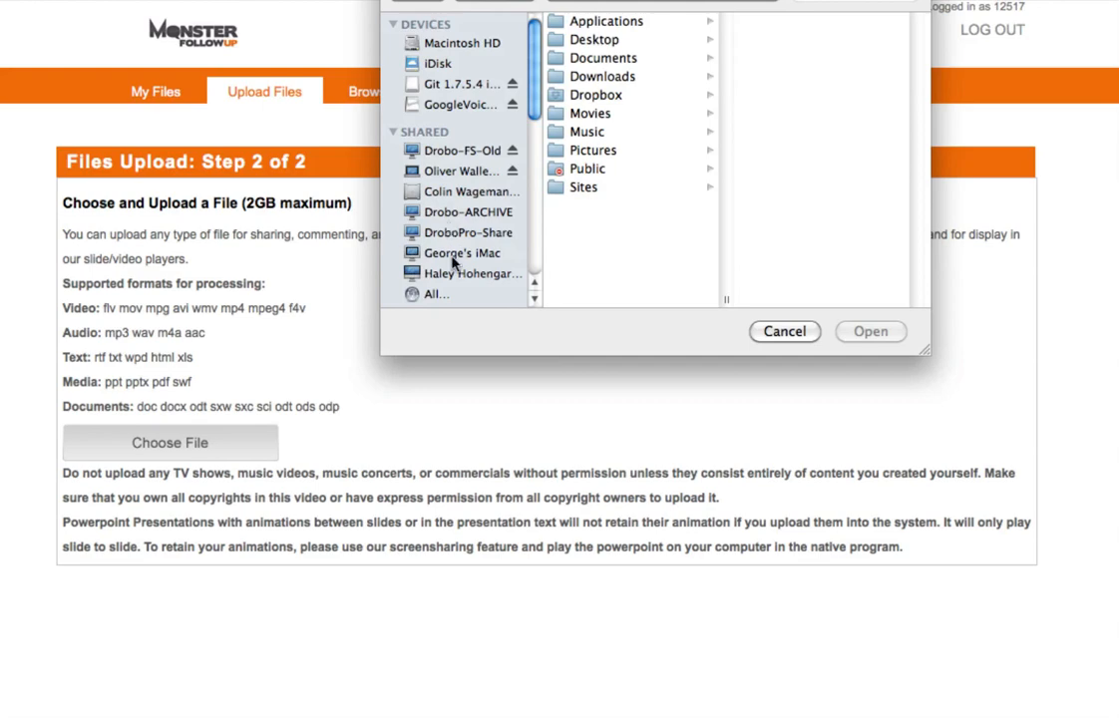
{"action": "left_click", "coordinate": [459, 172]}
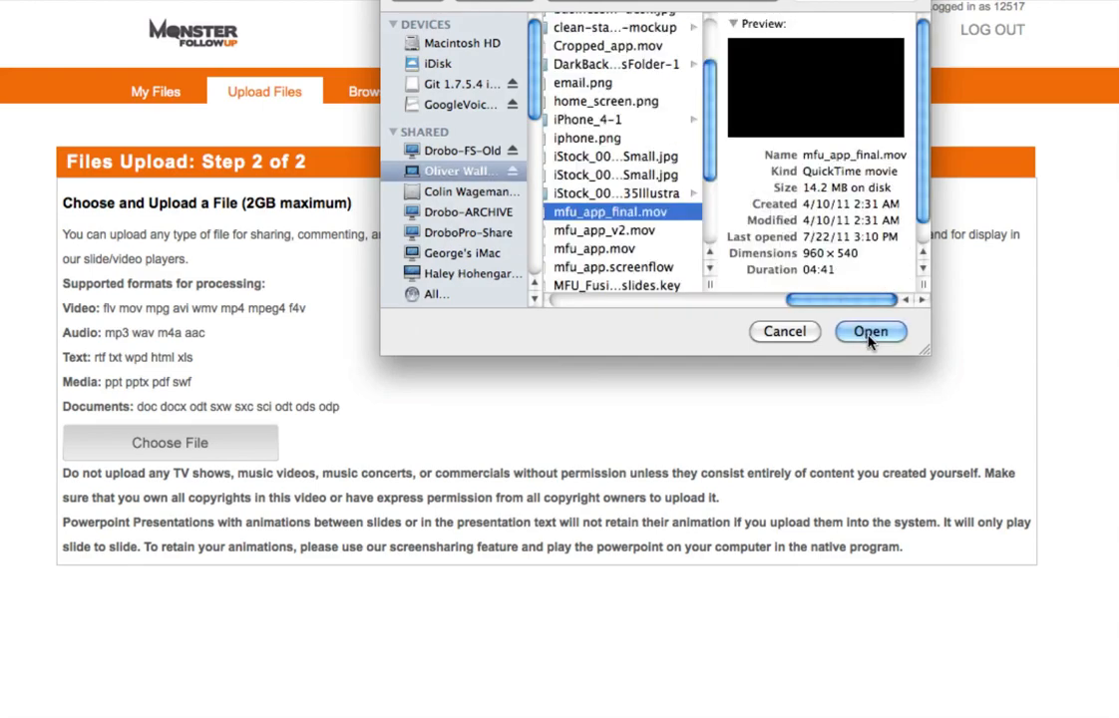
{"action": "left_click", "coordinate": [869, 331]}
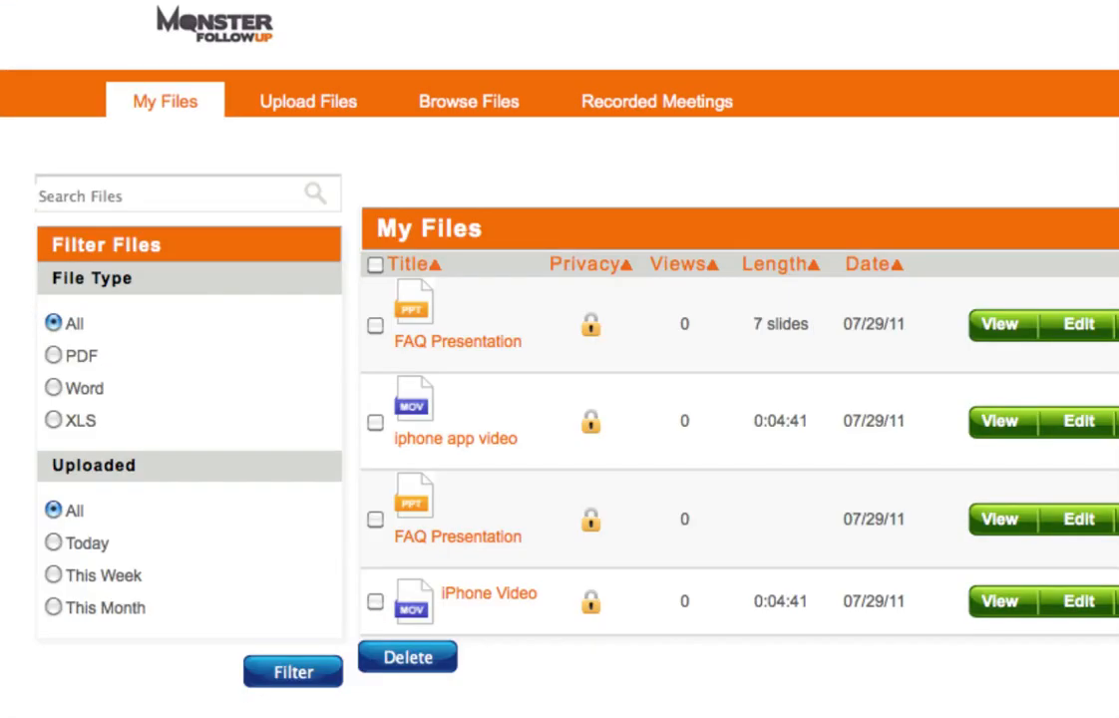
{"action": "mouse_move", "coordinate": [535, 355]}
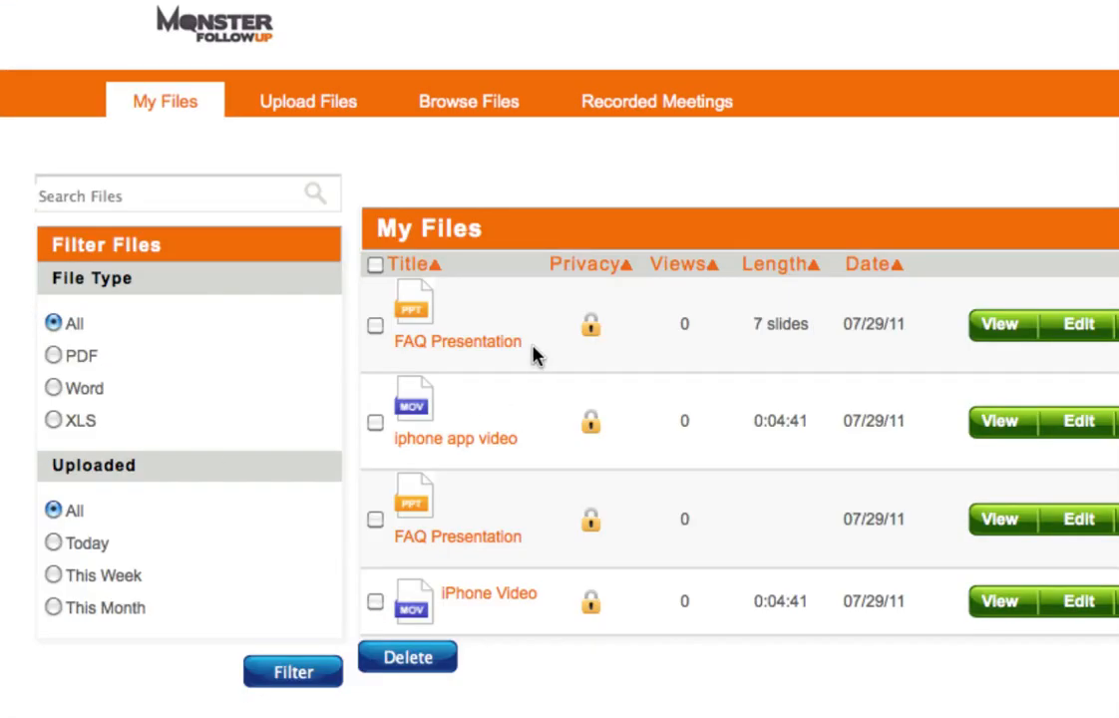
{"action": "mouse_move", "coordinate": [546, 648]}
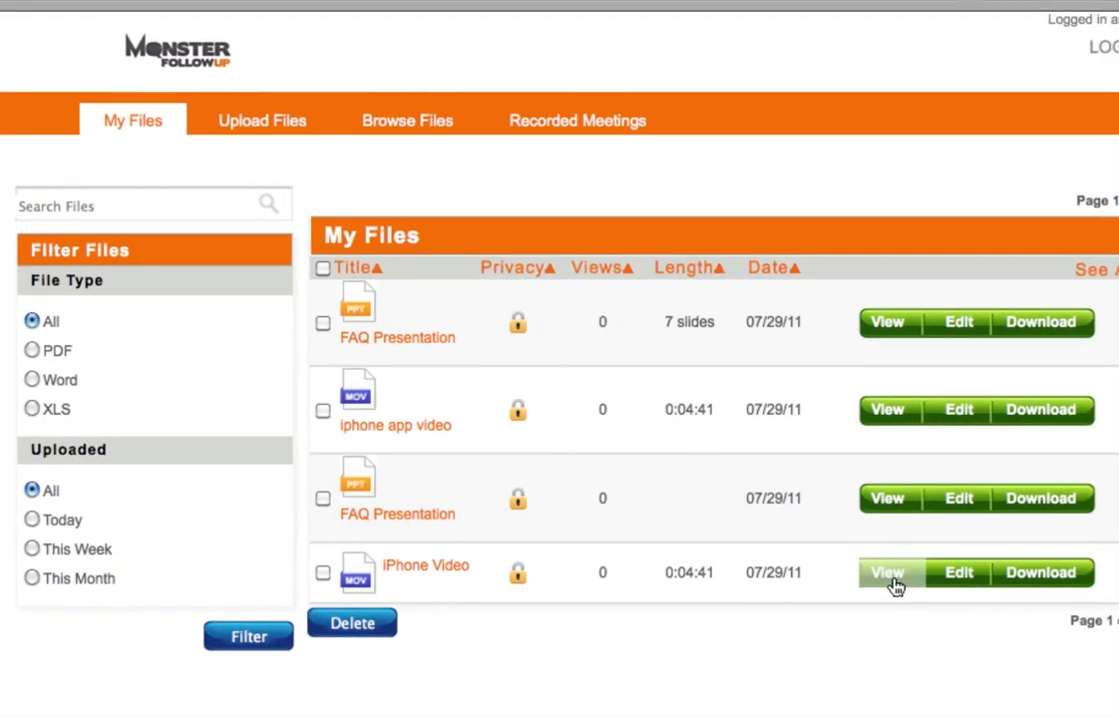
{"action": "mouse_move", "coordinate": [1039, 570]}
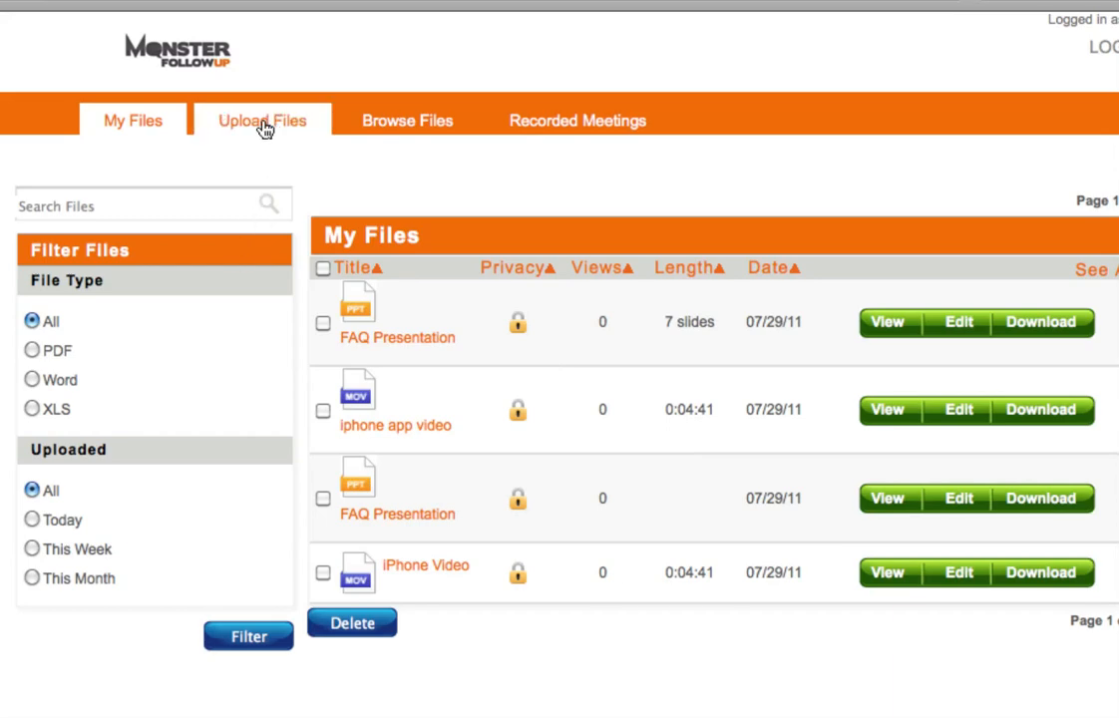
Step: Upload IC-Logo_ON_BETA.png as a new file titled 'My PDF' with tag 'PDF'
{"action": "left_click", "coordinate": [263, 119]}
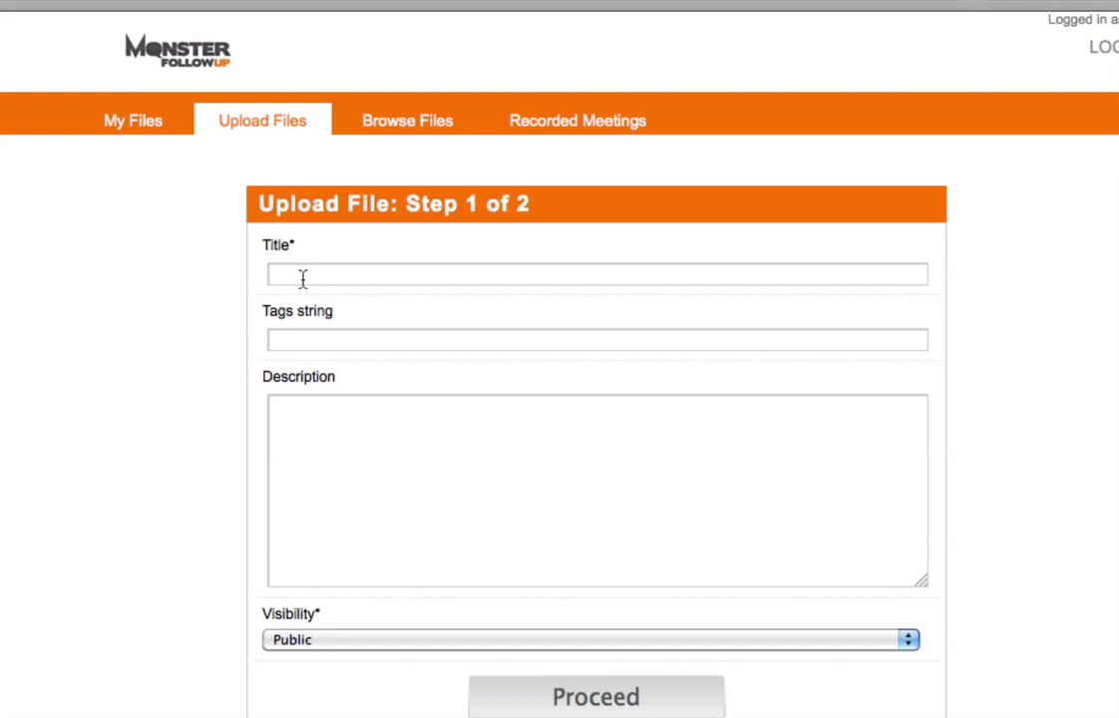
{"action": "type", "text": "My PDF"}
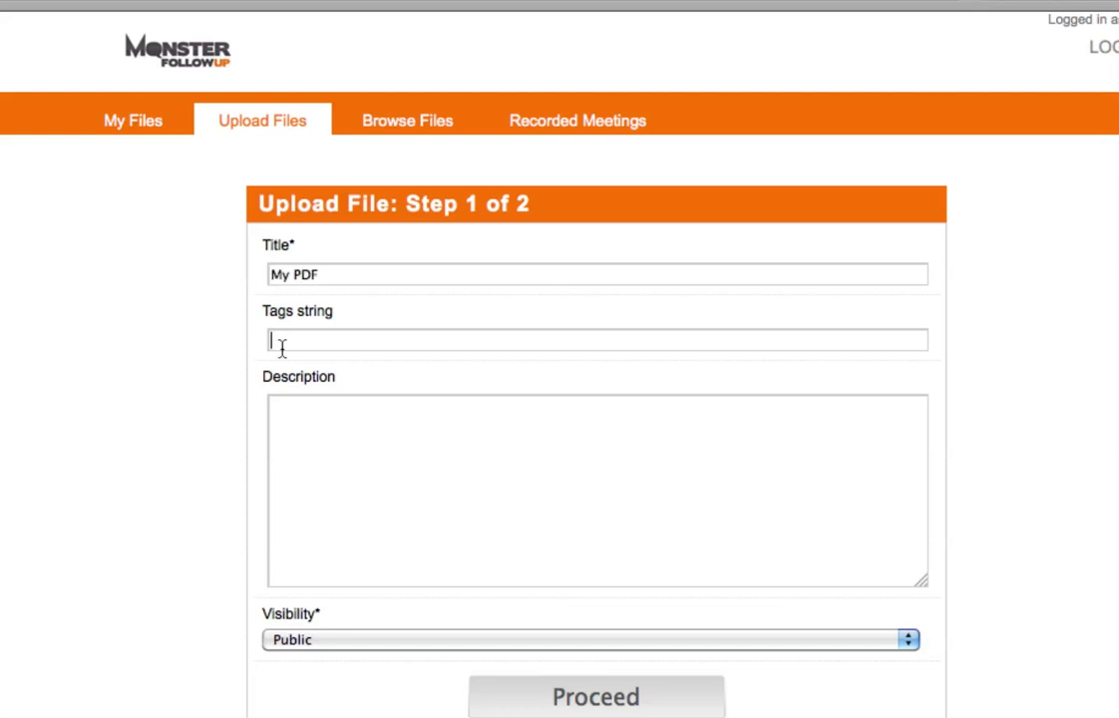
{"action": "type", "text": "PDF"}
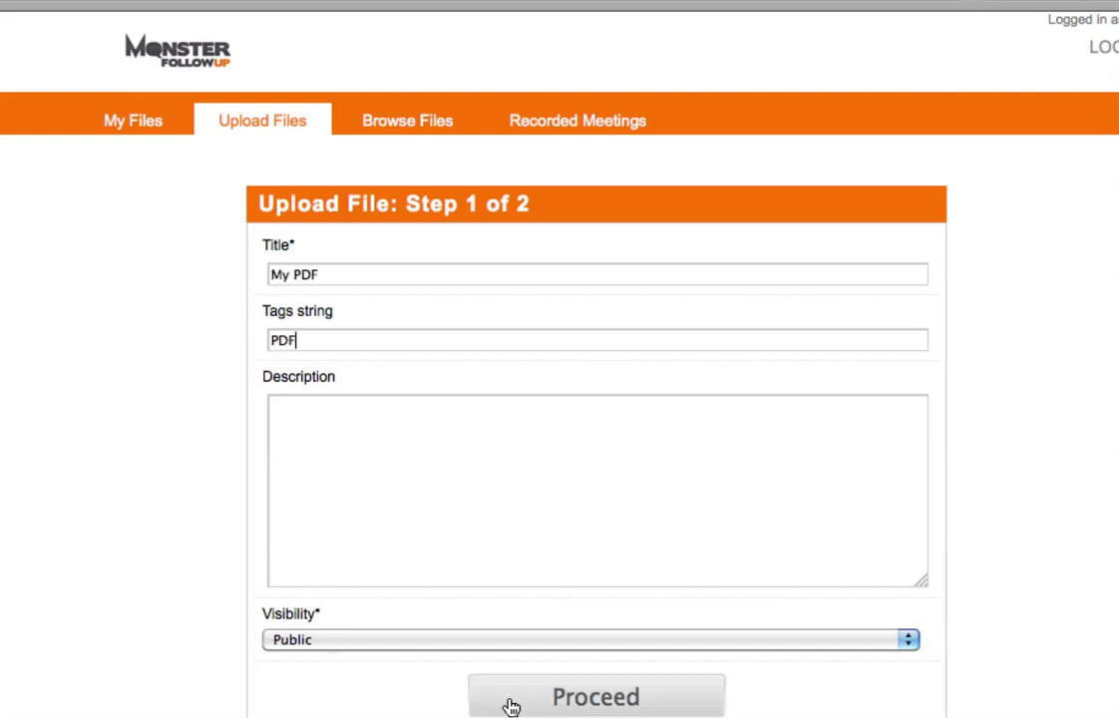
{"action": "left_click", "coordinate": [594, 696]}
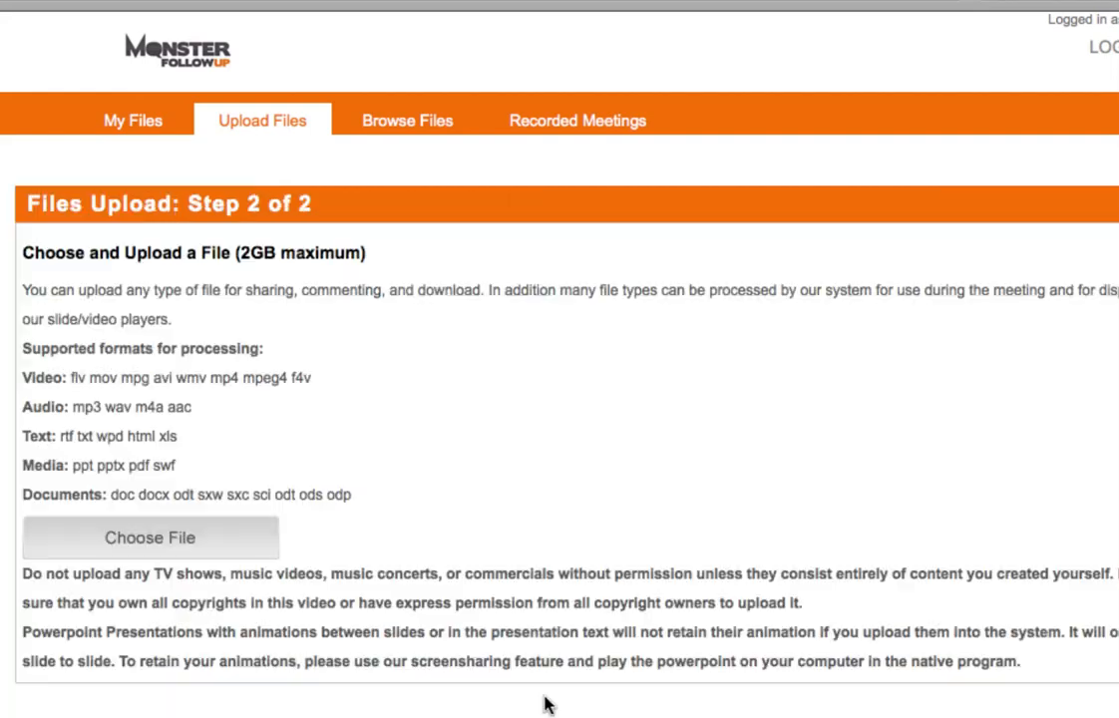
{"action": "left_click", "coordinate": [150, 537]}
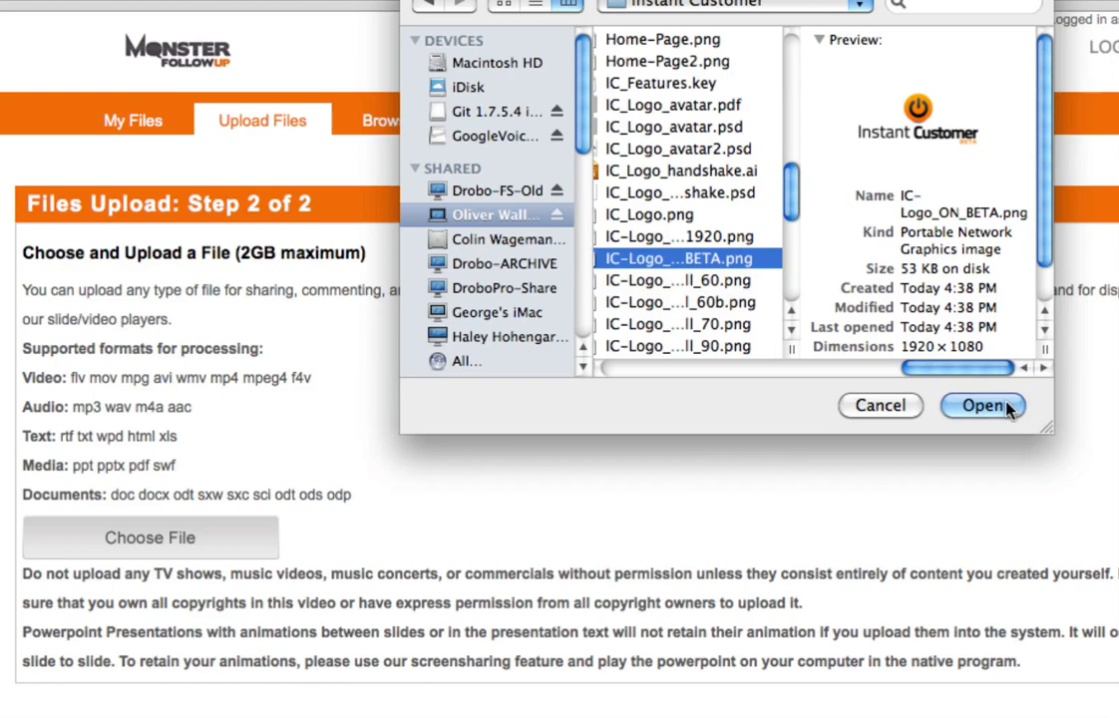
{"action": "left_click", "coordinate": [981, 406]}
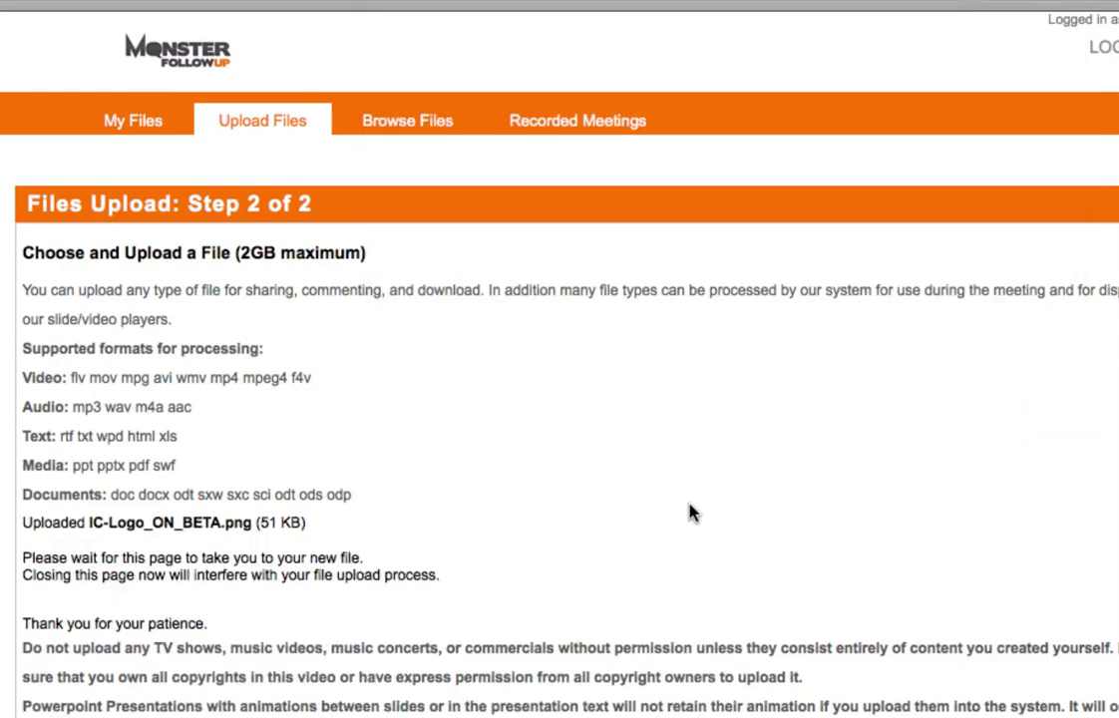
{"action": "mouse_move", "coordinate": [698, 513]}
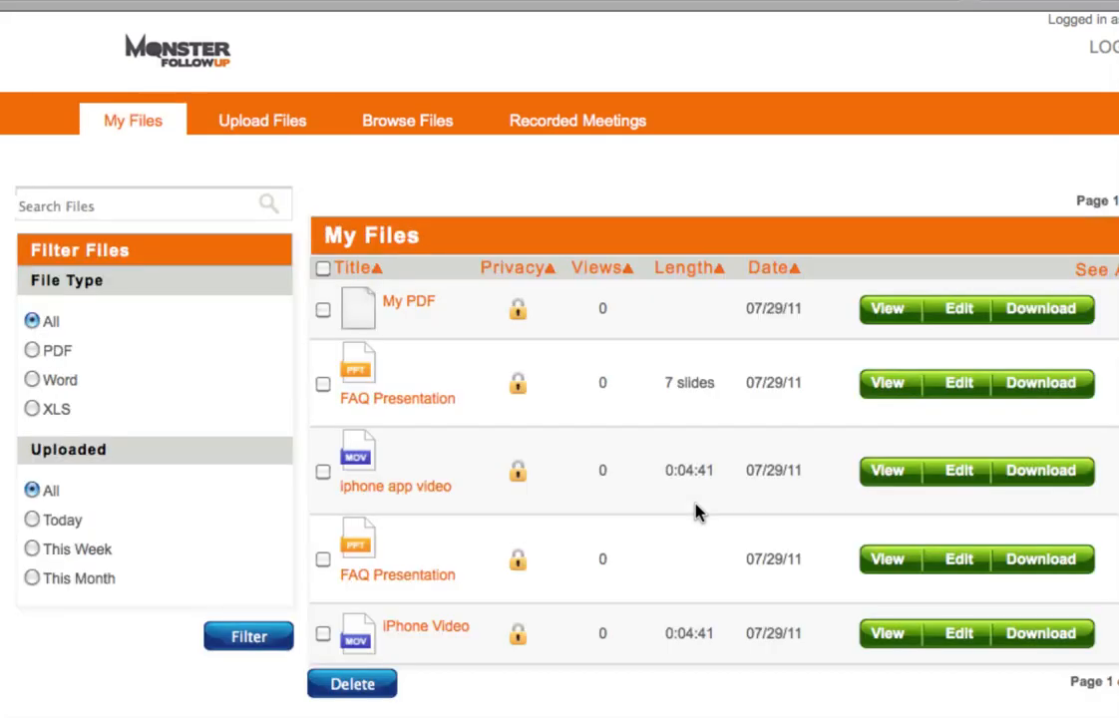
{"action": "mouse_move", "coordinate": [414, 602]}
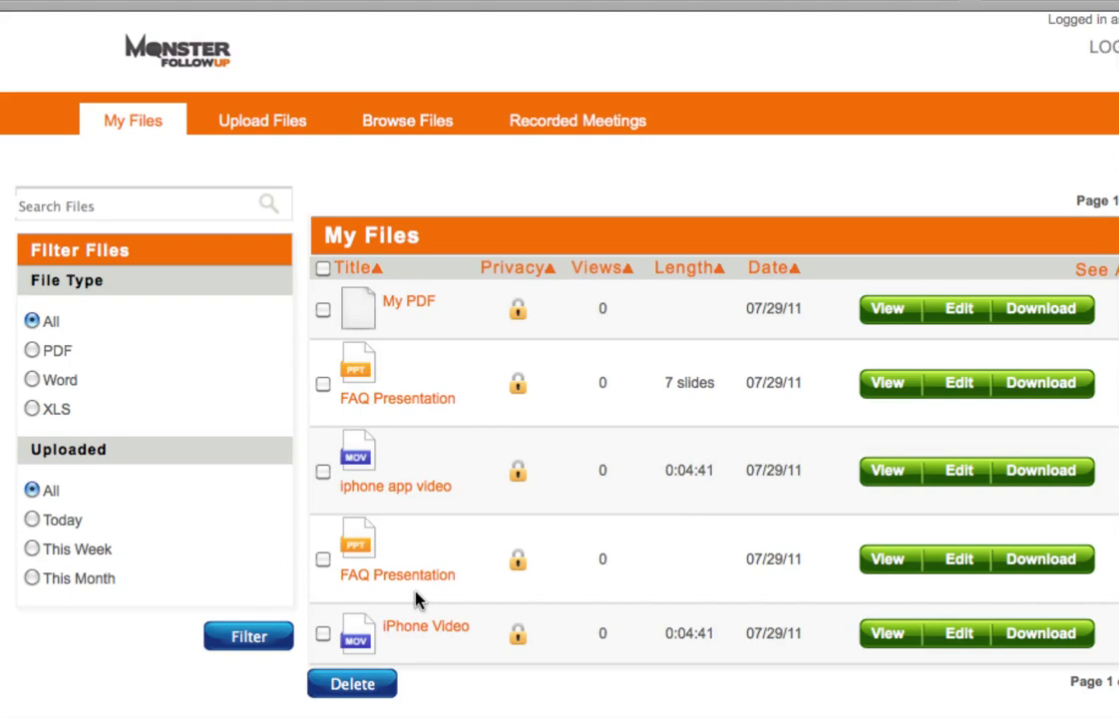
{"action": "mouse_move", "coordinate": [461, 339]}
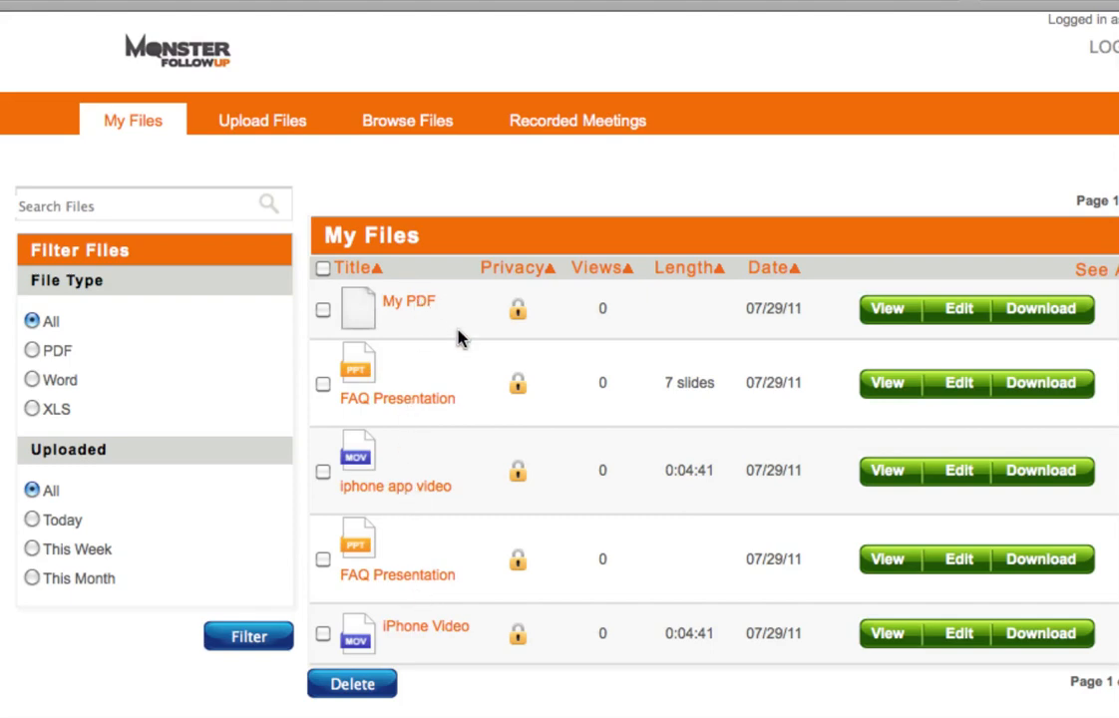
{"action": "mouse_move", "coordinate": [237, 147]}
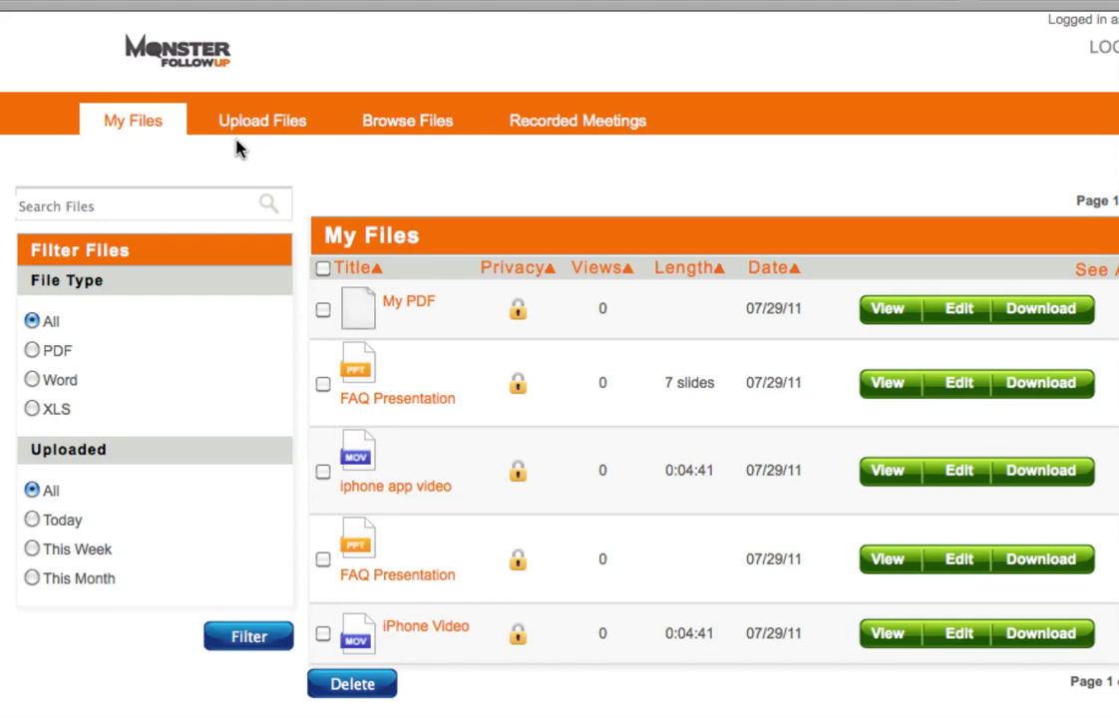
{"action": "mouse_move", "coordinate": [251, 148]}
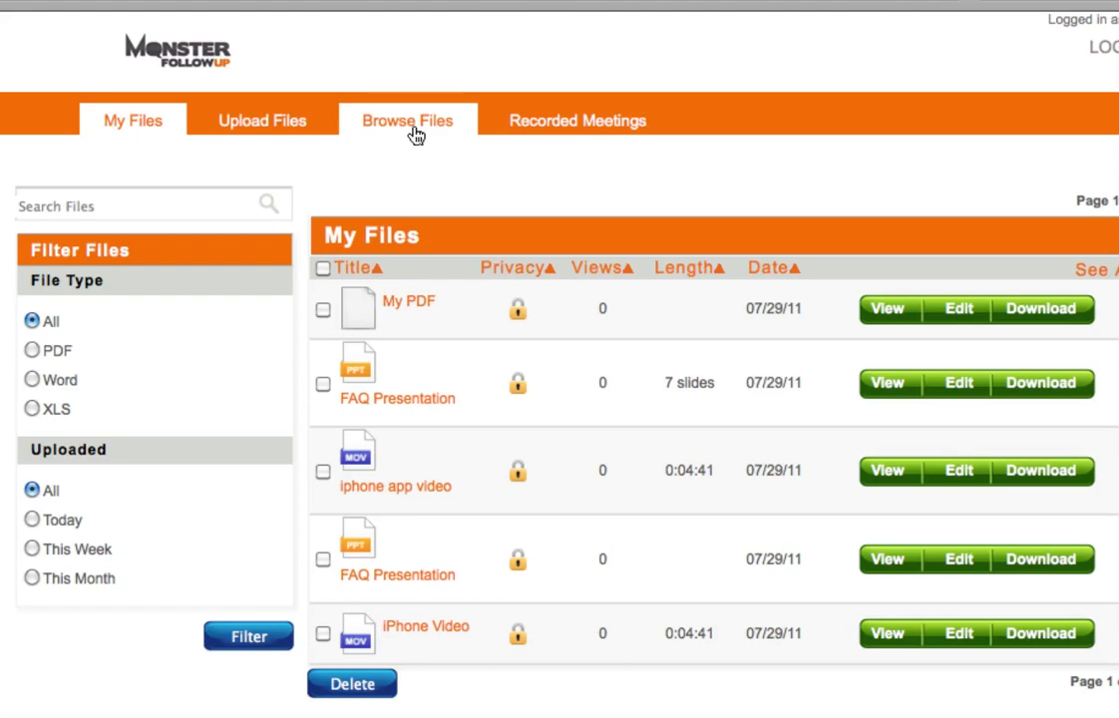
Step: View the Browse Files list, then the Recorded Meetings list
{"action": "left_click", "coordinate": [407, 120]}
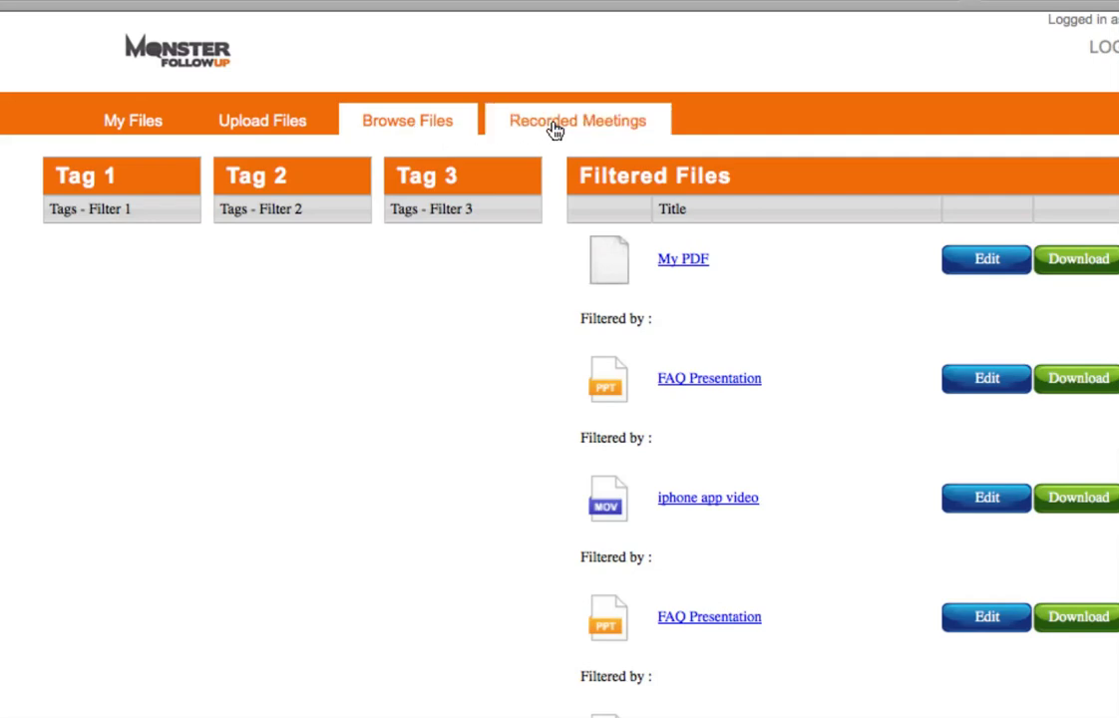
{"action": "left_click", "coordinate": [576, 119]}
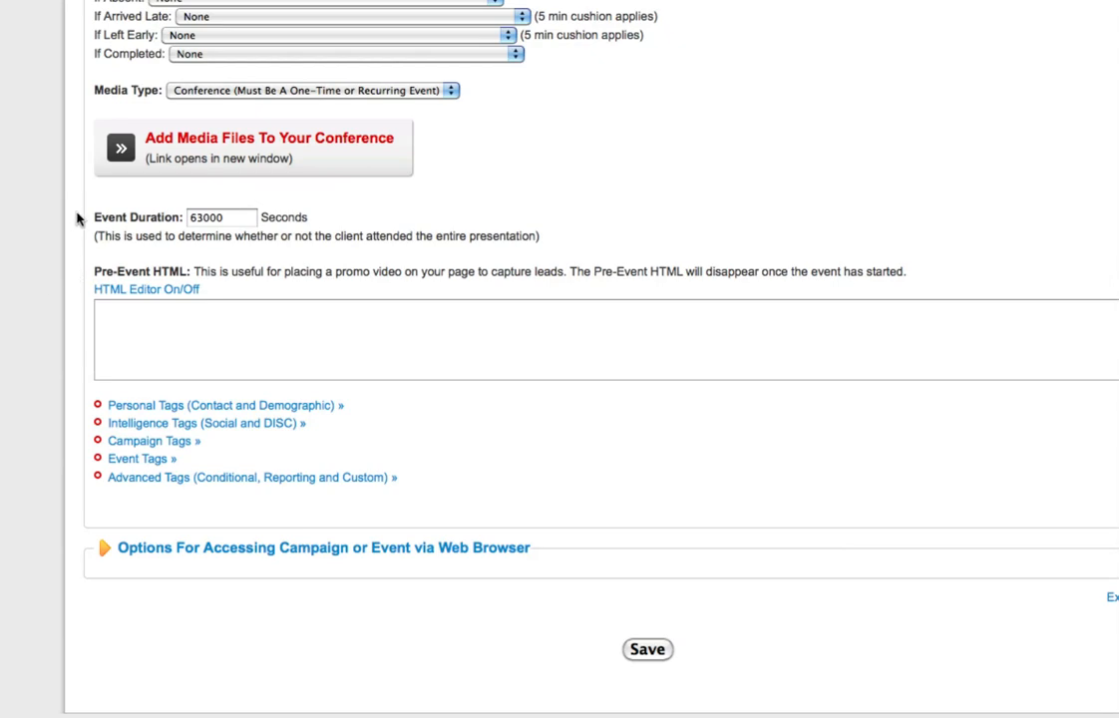
{"action": "mouse_move", "coordinate": [339, 532]}
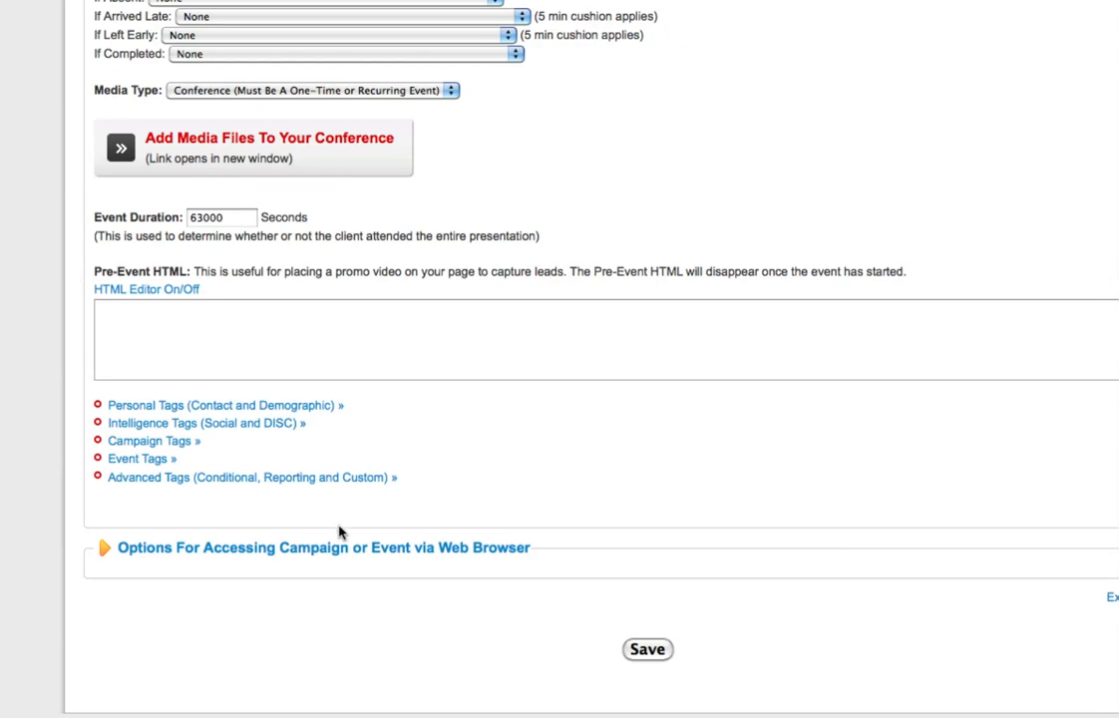
Step: Save the event settings to reach the overview's How To Subscribe details
{"action": "left_click", "coordinate": [648, 650]}
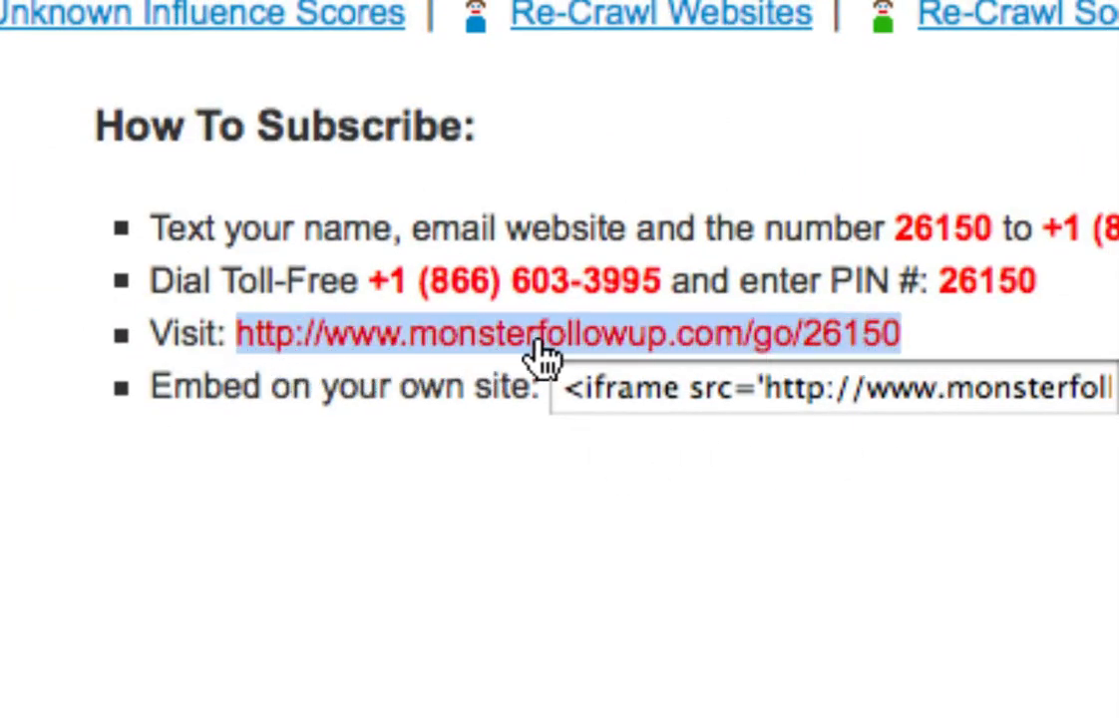
Step: Visit the public sign-up form, then return to the campaign overview
{"action": "left_click", "coordinate": [568, 331]}
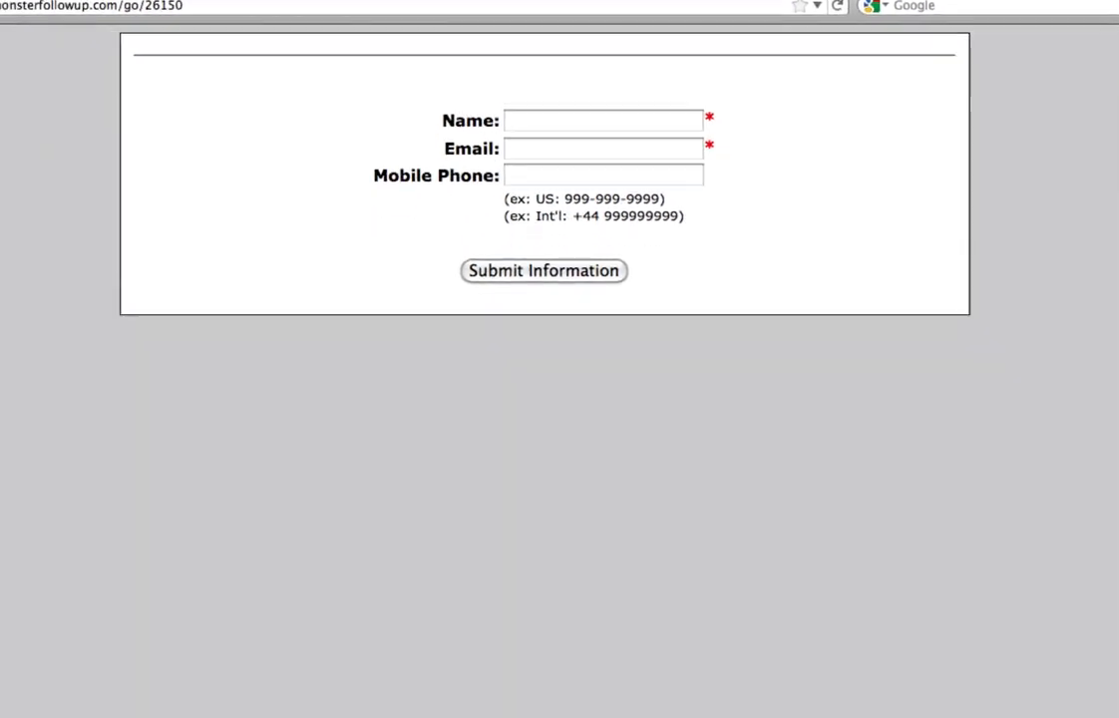
{"action": "left_click", "coordinate": [542, 271]}
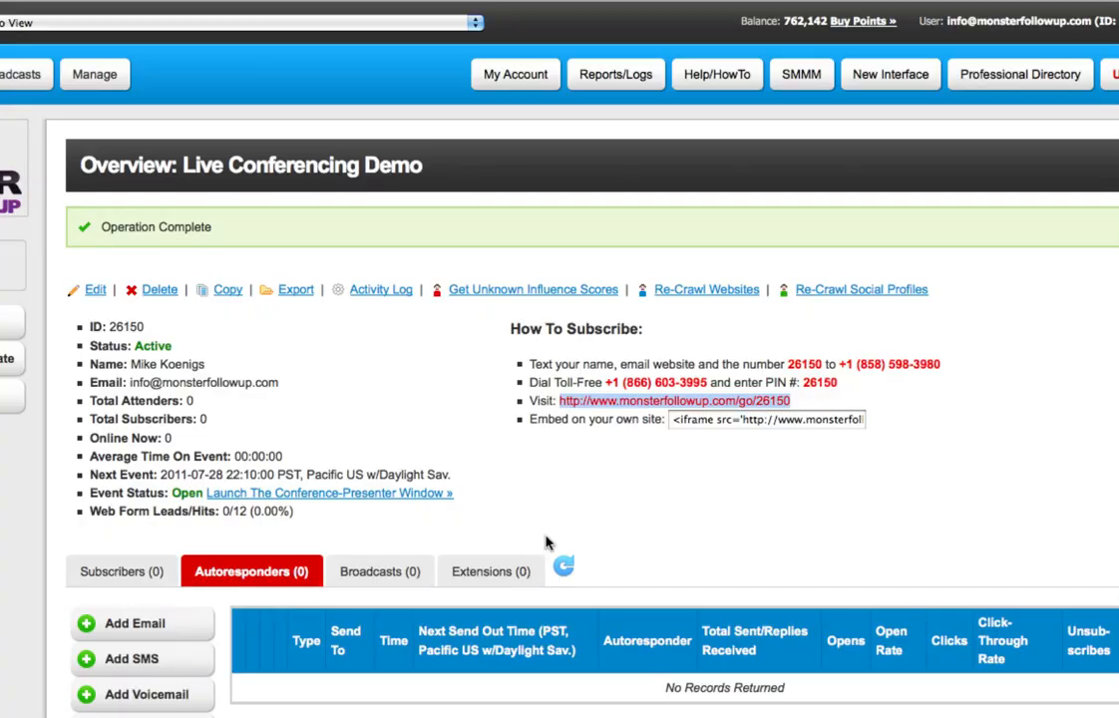
{"action": "mouse_move", "coordinate": [602, 514]}
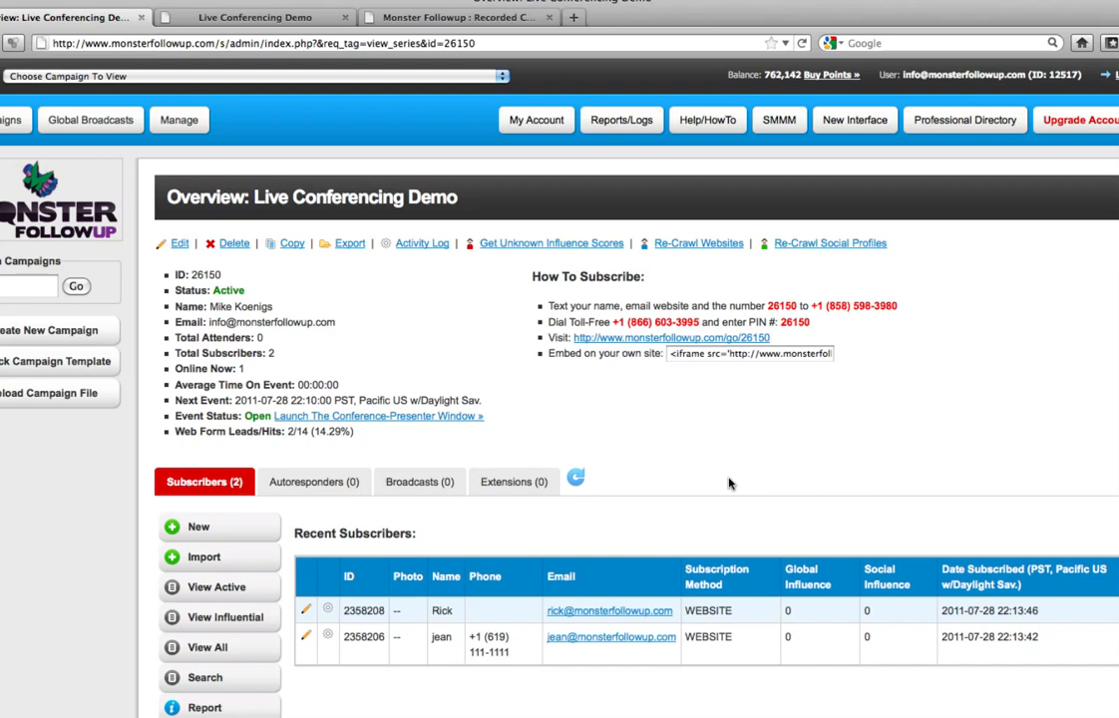
{"action": "mouse_move", "coordinate": [514, 678]}
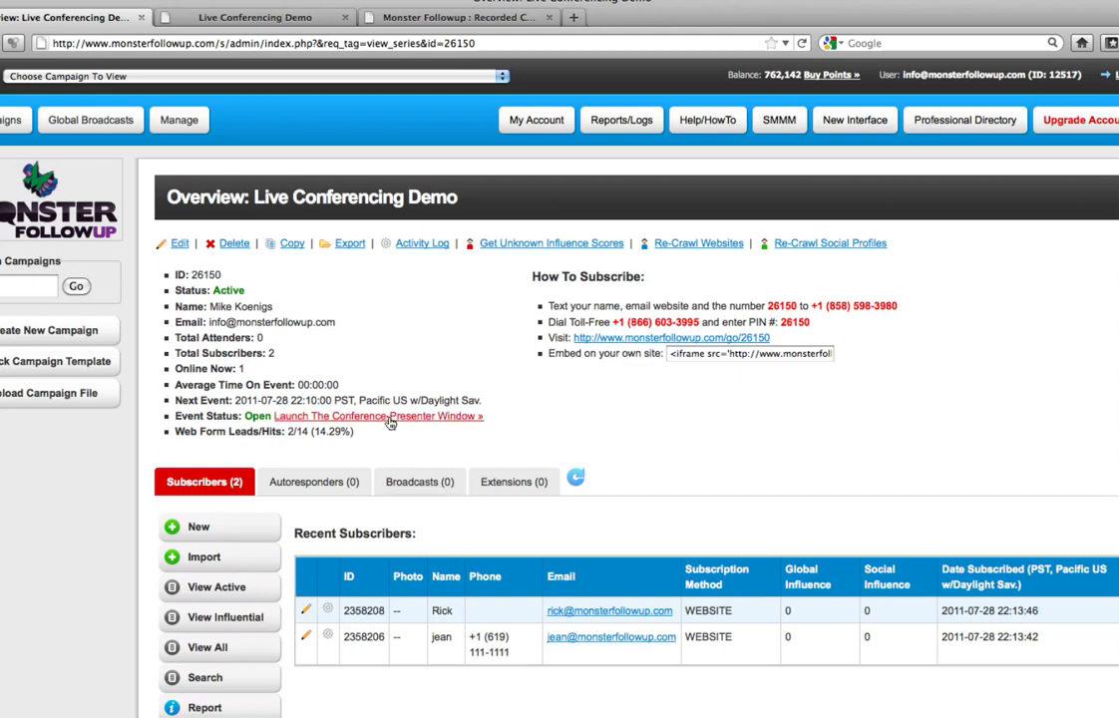
Step: Launch the conference presenter window and allow the Java applet access to the computer
{"action": "left_click", "coordinate": [376, 417]}
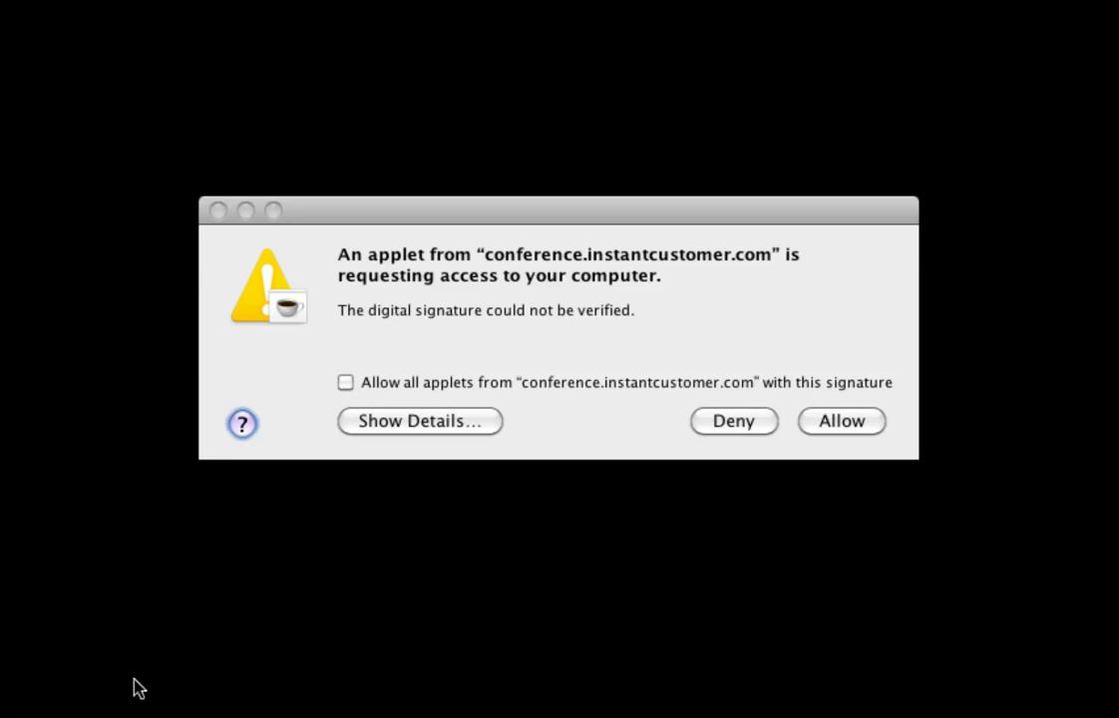
{"action": "mouse_move", "coordinate": [538, 315]}
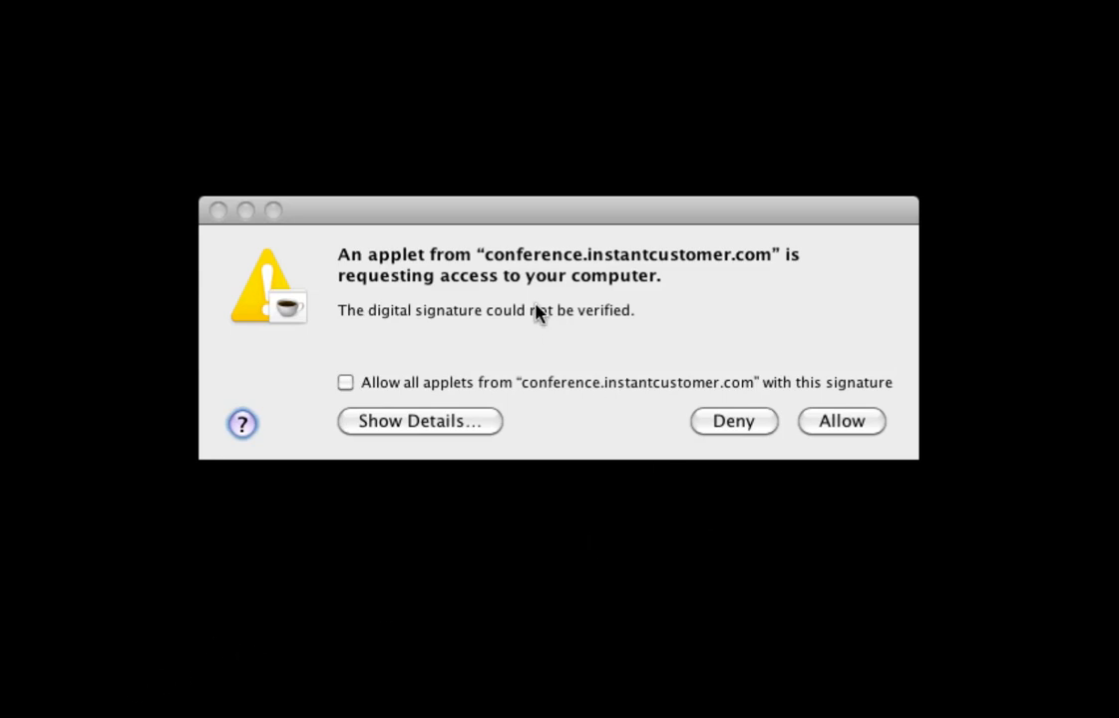
{"action": "mouse_move", "coordinate": [714, 351]}
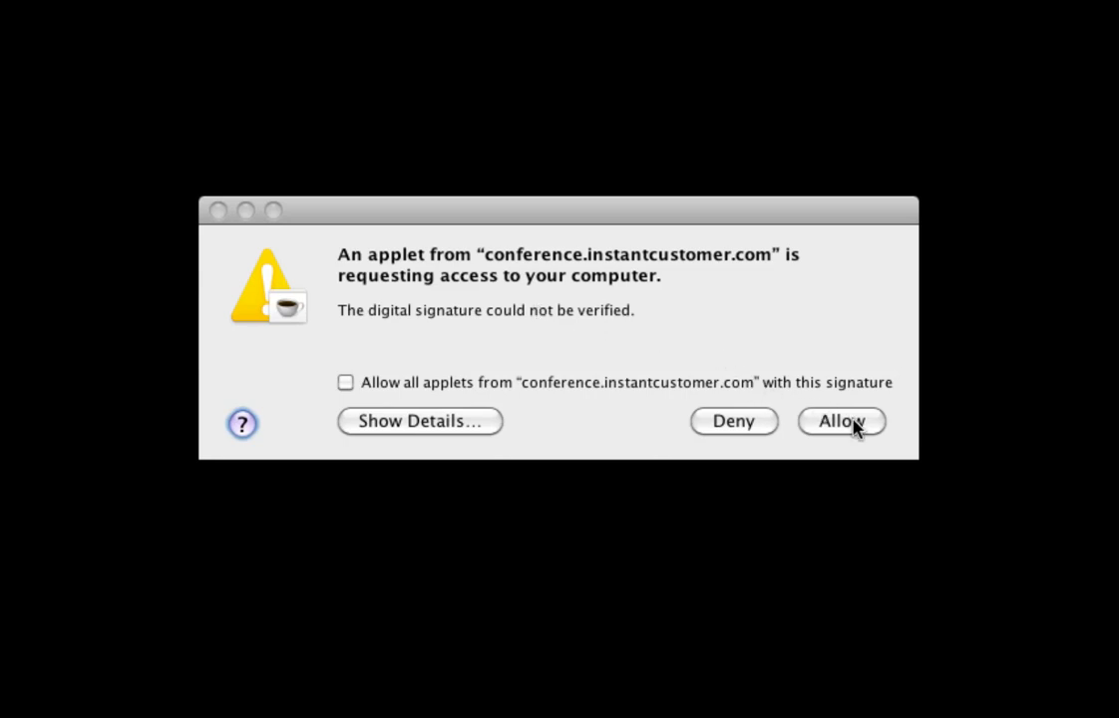
{"action": "left_click", "coordinate": [842, 419]}
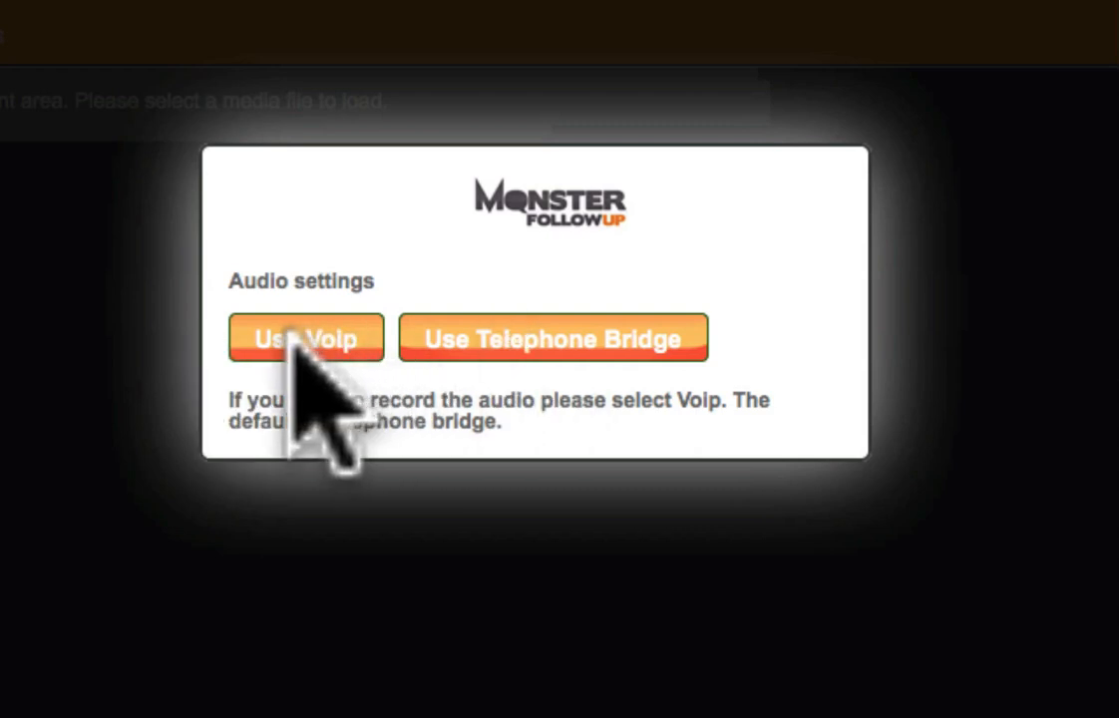
Step: Join the Live Conferencing Demo room using VoIP computer audio
{"action": "left_click", "coordinate": [305, 339]}
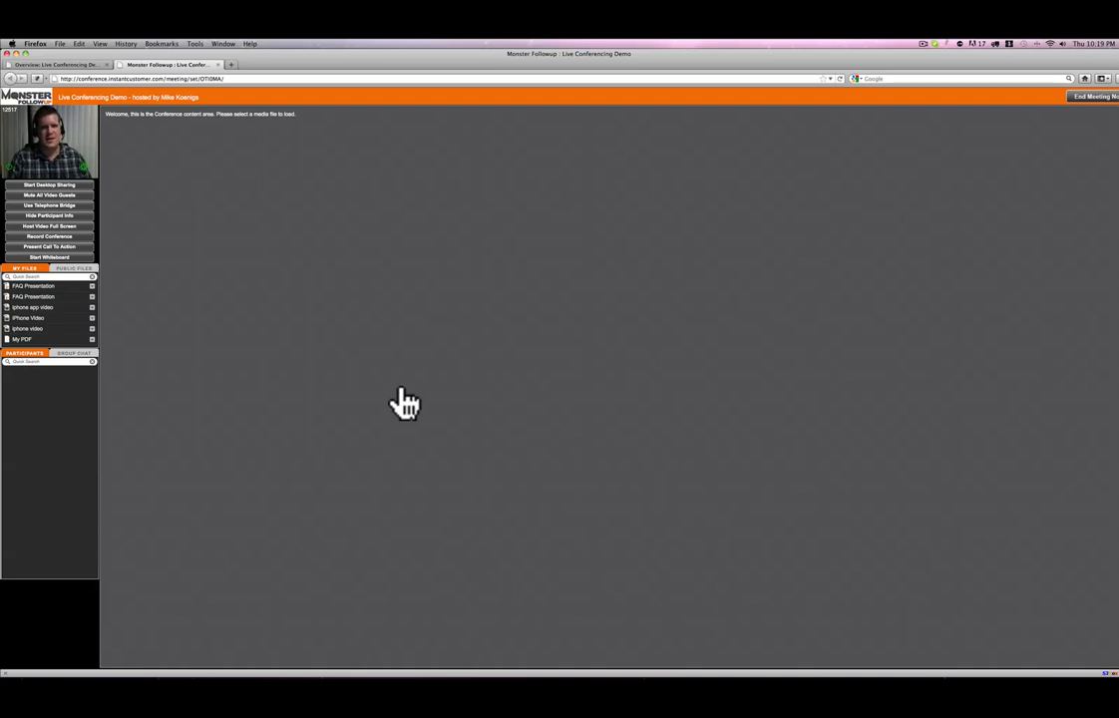
{"action": "mouse_move", "coordinate": [450, 329]}
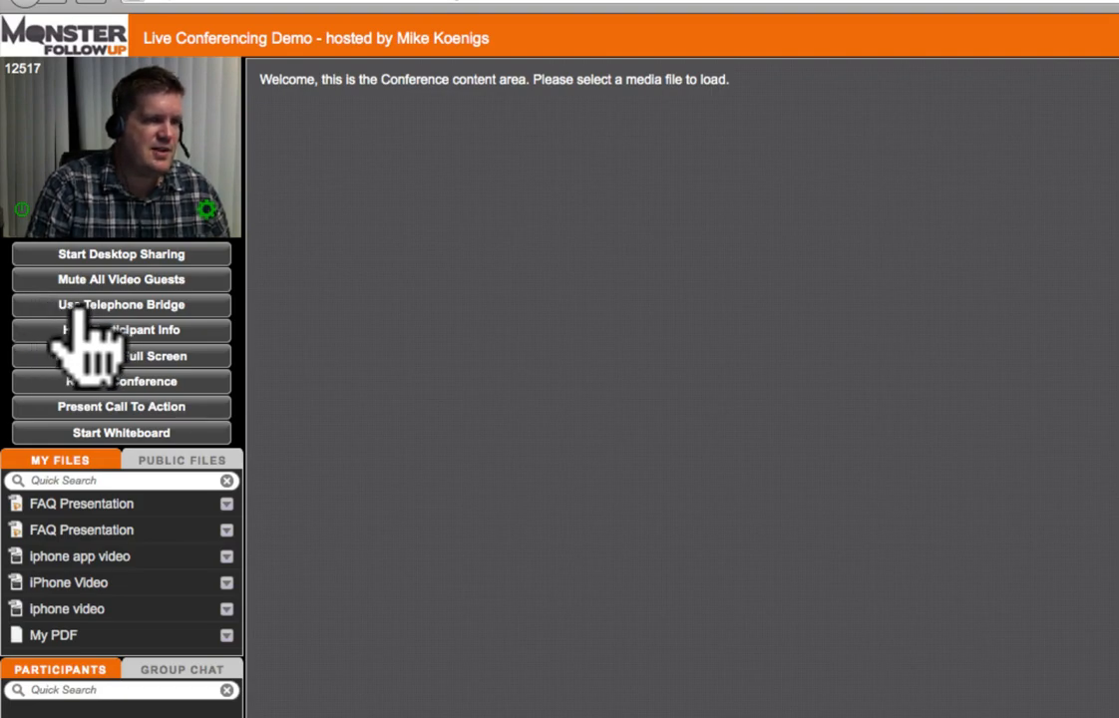
Step: Switch audio to the telephone bridge, dismiss the dial-in notice, then re-enable VoIP and acknowledge the headset notice
{"action": "left_click", "coordinate": [120, 303]}
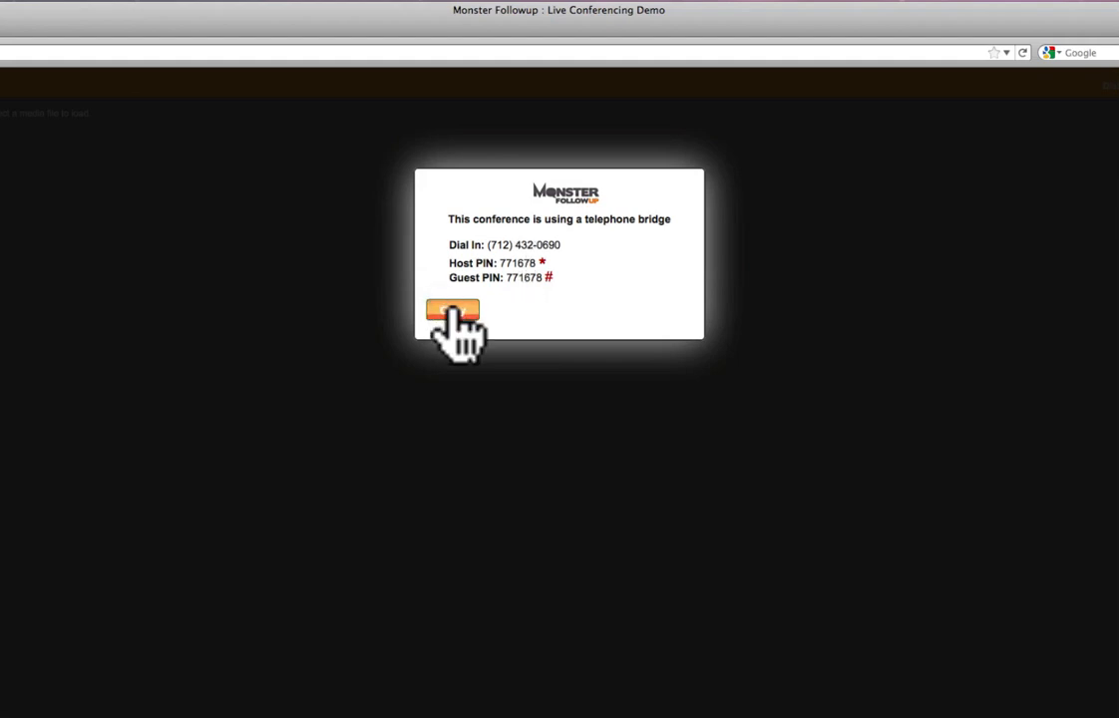
{"action": "left_click", "coordinate": [452, 311]}
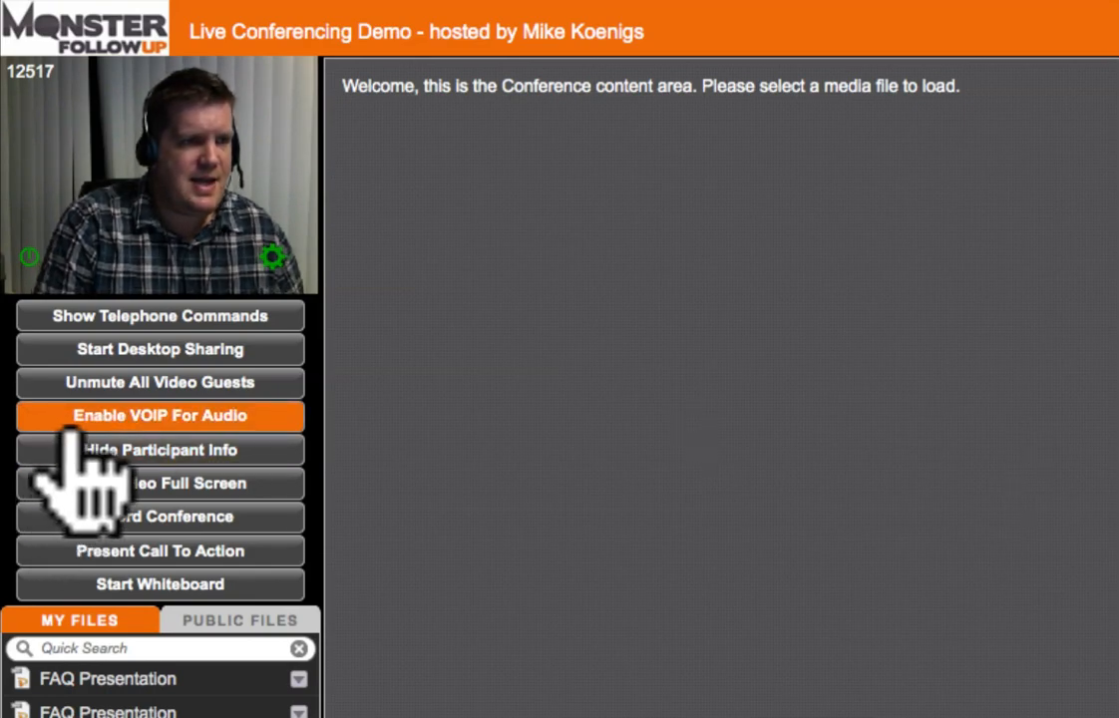
{"action": "left_click", "coordinate": [160, 417]}
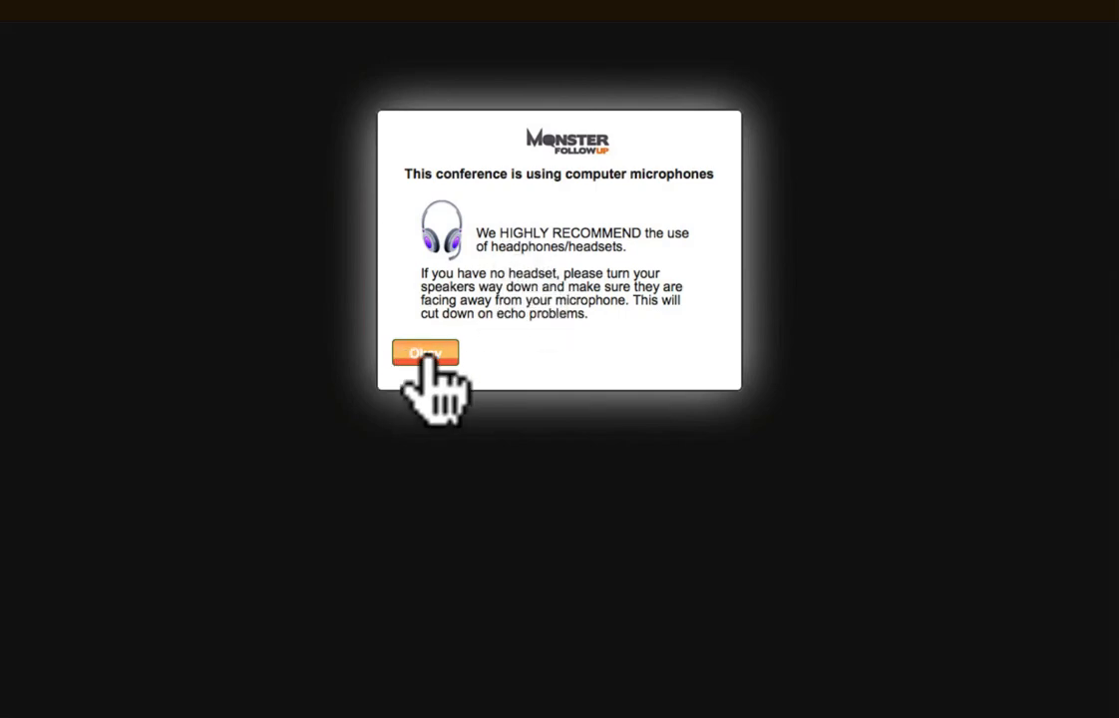
{"action": "left_click", "coordinate": [427, 353]}
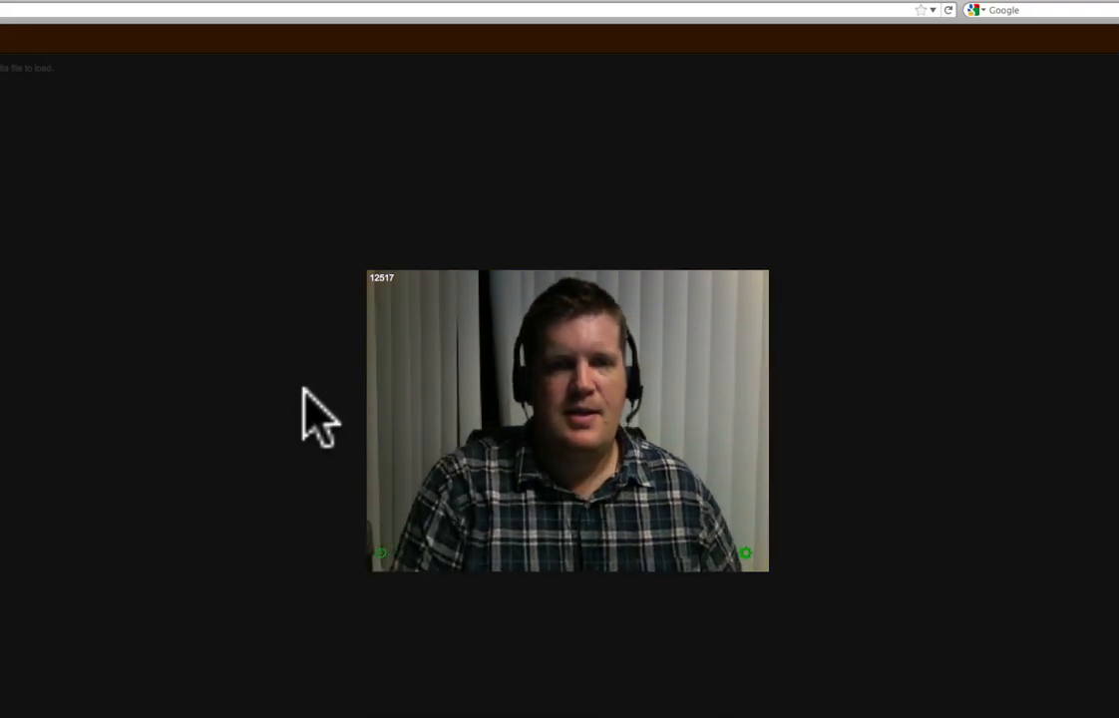
{"action": "mouse_move", "coordinate": [281, 413]}
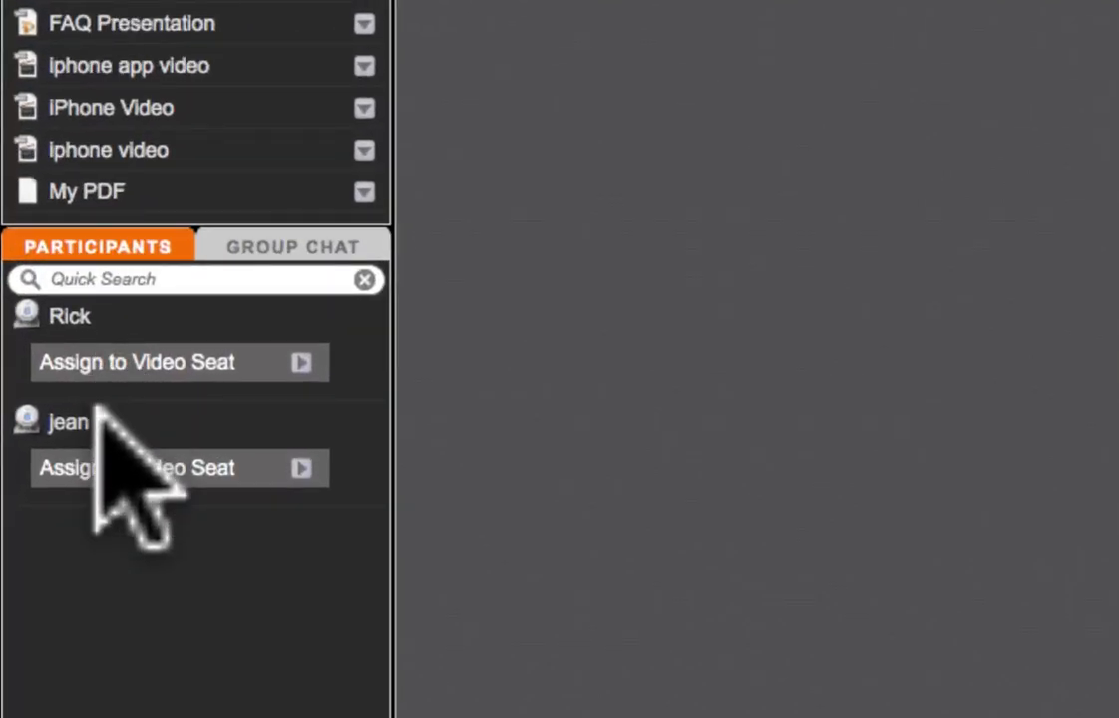
{"action": "mouse_move", "coordinate": [140, 489]}
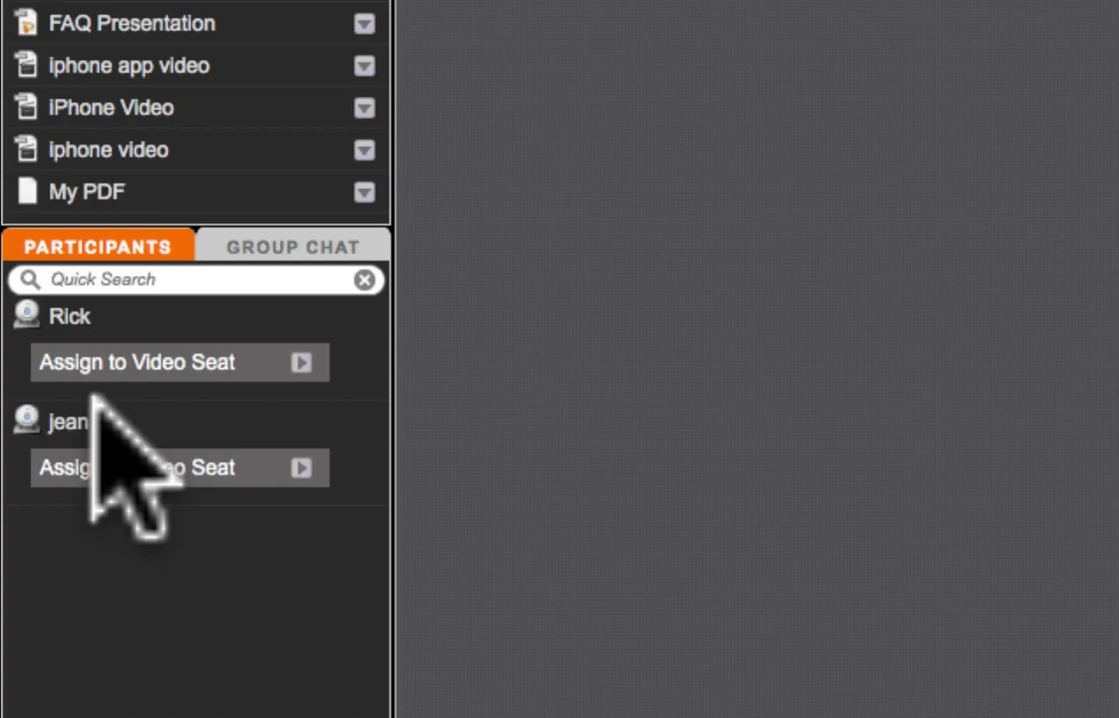
{"action": "mouse_move", "coordinate": [210, 438]}
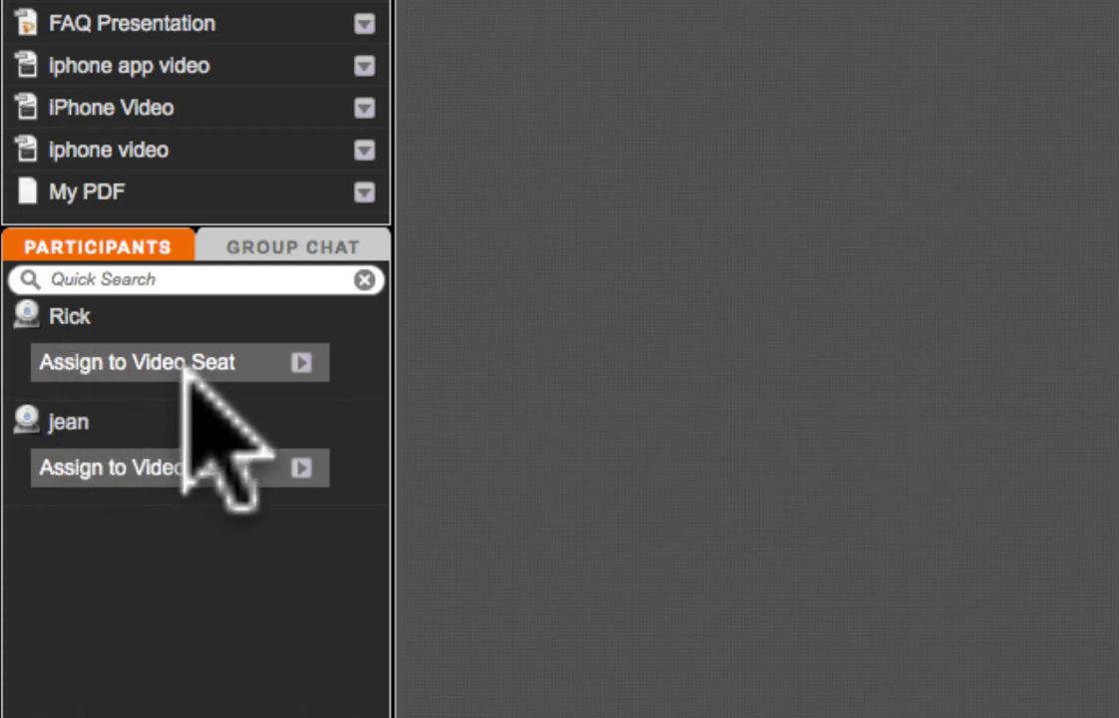
{"action": "mouse_move", "coordinate": [110, 478]}
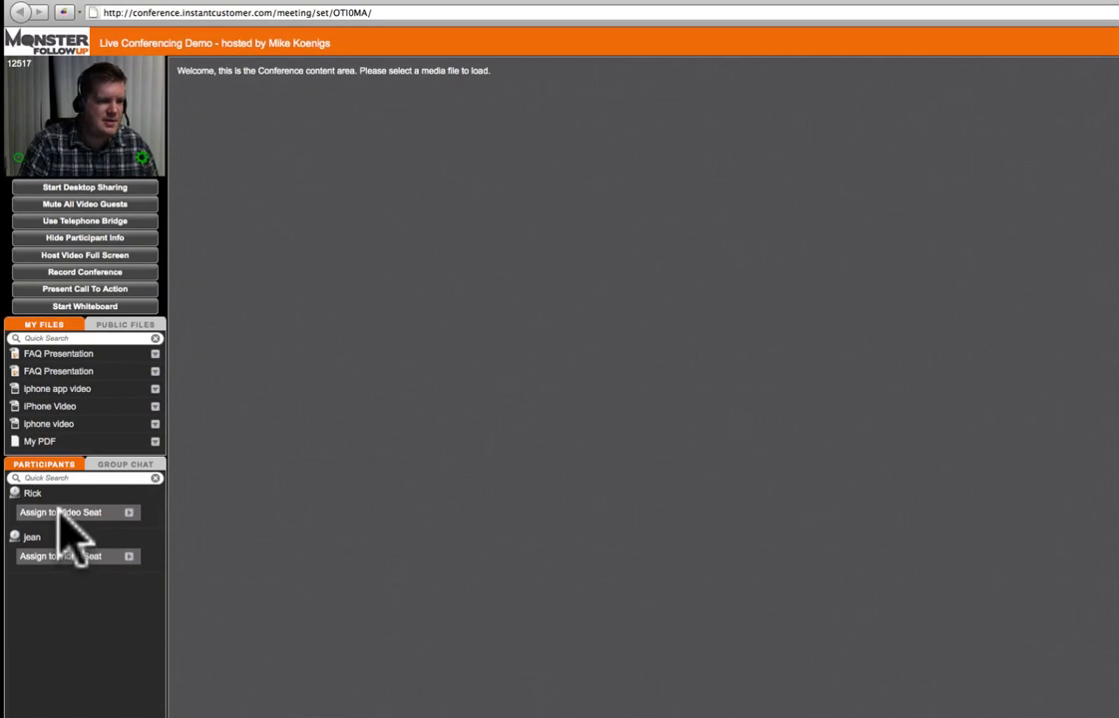
Step: Assign Rick and then jean to video seats from the Participants list
{"action": "left_click", "coordinate": [76, 510]}
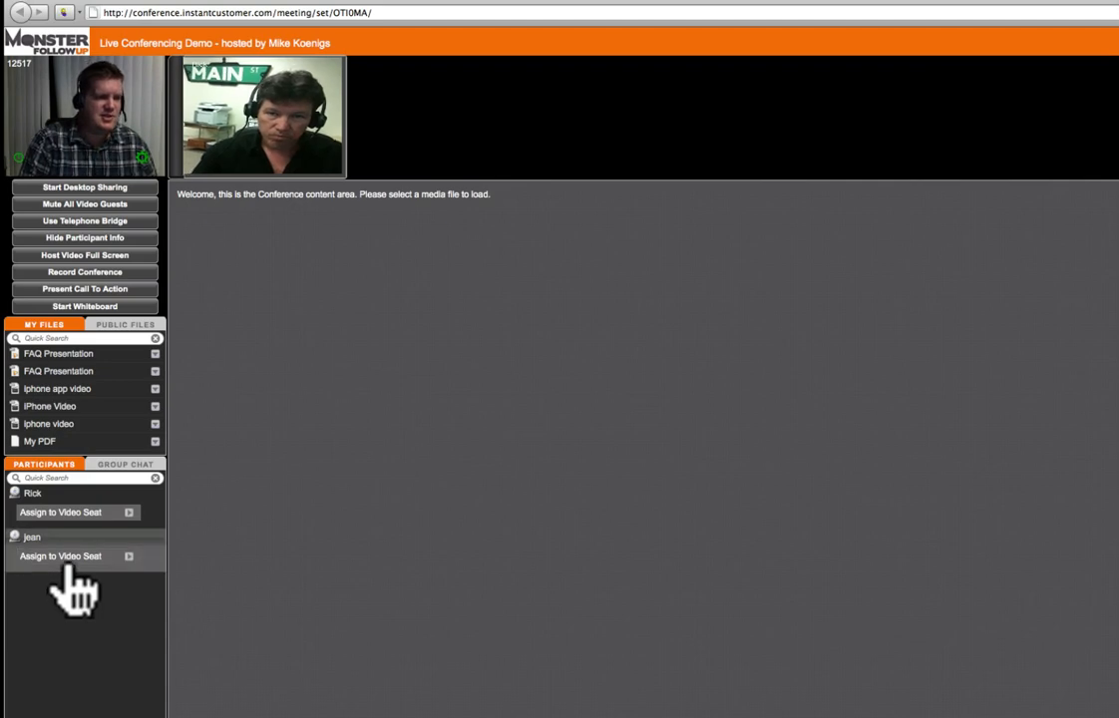
{"action": "left_click", "coordinate": [59, 554]}
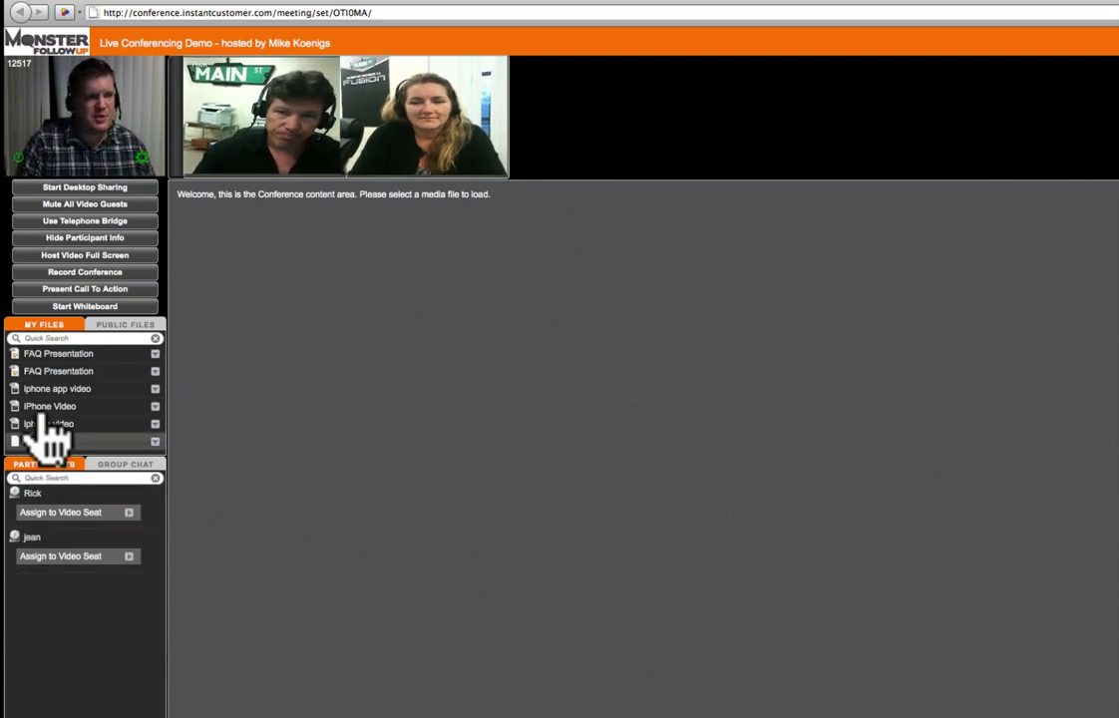
Step: Hide participant info from the host control panel
{"action": "left_click", "coordinate": [84, 237]}
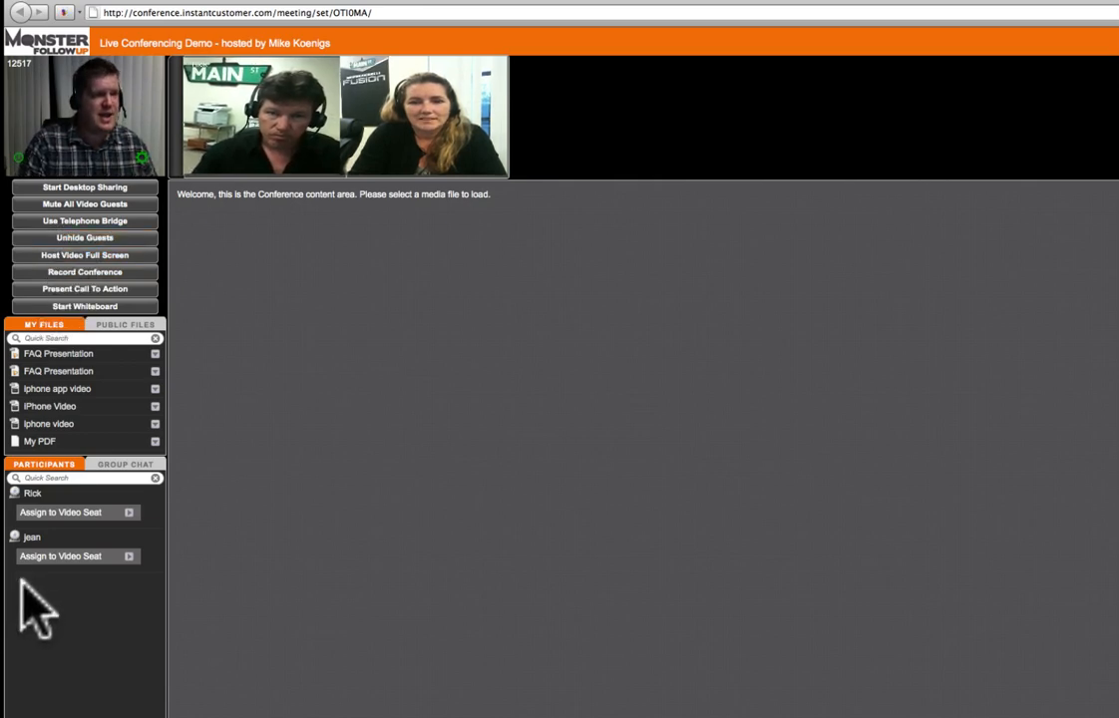
{"action": "mouse_move", "coordinate": [50, 598]}
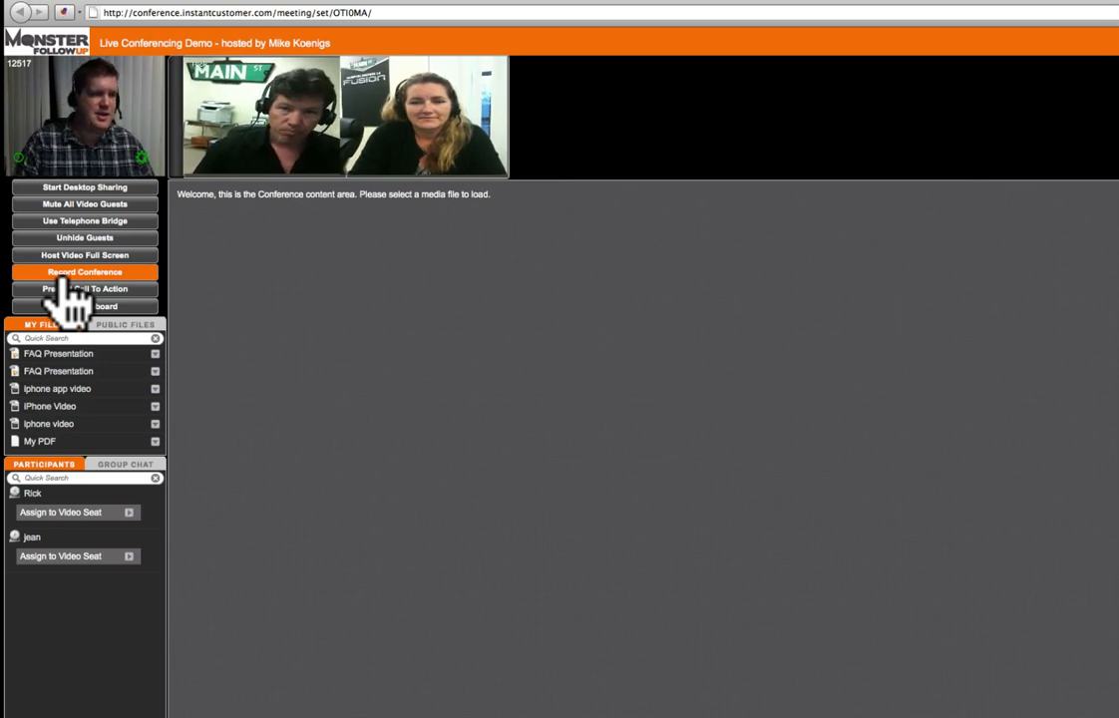
Step: Start recording the conference with the recording name DEMO_A
{"action": "left_click", "coordinate": [83, 271]}
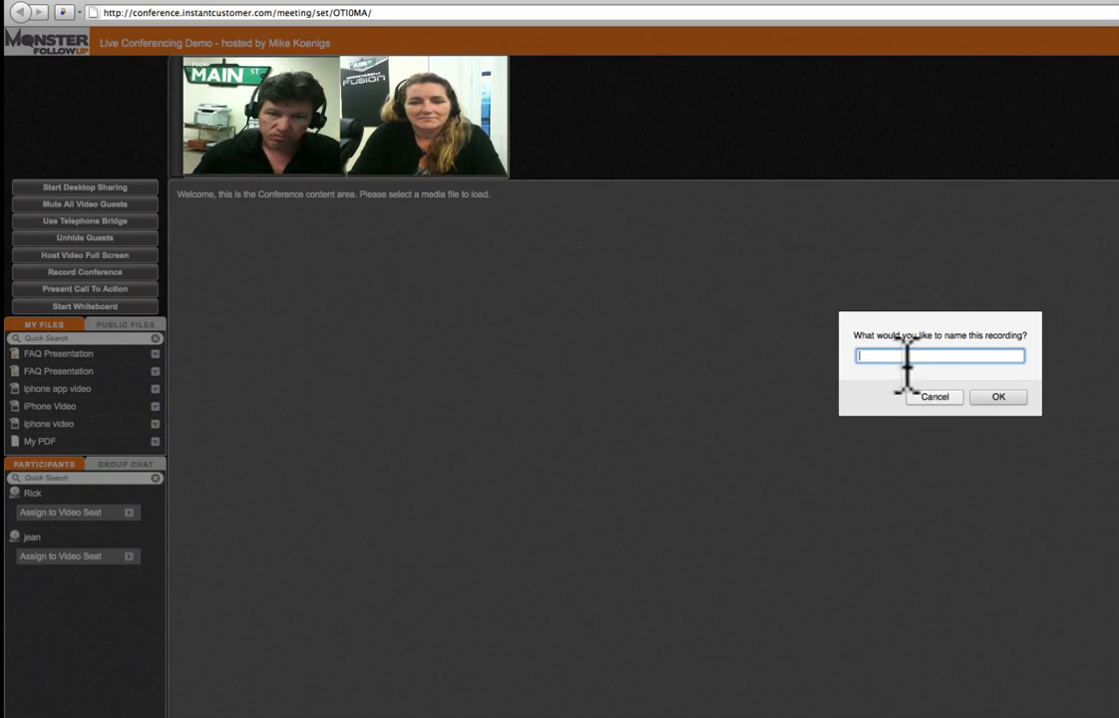
{"action": "type", "text": "DEMO"}
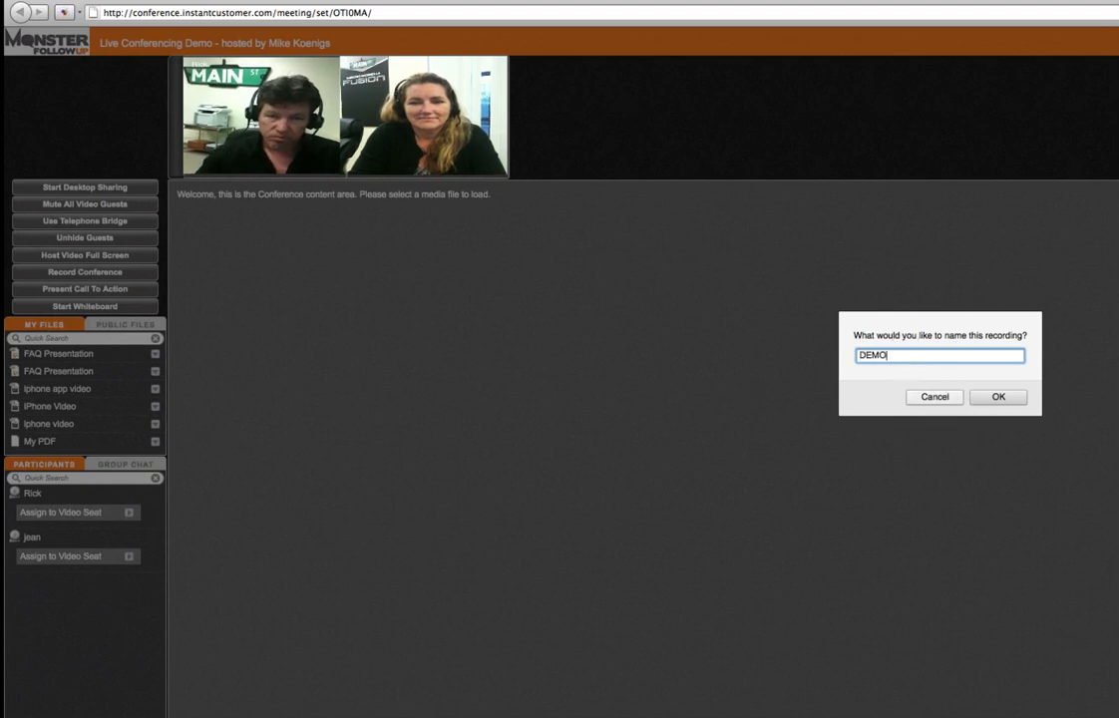
{"action": "type", "text": "A"}
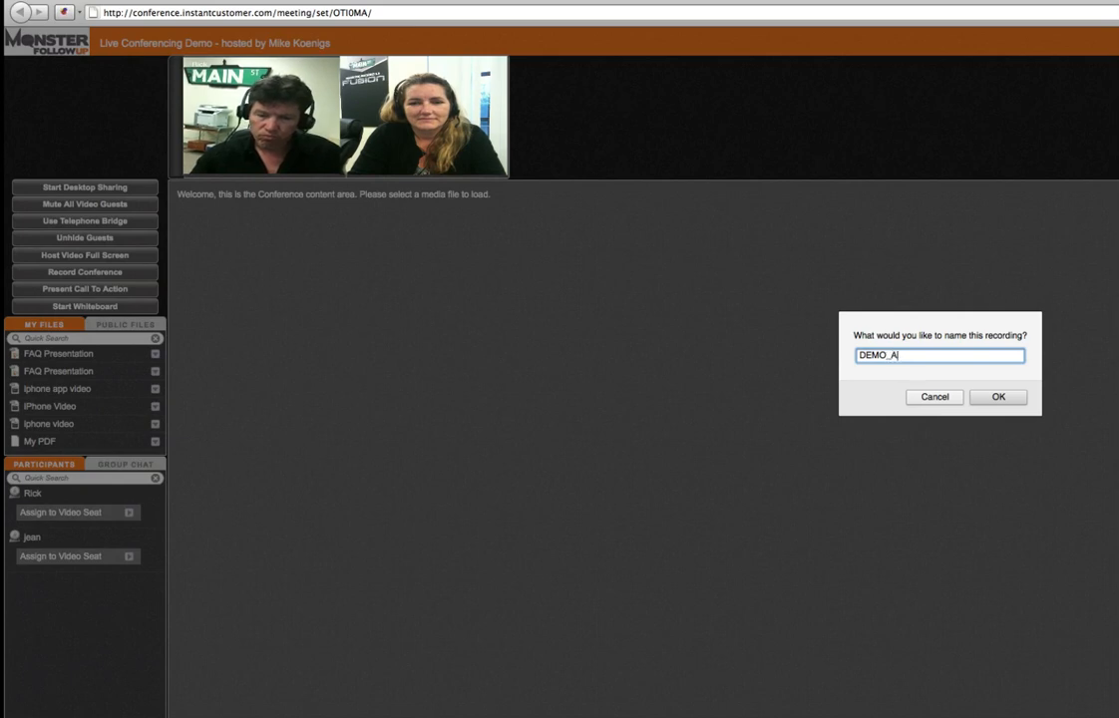
{"action": "left_click", "coordinate": [997, 395]}
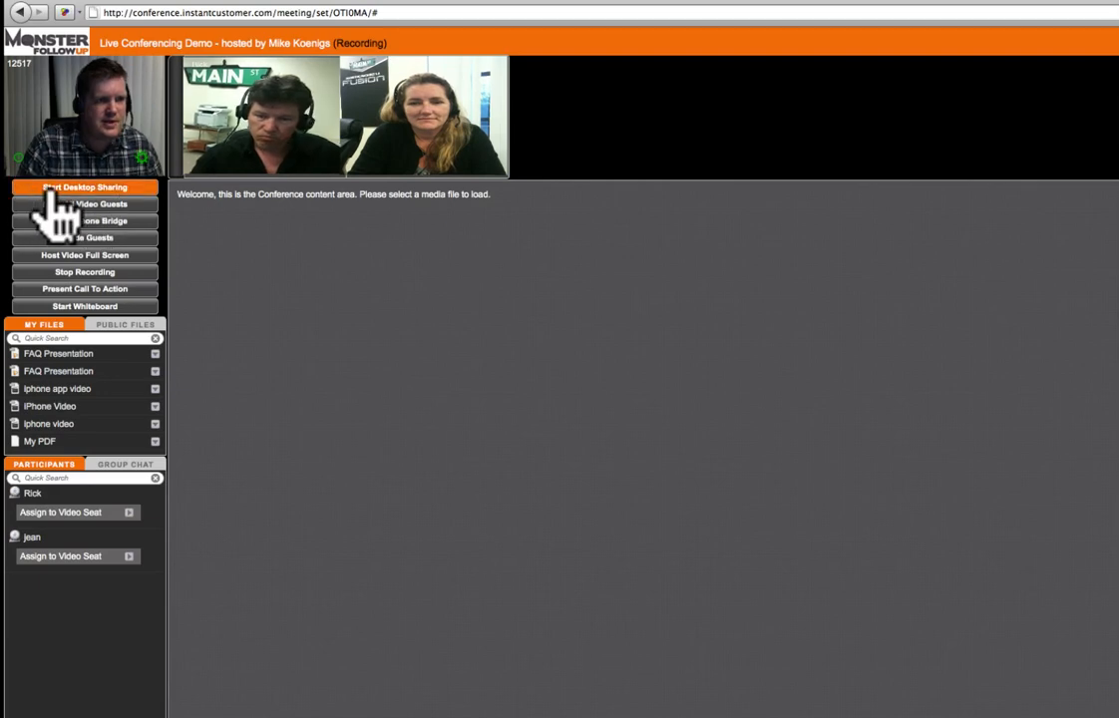
Step: Start desktop sharing and begin screen sharing so attendees see the presenter's desktop
{"action": "left_click", "coordinate": [84, 187]}
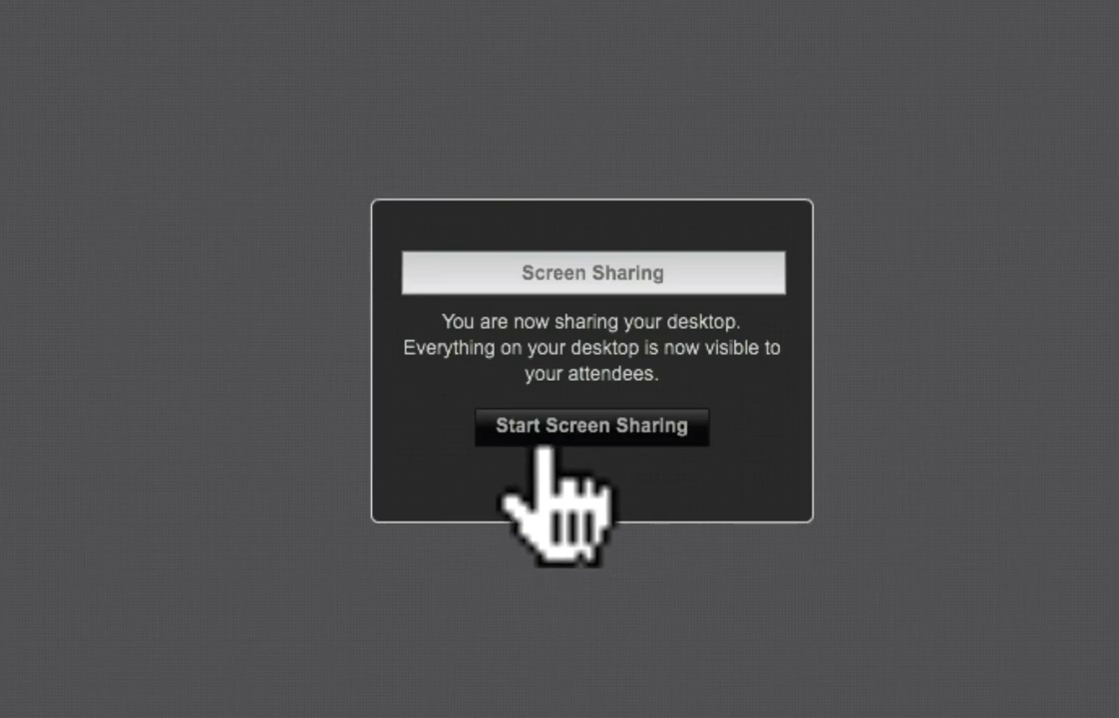
{"action": "left_click", "coordinate": [591, 426]}
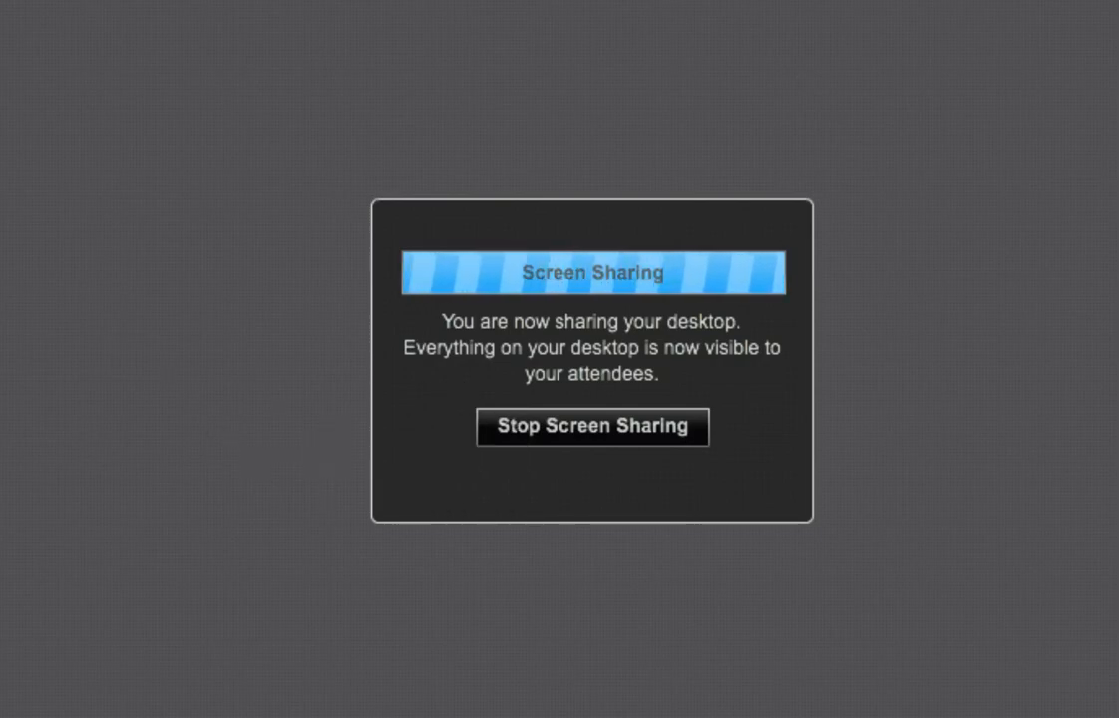
{"action": "left_click", "coordinate": [592, 427]}
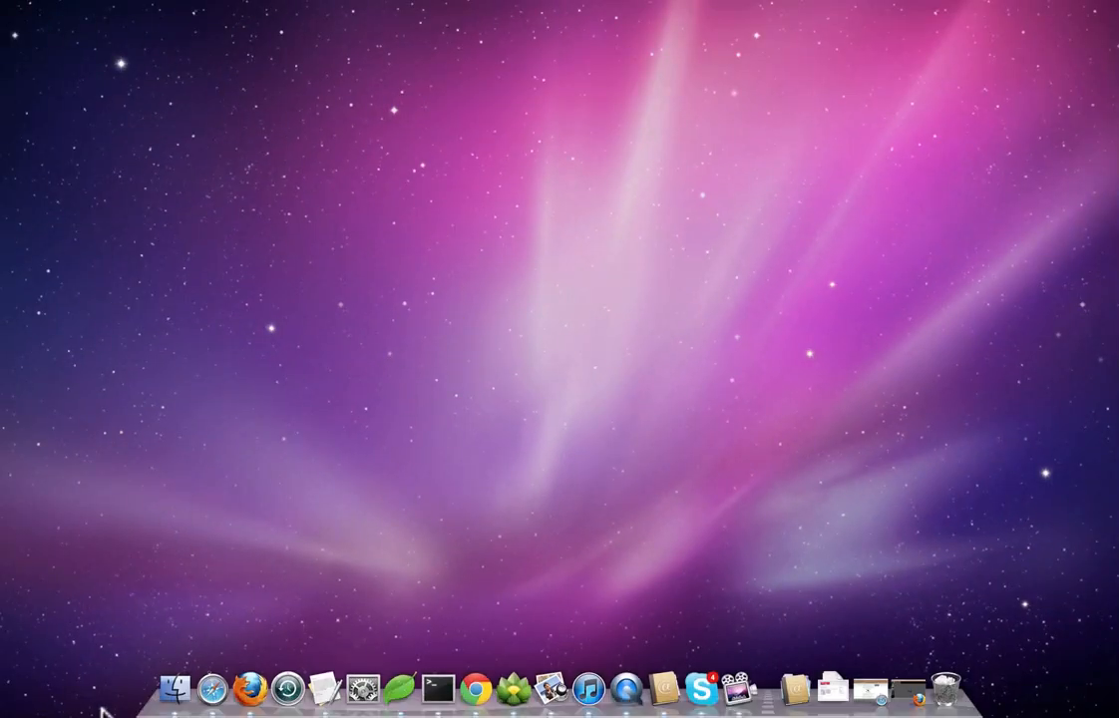
{"action": "mouse_move", "coordinate": [212, 688]}
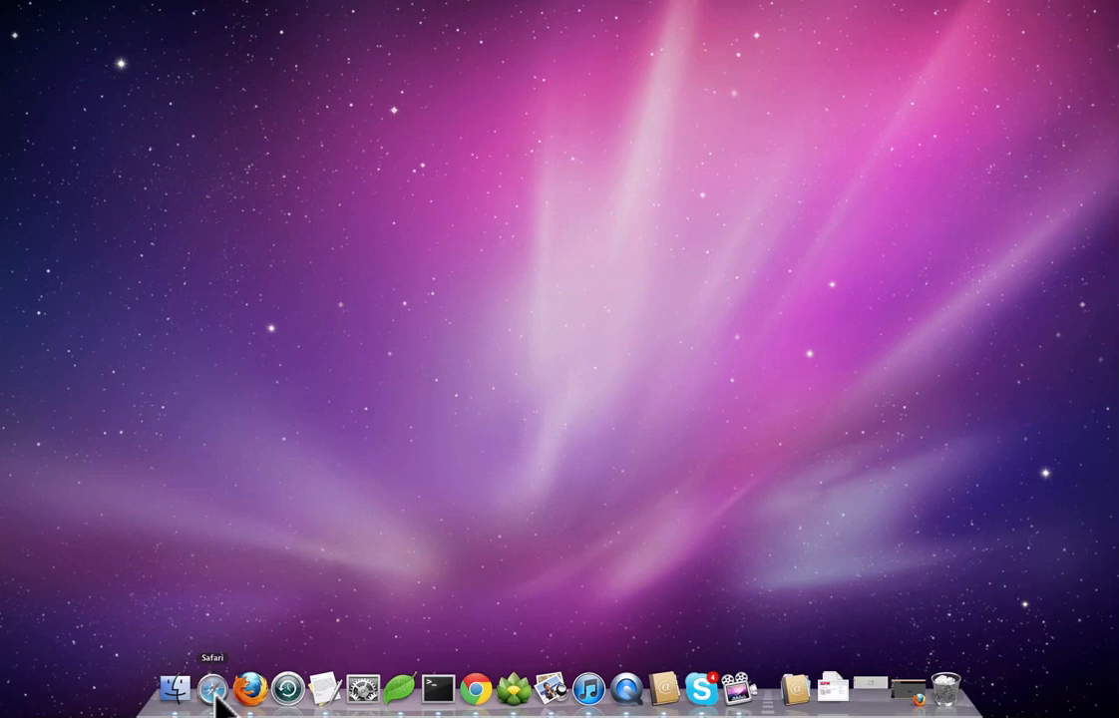
Step: Launch Safari and go to the Instant Customer site's Features page
{"action": "left_click", "coordinate": [210, 688]}
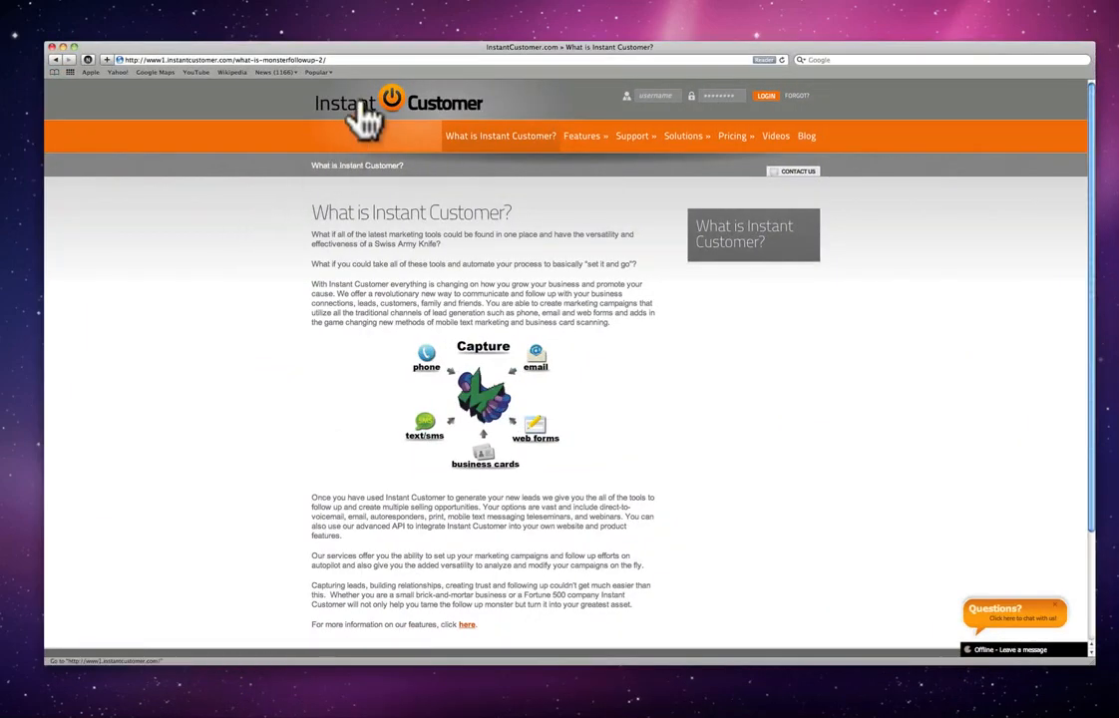
{"action": "mouse_move", "coordinate": [221, 351]}
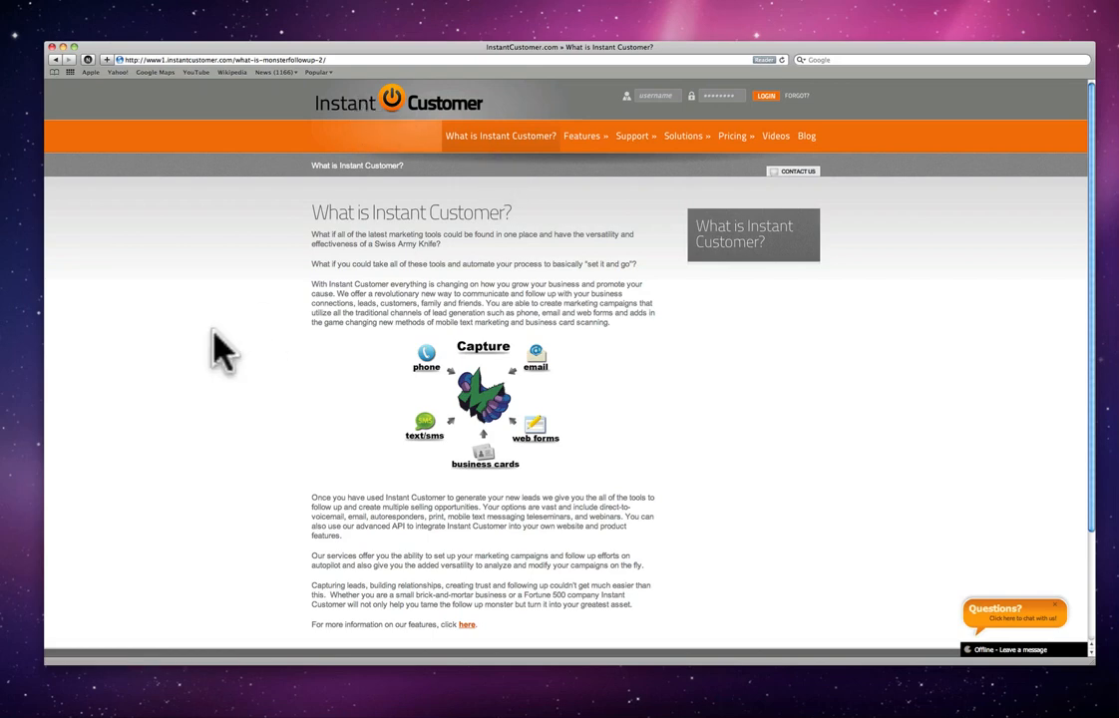
{"action": "mouse_move", "coordinate": [243, 383]}
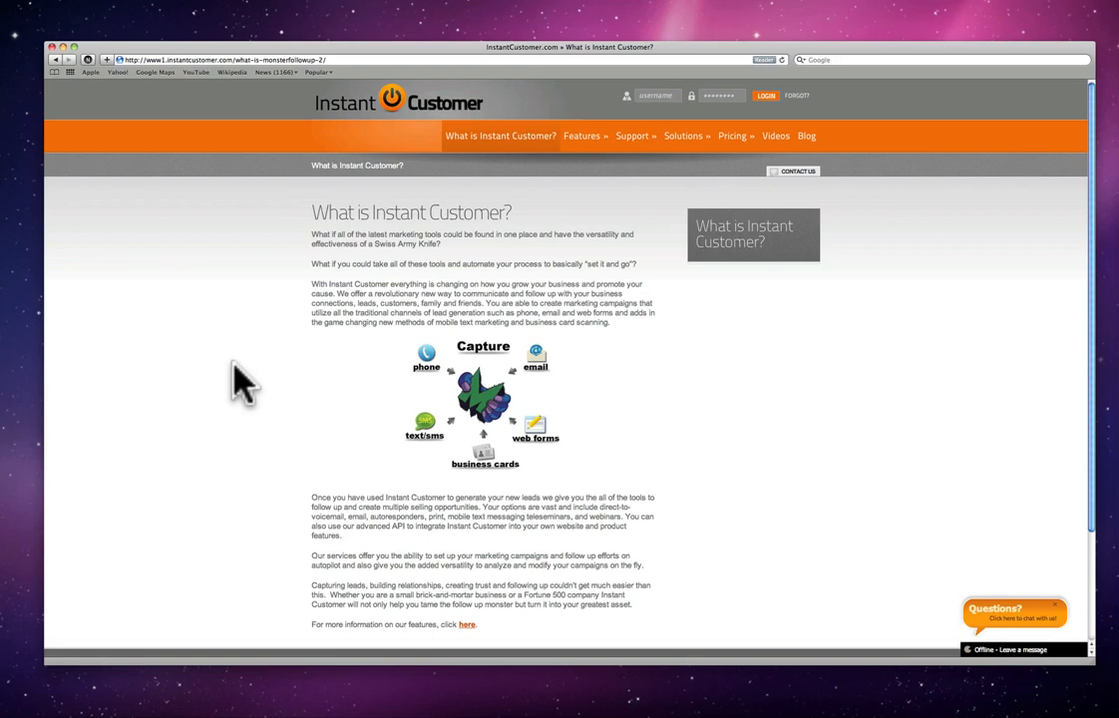
{"action": "left_click", "coordinate": [582, 135]}
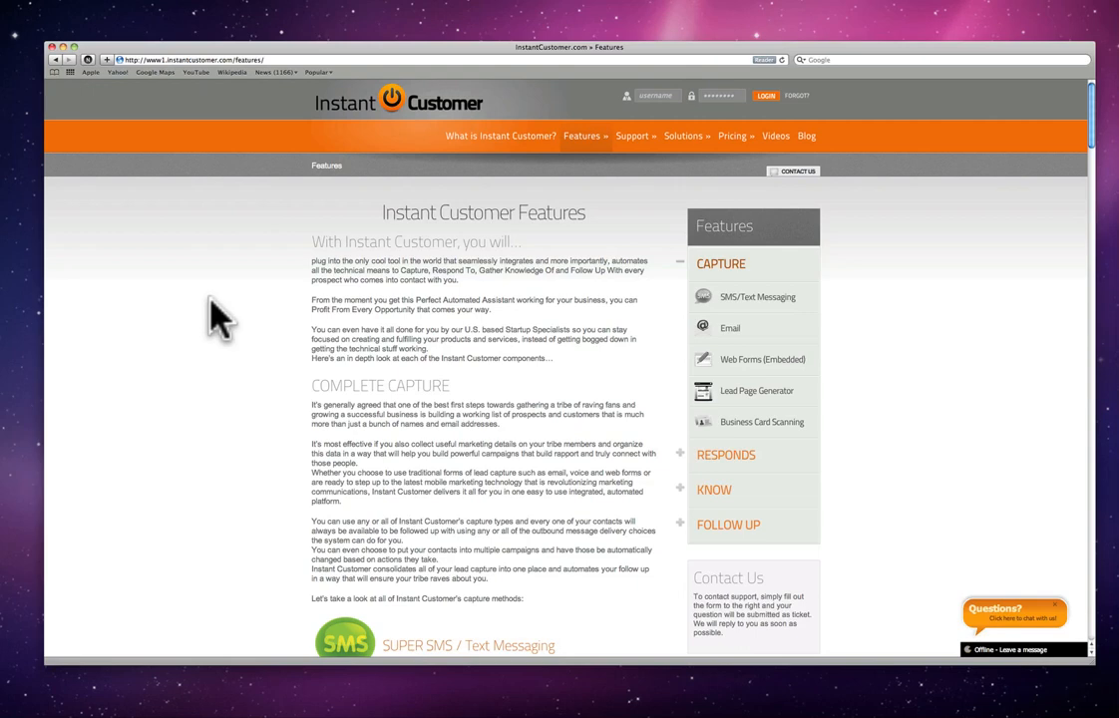
{"action": "mouse_move", "coordinate": [1000, 713]}
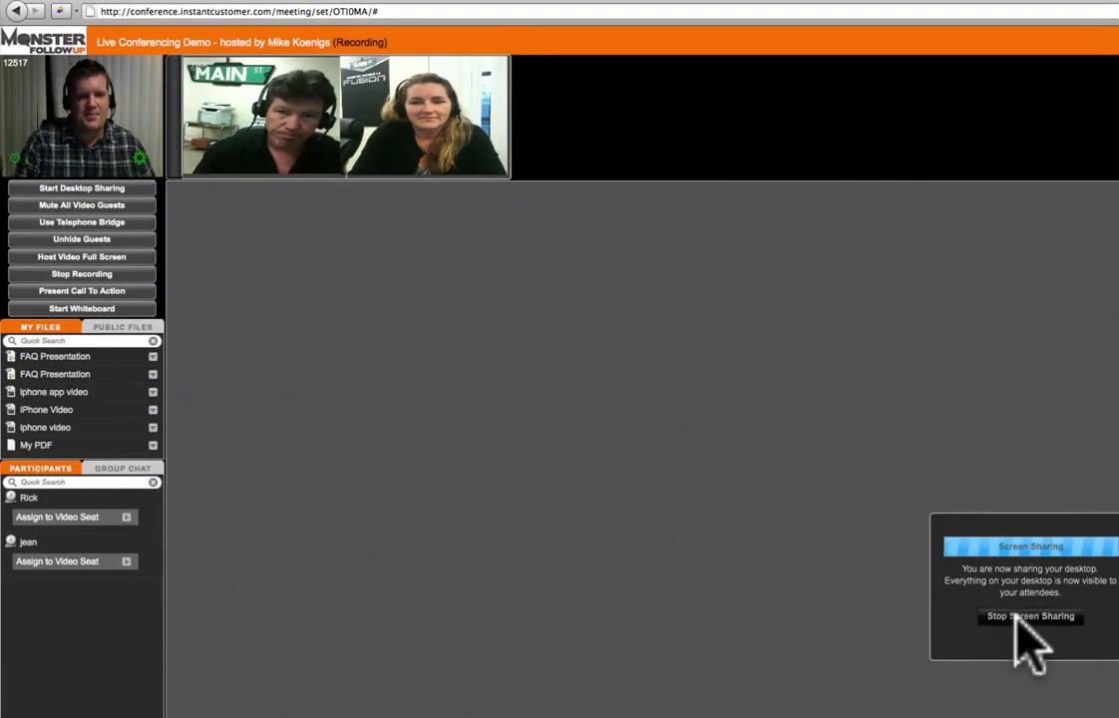
Step: Stop screen sharing and present the iPhone Video from My Files to attendees
{"action": "left_click", "coordinate": [1029, 614]}
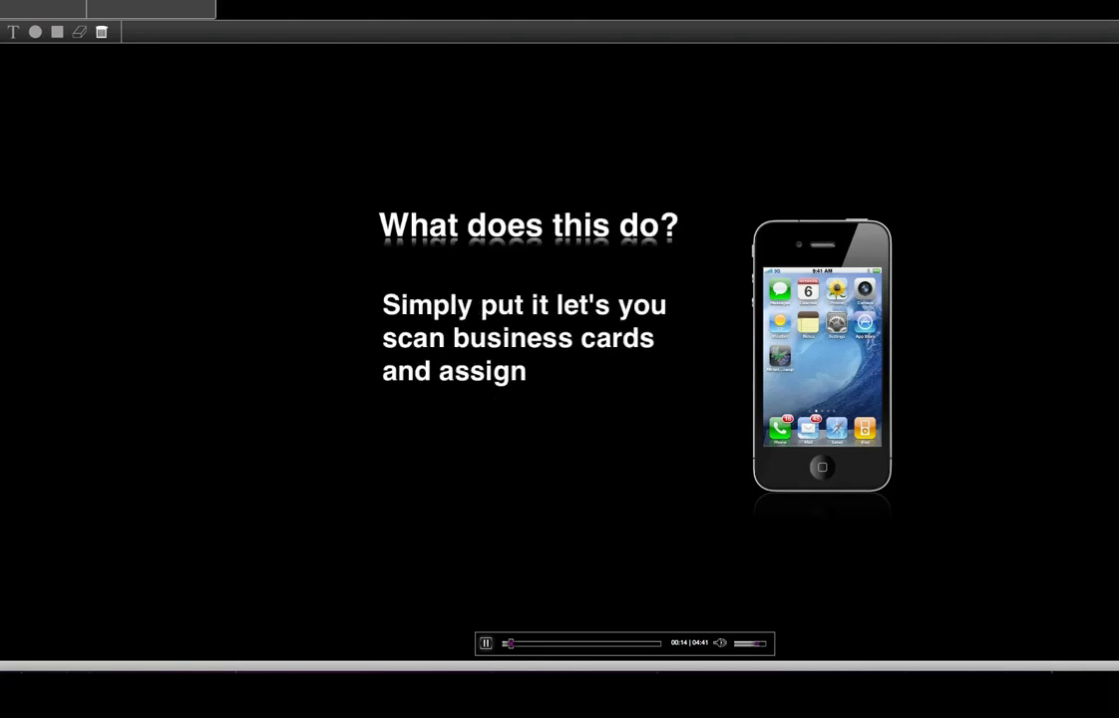
{"action": "type", "text": "them to a MonsterFollowUp campaig"}
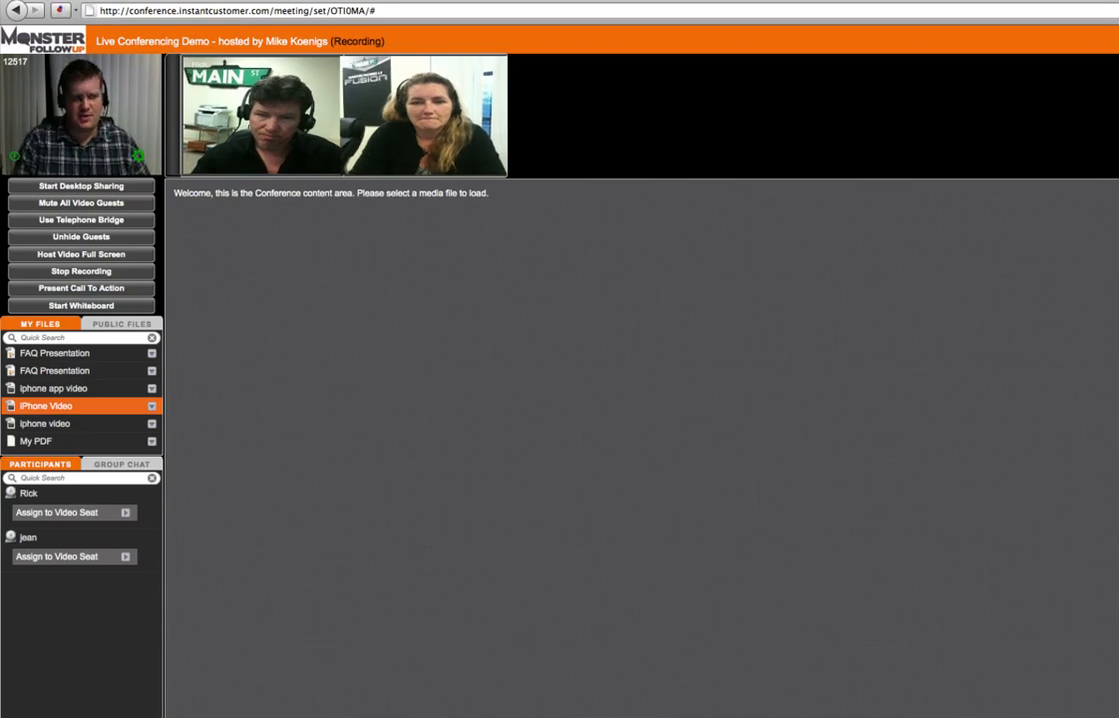
Step: Select My PDF from the host's My Files list
{"action": "left_click", "coordinate": [40, 441]}
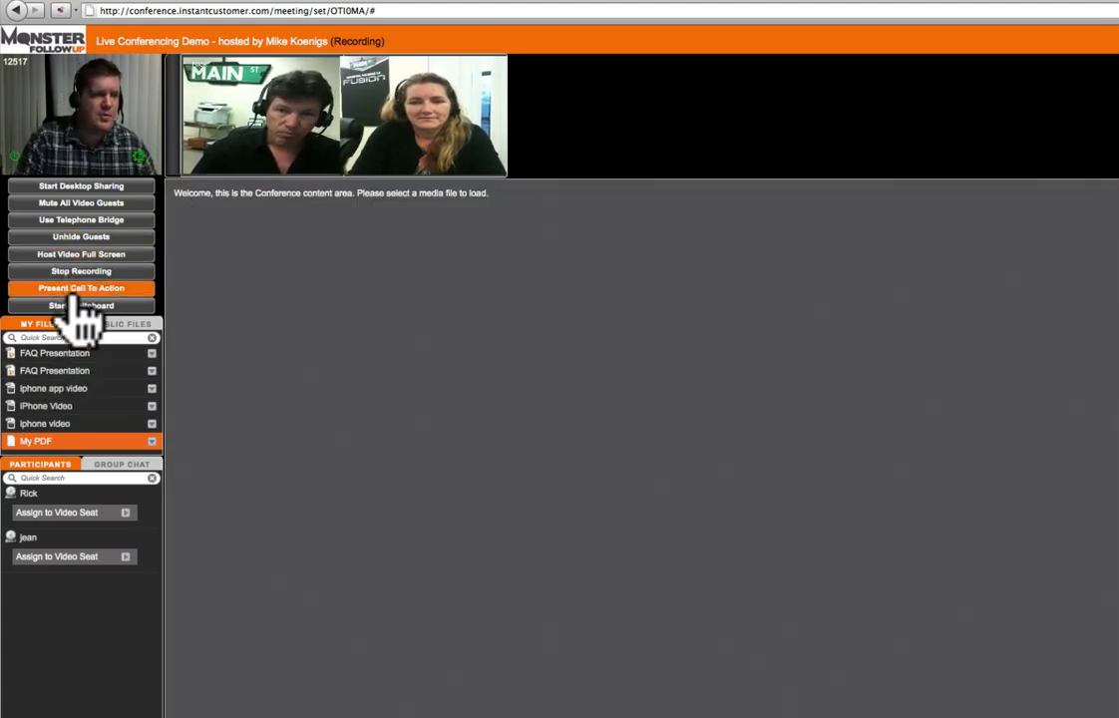
Step: Start the shared whiteboard and draw a blue circle near its top-left
{"action": "left_click", "coordinate": [80, 306]}
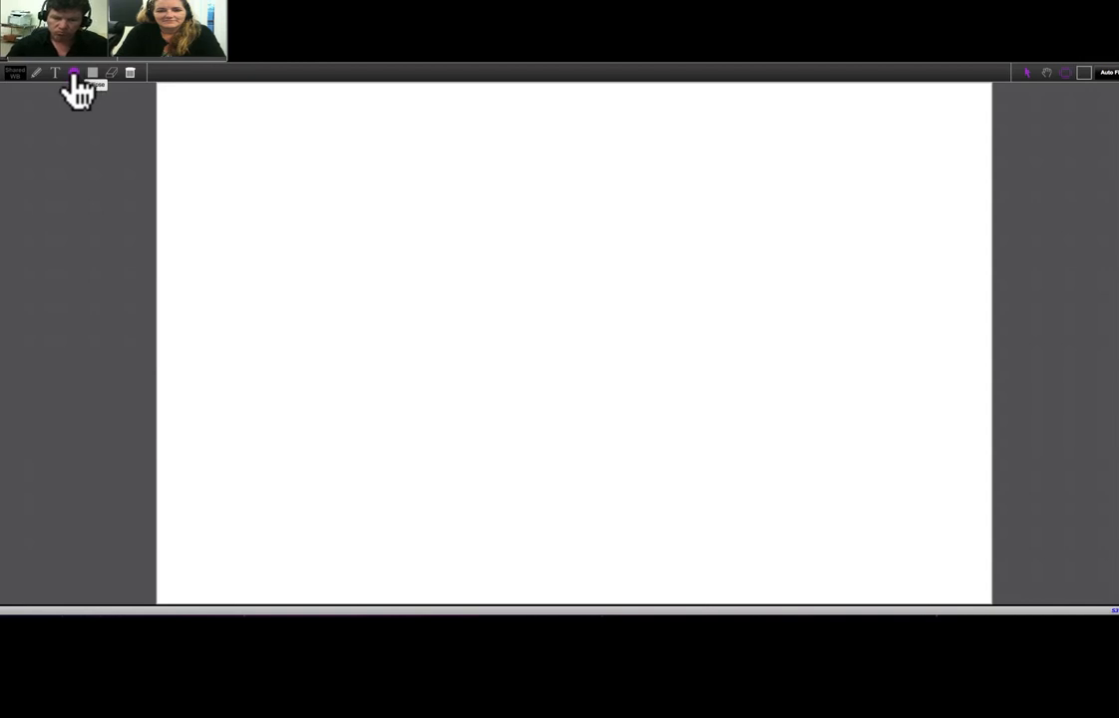
{"action": "left_click", "coordinate": [71, 72]}
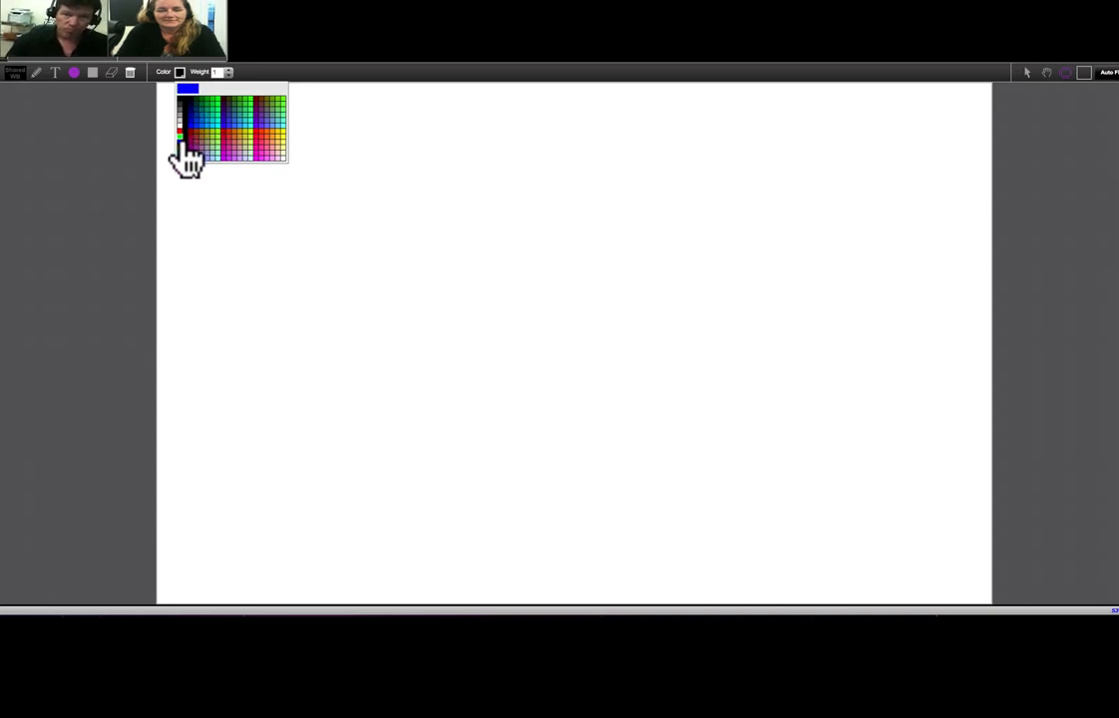
{"action": "left_click", "coordinate": [187, 88]}
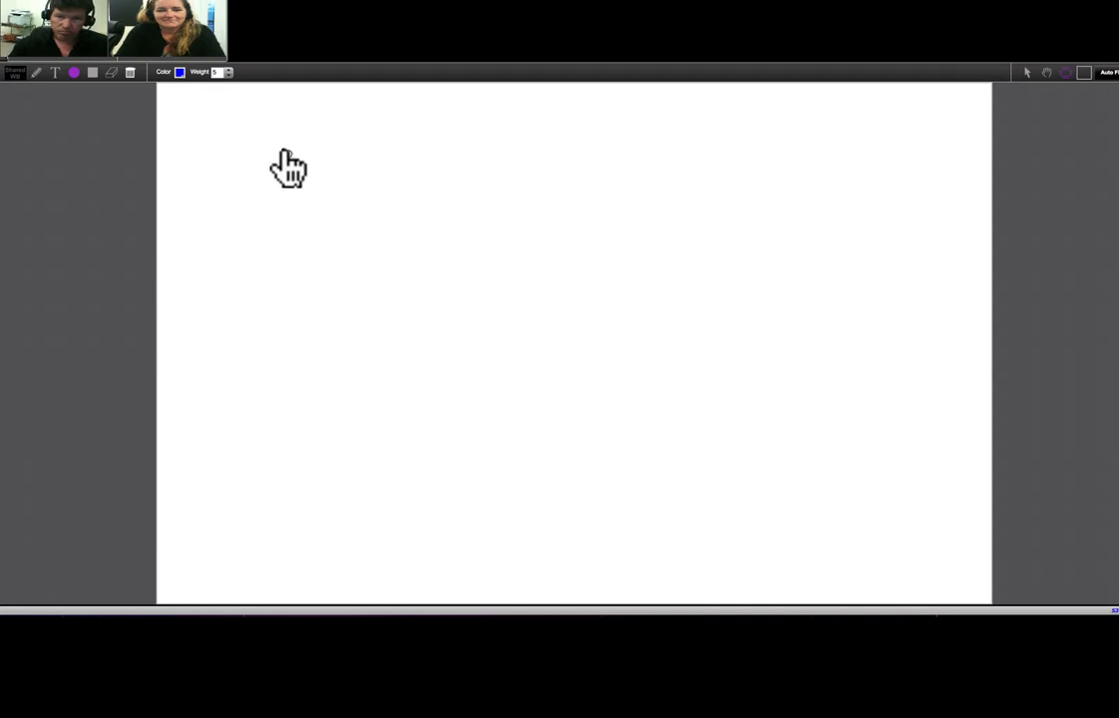
{"action": "left_click_drag", "start_coordinate": [290, 163], "coordinate": [453, 335]}
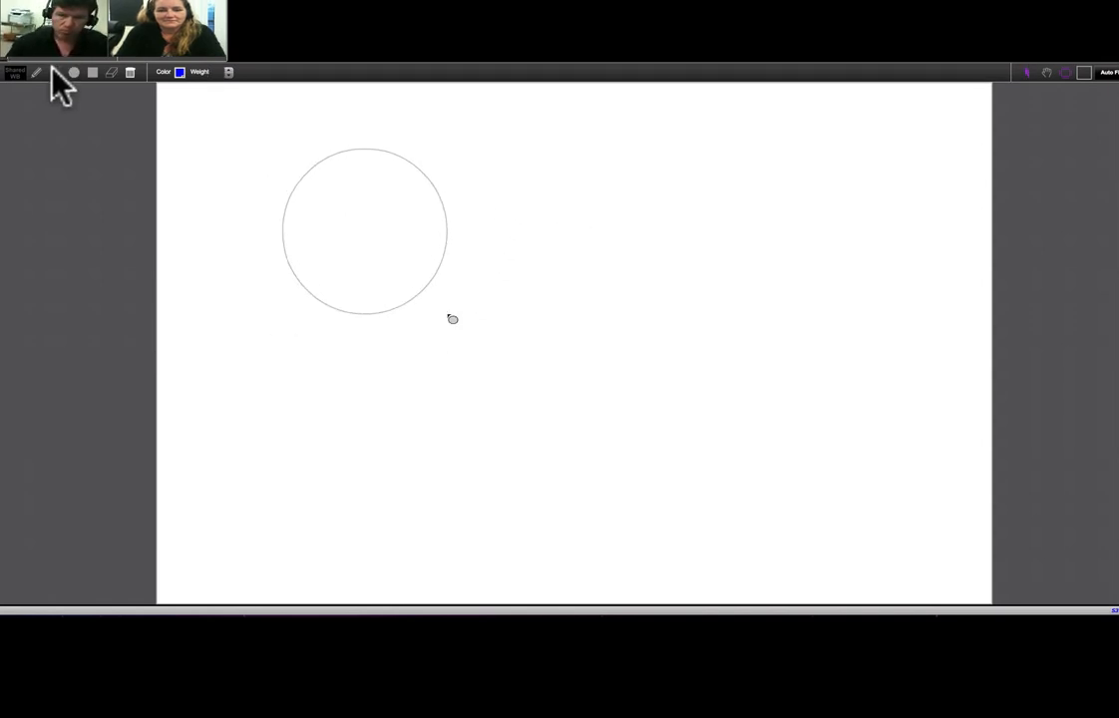
Step: Add the text 'This is my test.' to the board
{"action": "left_click", "coordinate": [54, 71]}
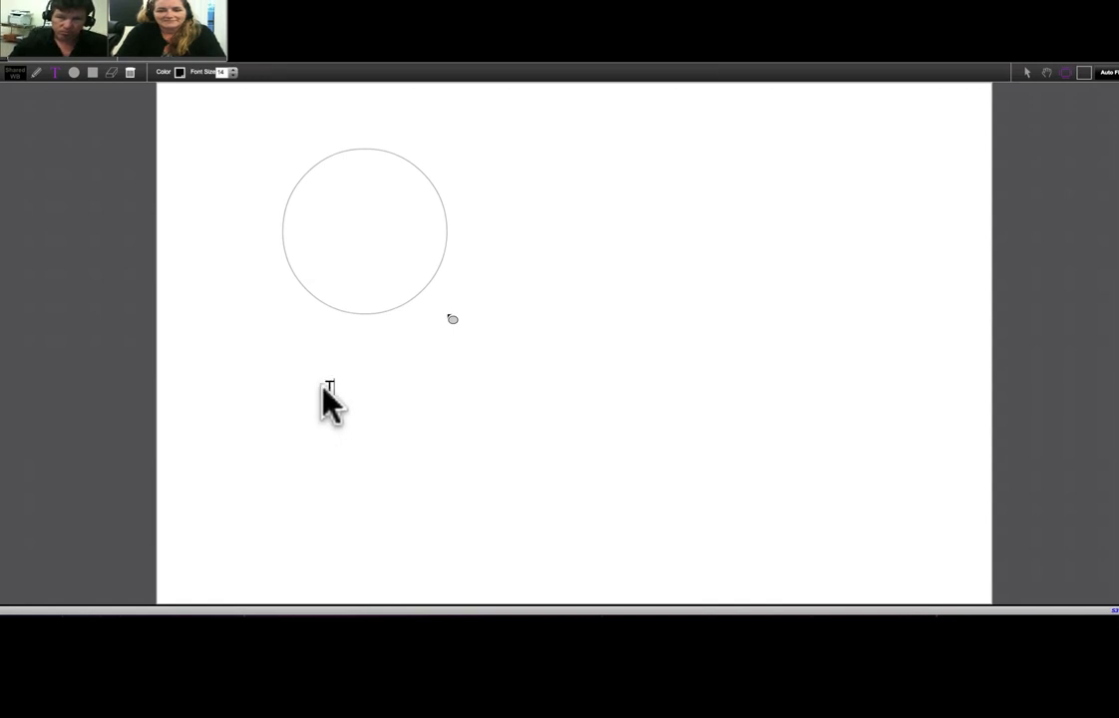
{"action": "type", "text": "This is my tes"}
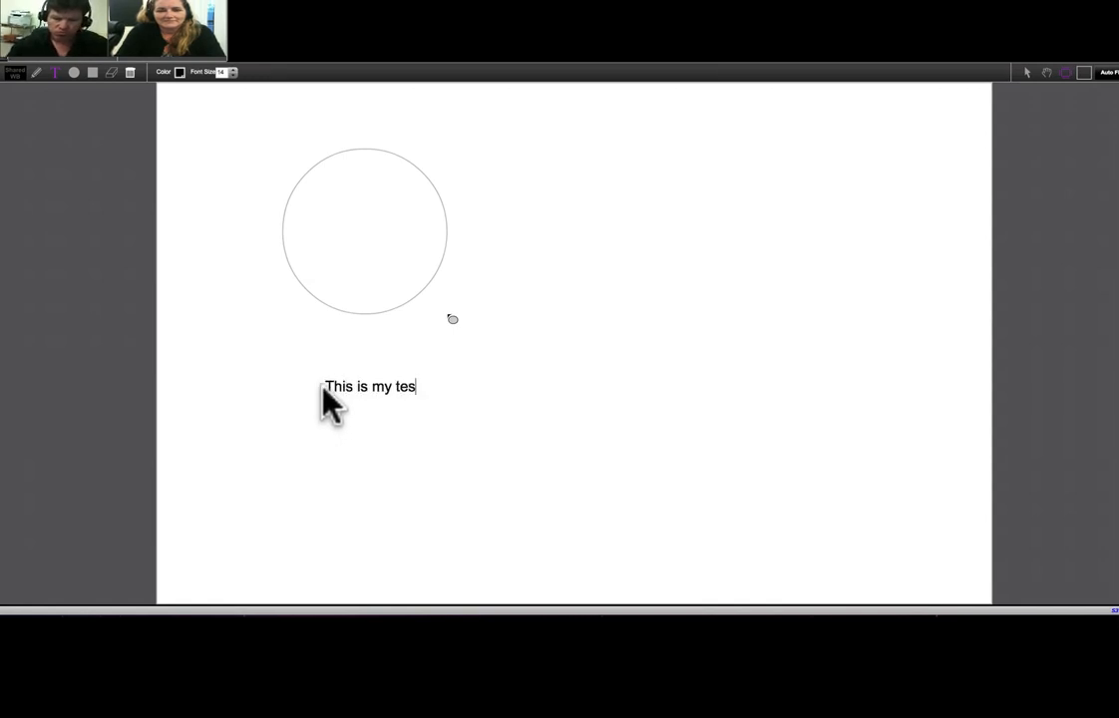
{"action": "type", "text": "t."}
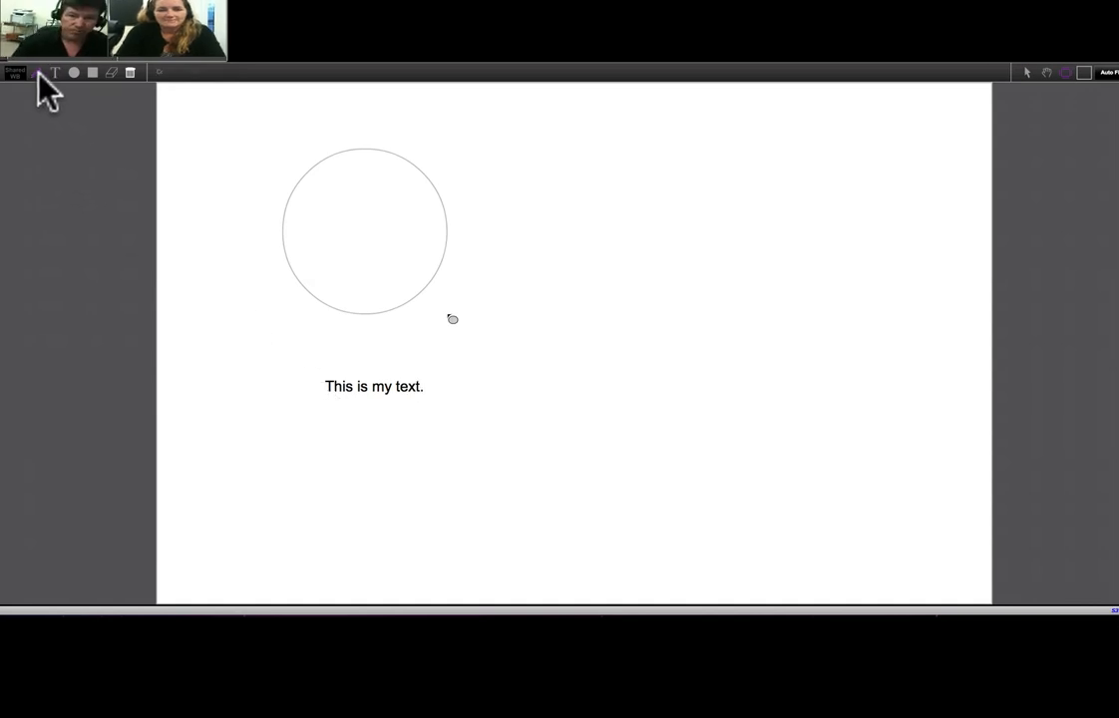
Step: Freehand-draw arrows pointing right, down and left, plus a smiley
{"action": "left_click", "coordinate": [32, 71]}
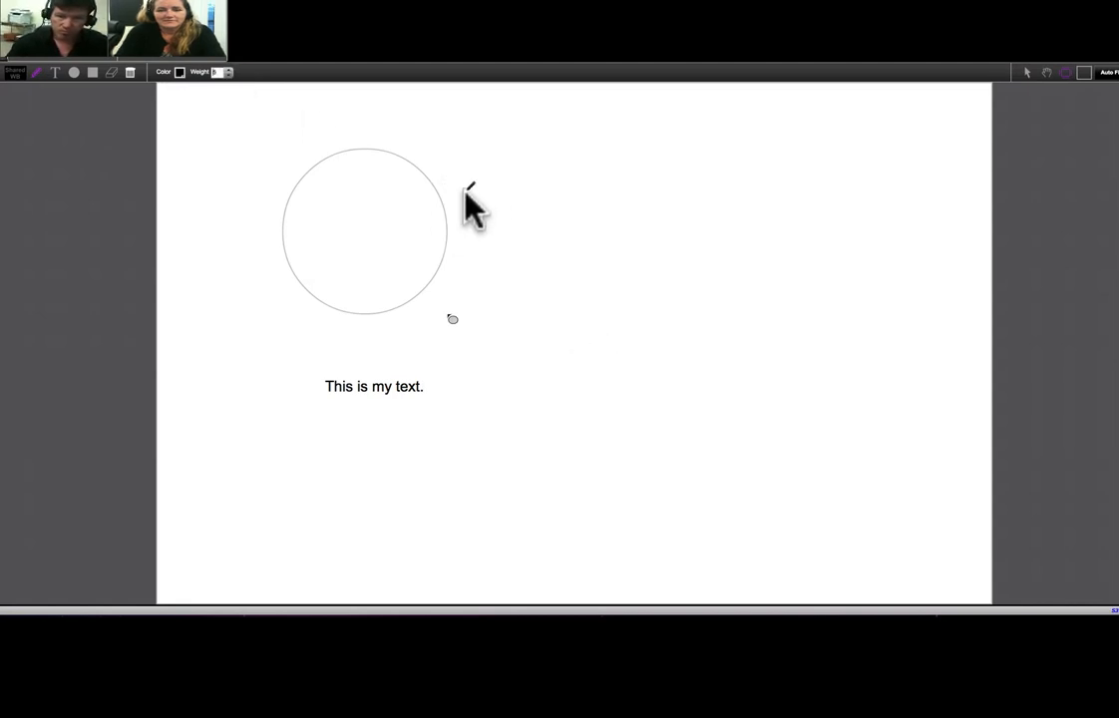
{"action": "mouse_move", "coordinate": [483, 222]}
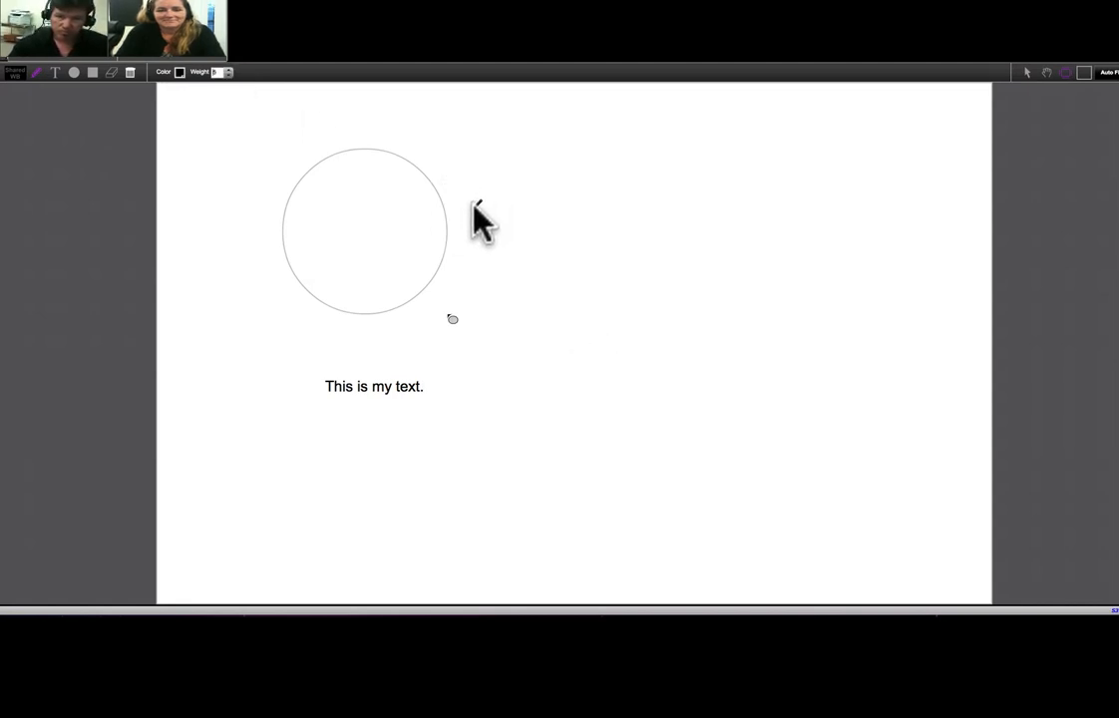
{"action": "left_click_drag", "start_coordinate": [475, 205], "coordinate": [658, 204]}
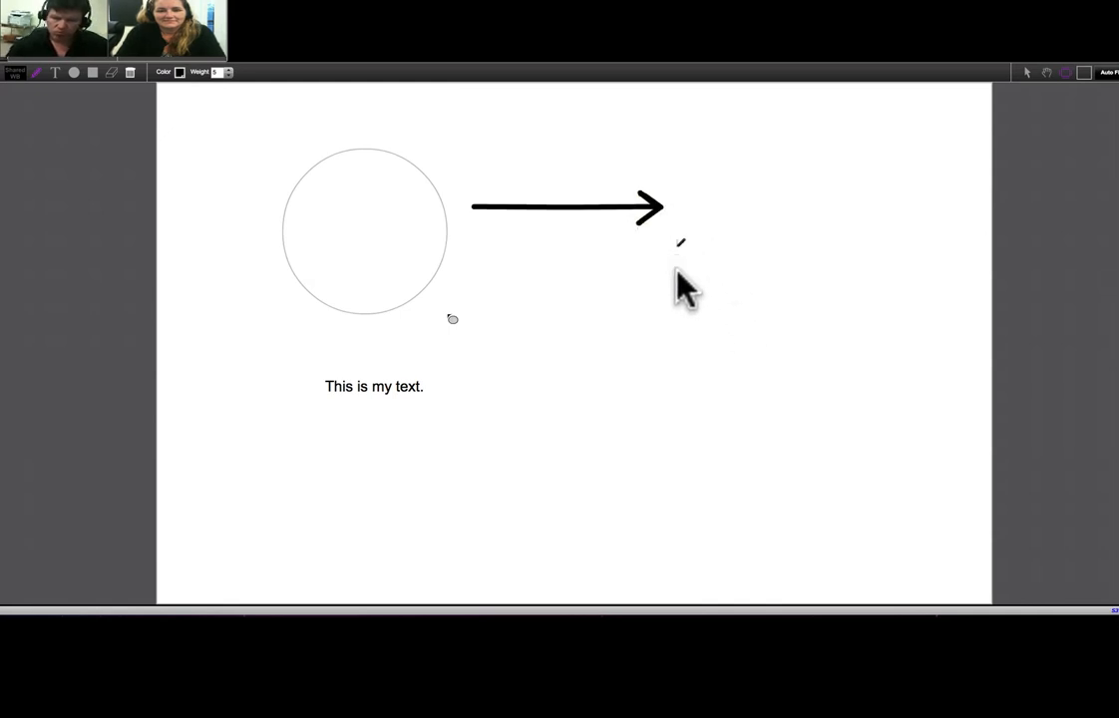
{"action": "left_click_drag", "start_coordinate": [678, 244], "coordinate": [678, 362]}
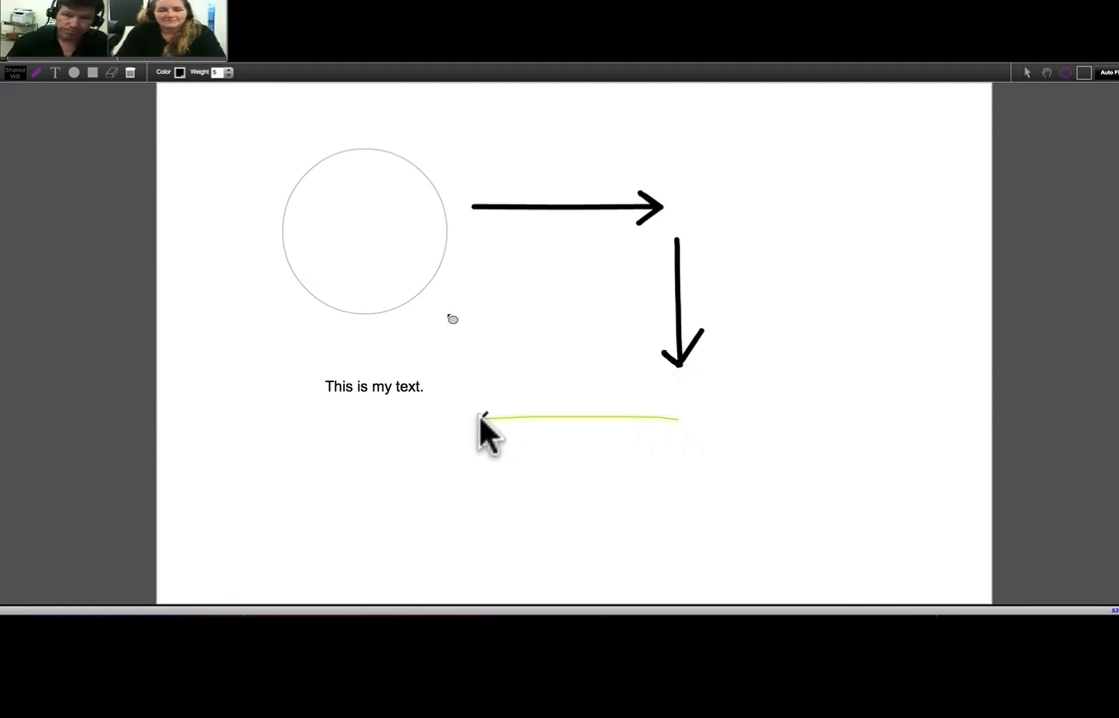
{"action": "left_click_drag", "start_coordinate": [682, 419], "coordinate": [483, 419]}
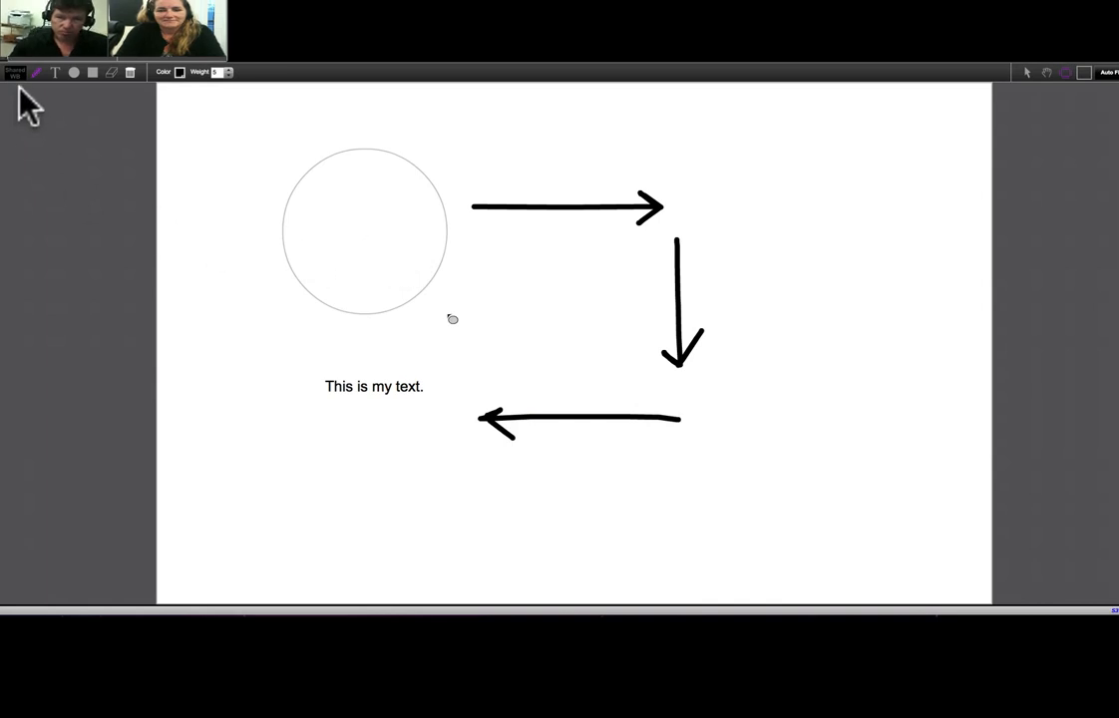
{"action": "mouse_move", "coordinate": [16, 72]}
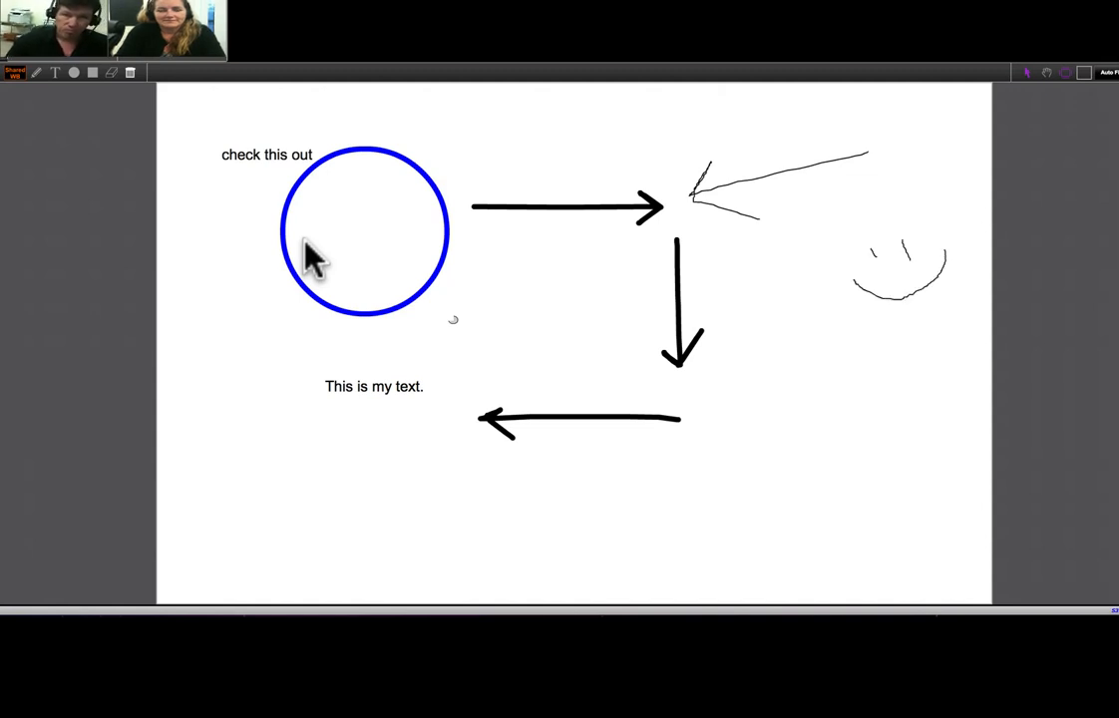
{"action": "left_click_drag", "start_coordinate": [267, 156], "coordinate": [359, 231]}
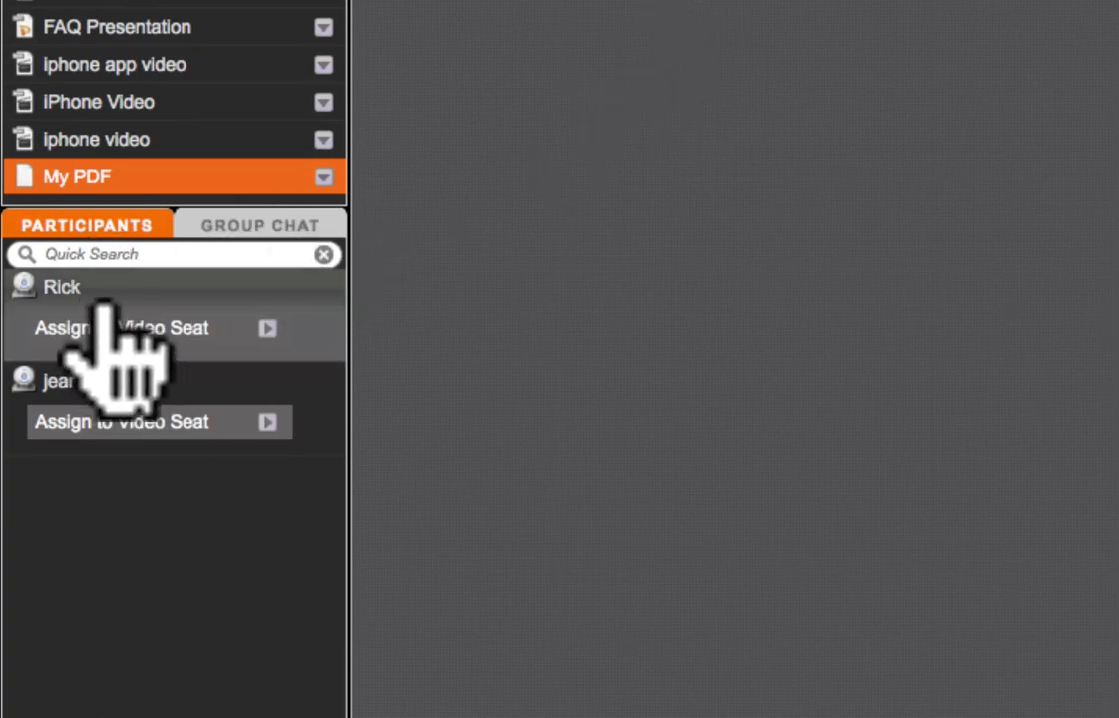
Step: Assign the first listed participant to a video seat
{"action": "left_click", "coordinate": [62, 287]}
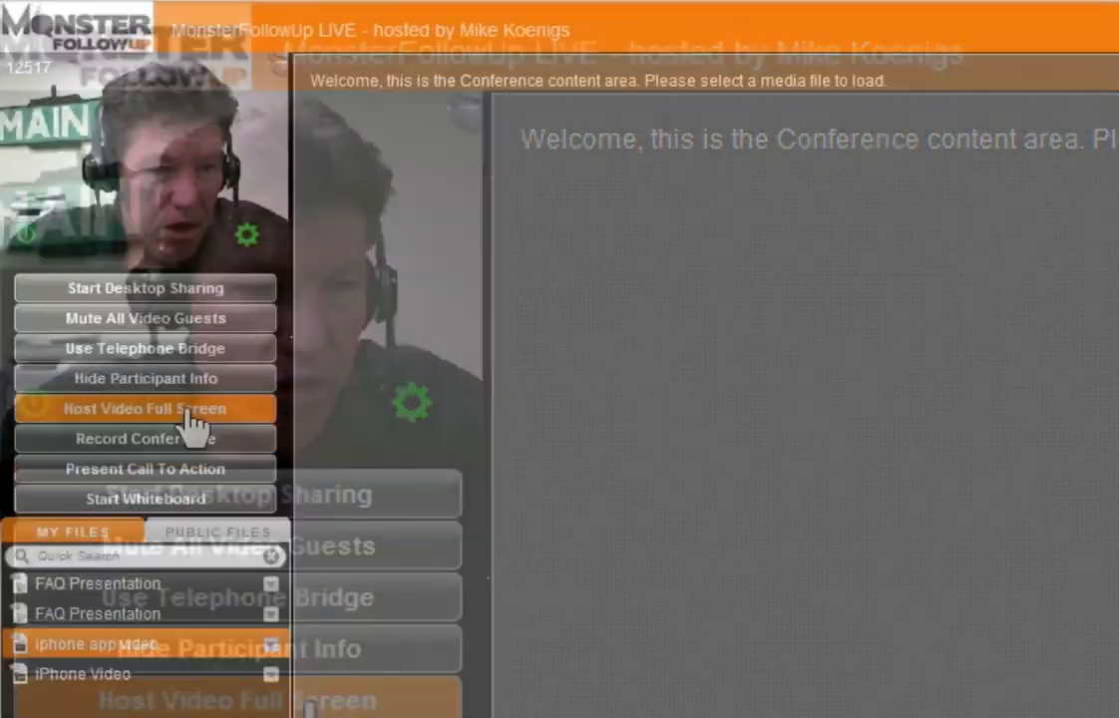
{"action": "left_click", "coordinate": [143, 409]}
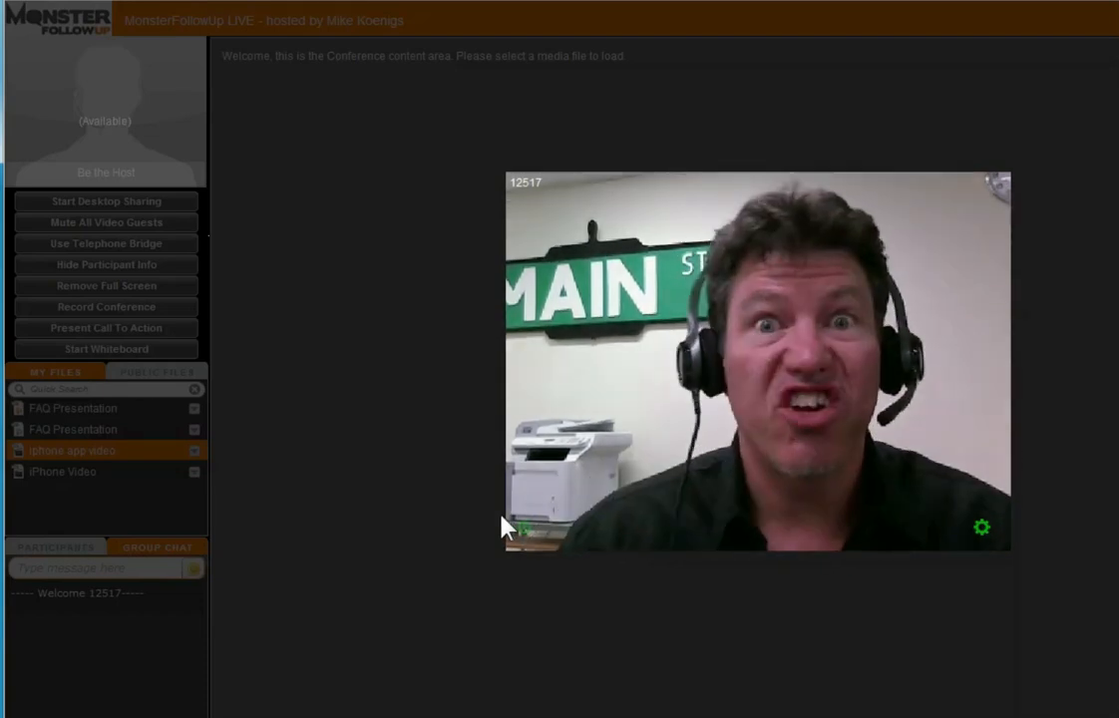
{"action": "mouse_move", "coordinate": [260, 475]}
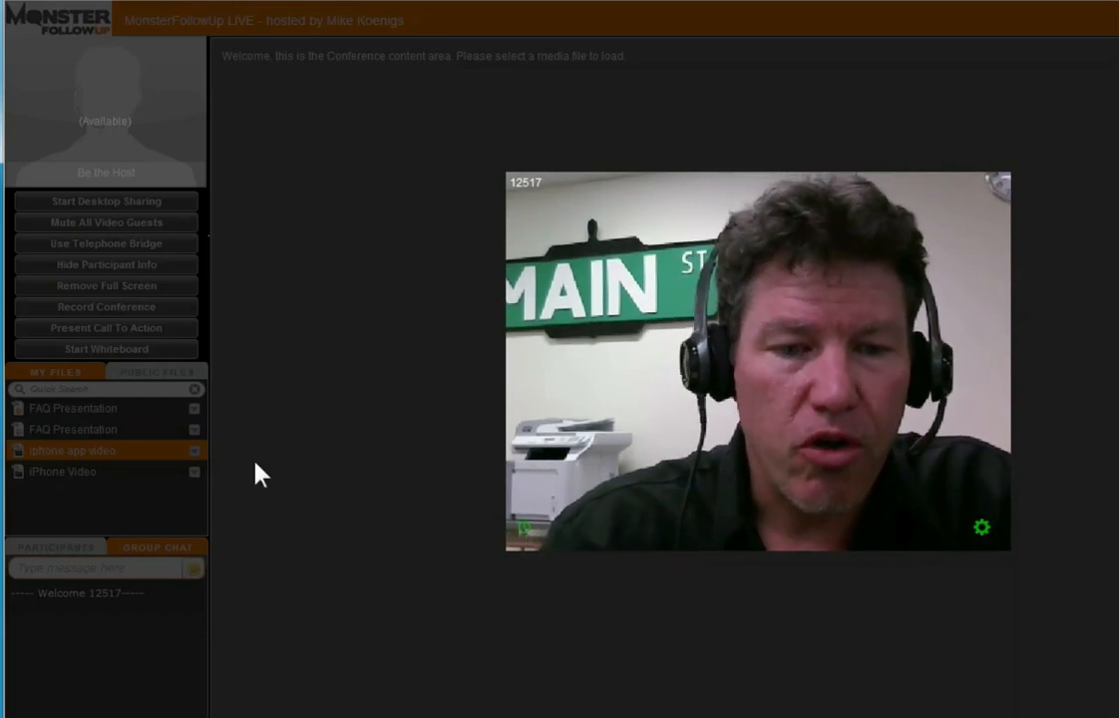
{"action": "mouse_move", "coordinate": [394, 449]}
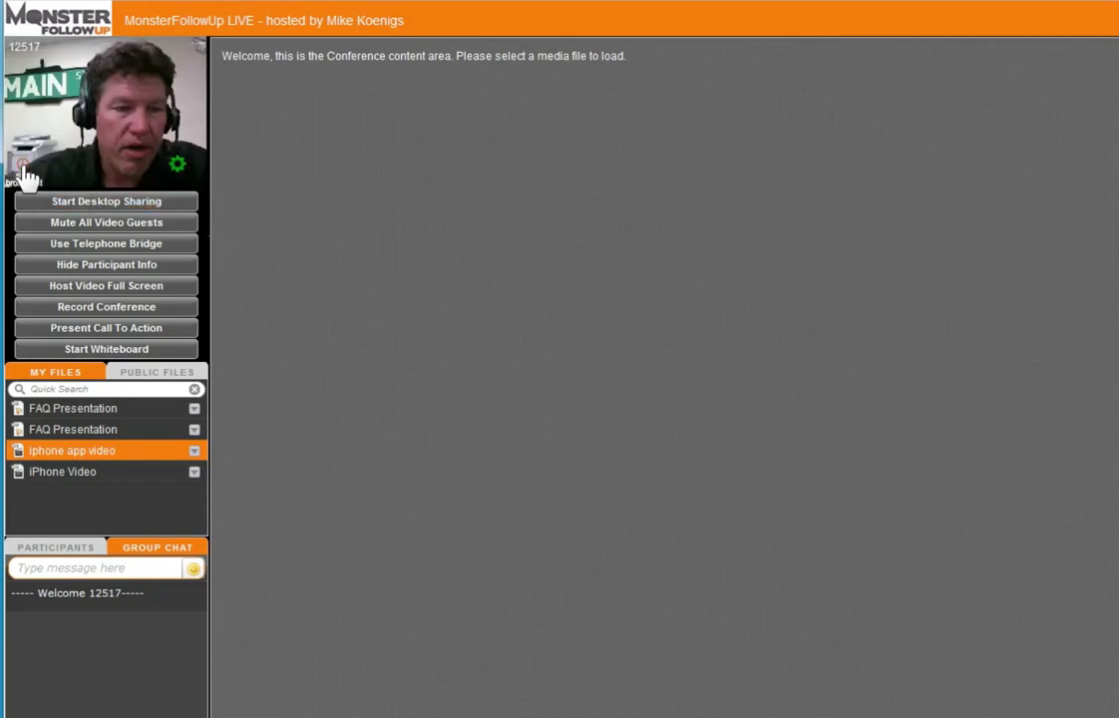
{"action": "mouse_move", "coordinate": [333, 252]}
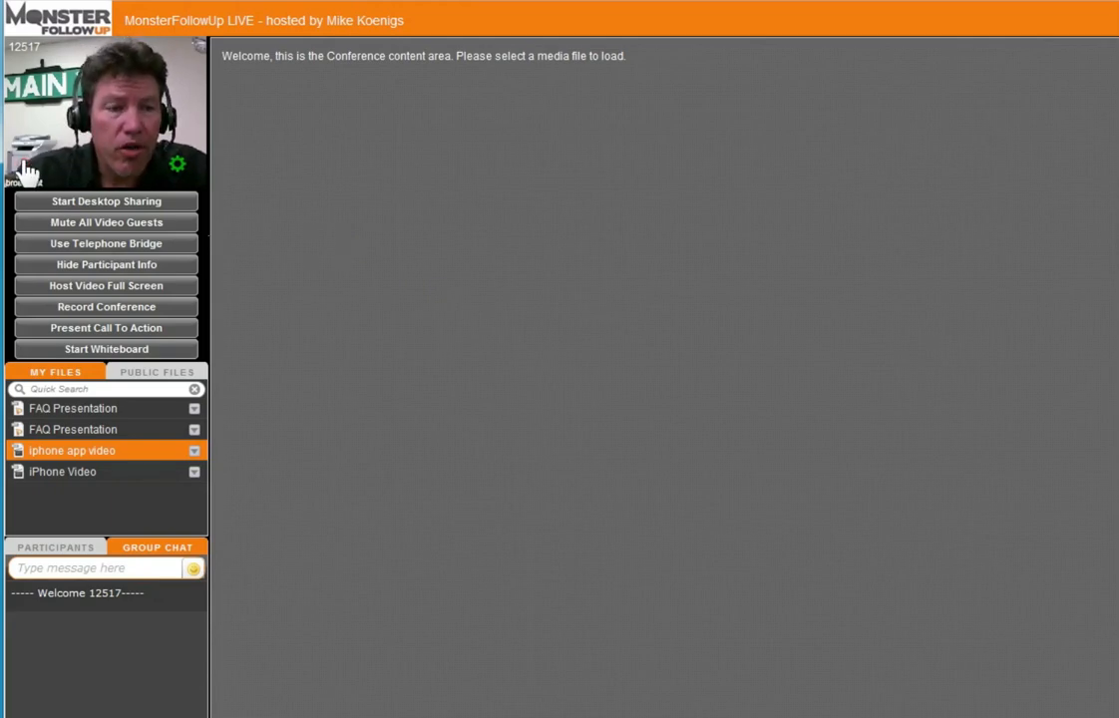
{"action": "mouse_move", "coordinate": [363, 291]}
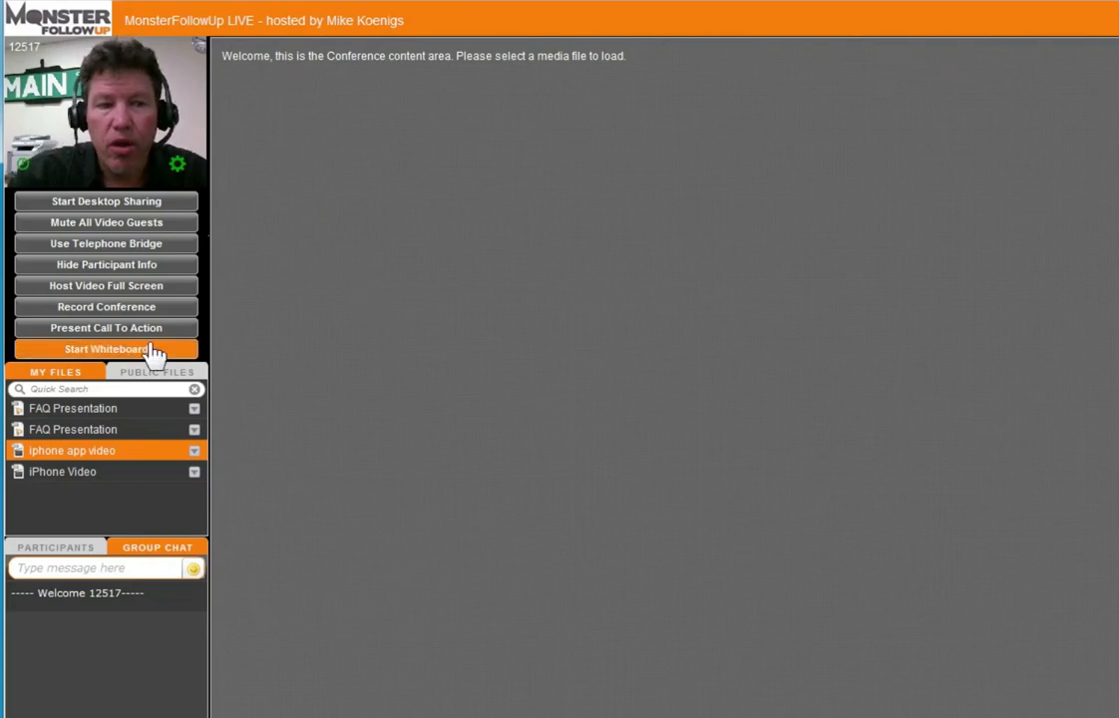
Step: Start the whiteboard and draw two circles, left and right
{"action": "left_click", "coordinate": [106, 347]}
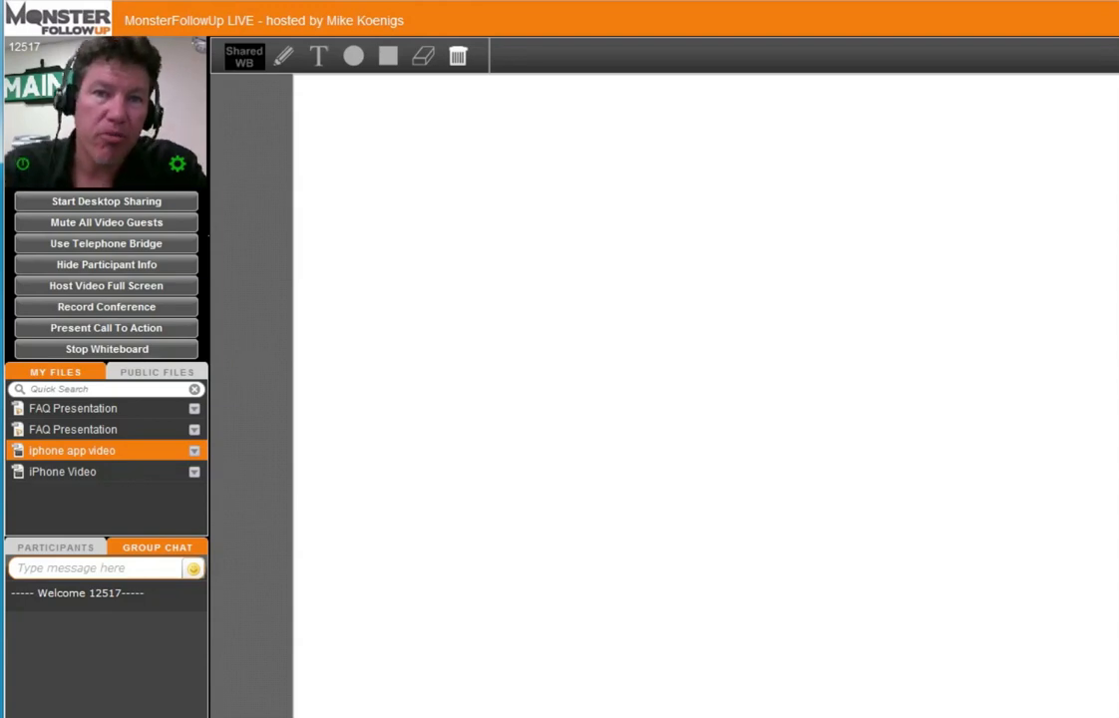
{"action": "left_click", "coordinate": [353, 55]}
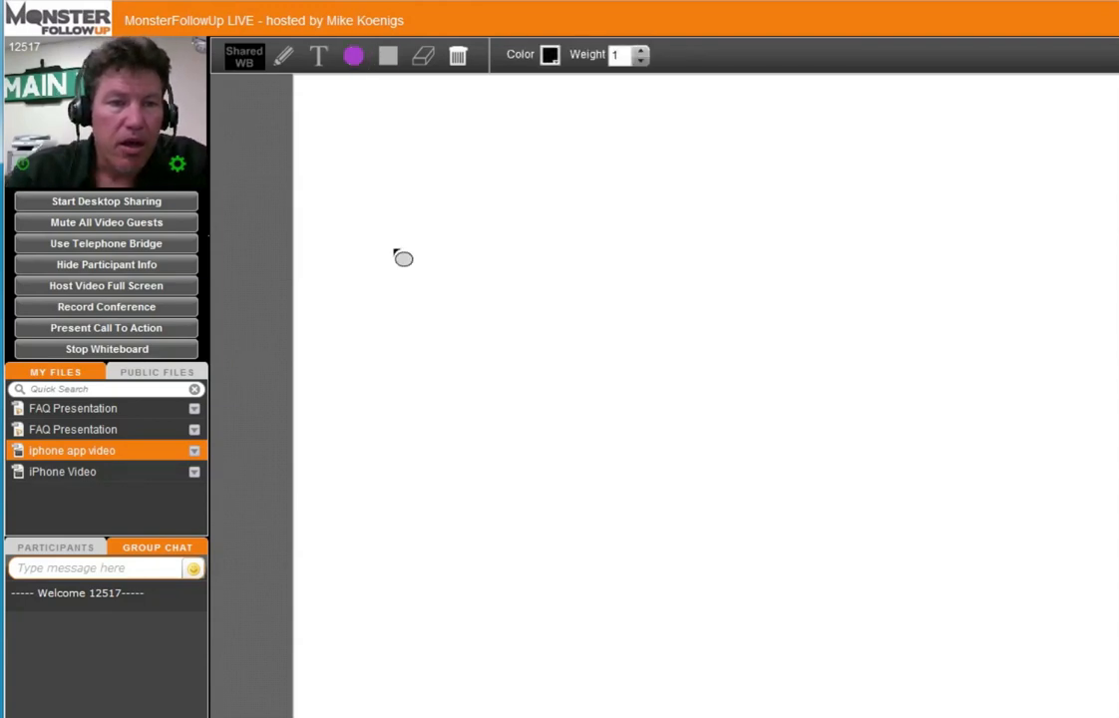
{"action": "left_click_drag", "start_coordinate": [403, 259], "coordinate": [556, 451]}
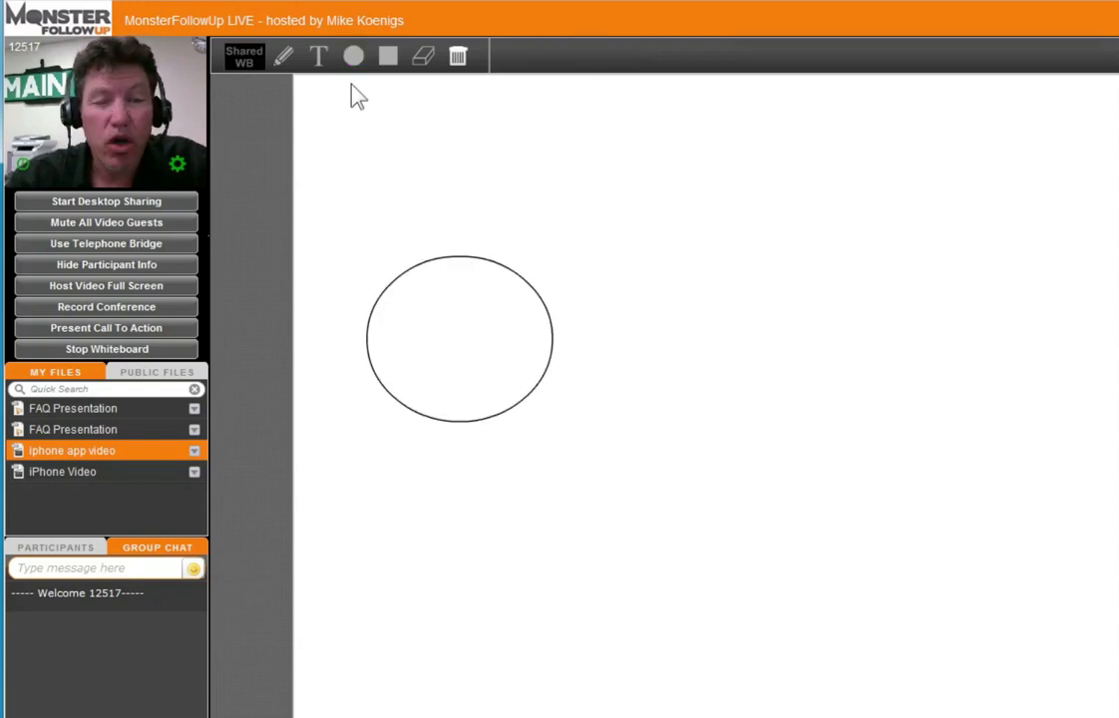
{"action": "left_click", "coordinate": [355, 56]}
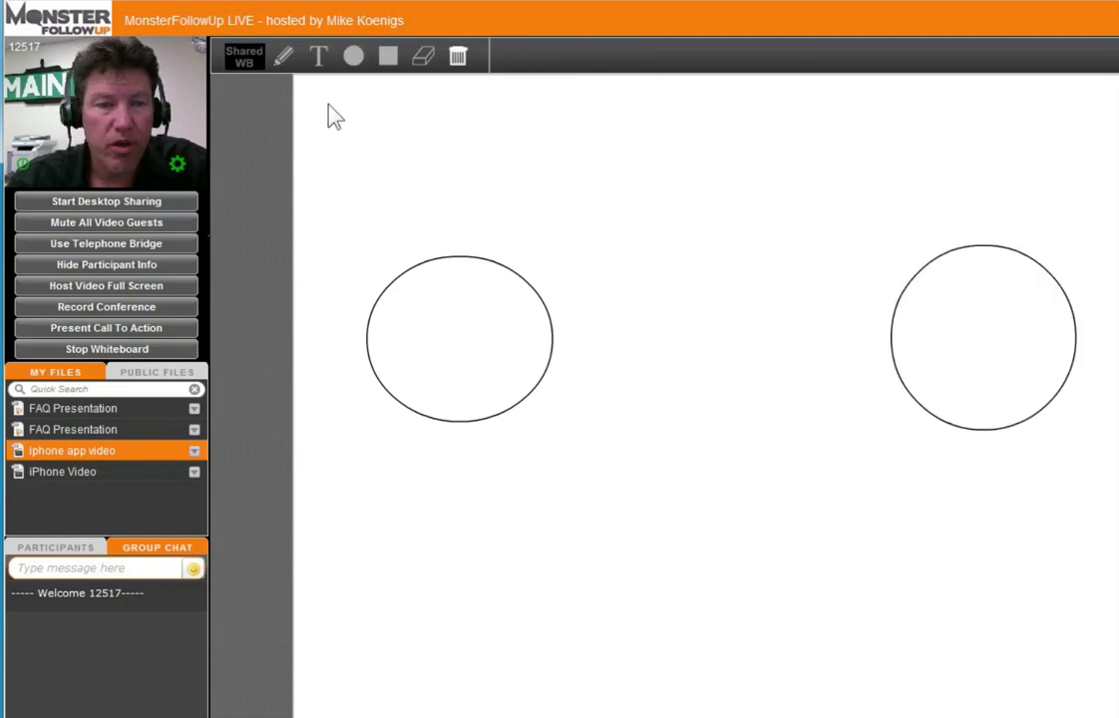
Step: Add the text labels Campaign #1 and Campaign #2
{"action": "left_click", "coordinate": [319, 56]}
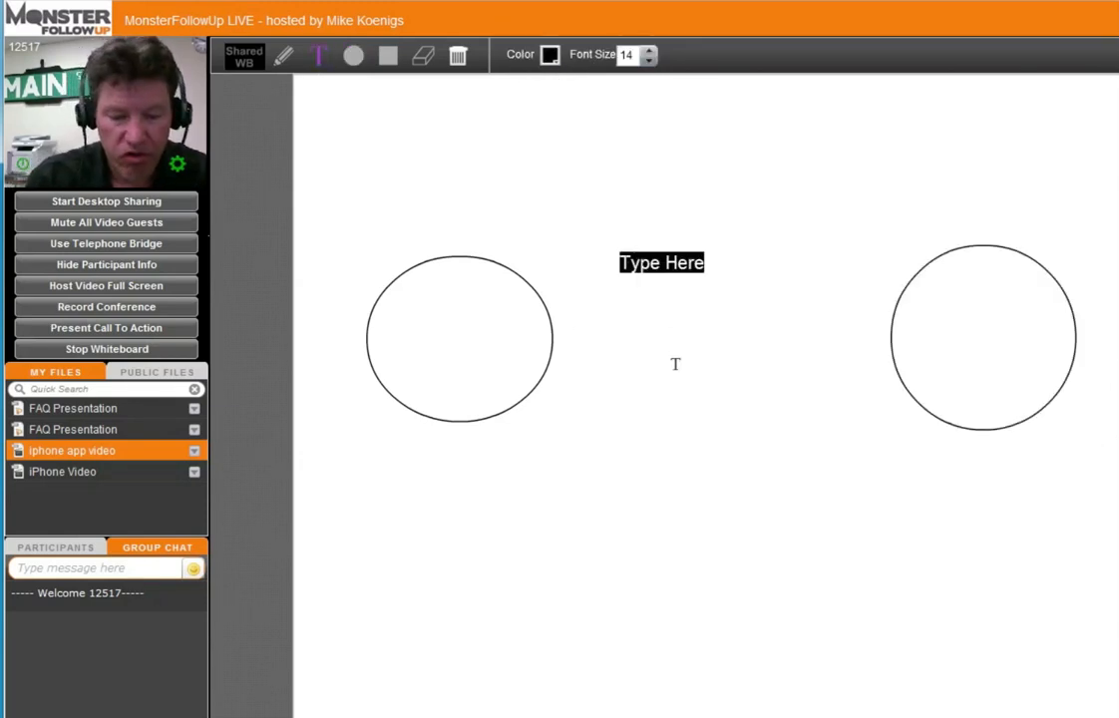
{"action": "type", "text": "Campaign"}
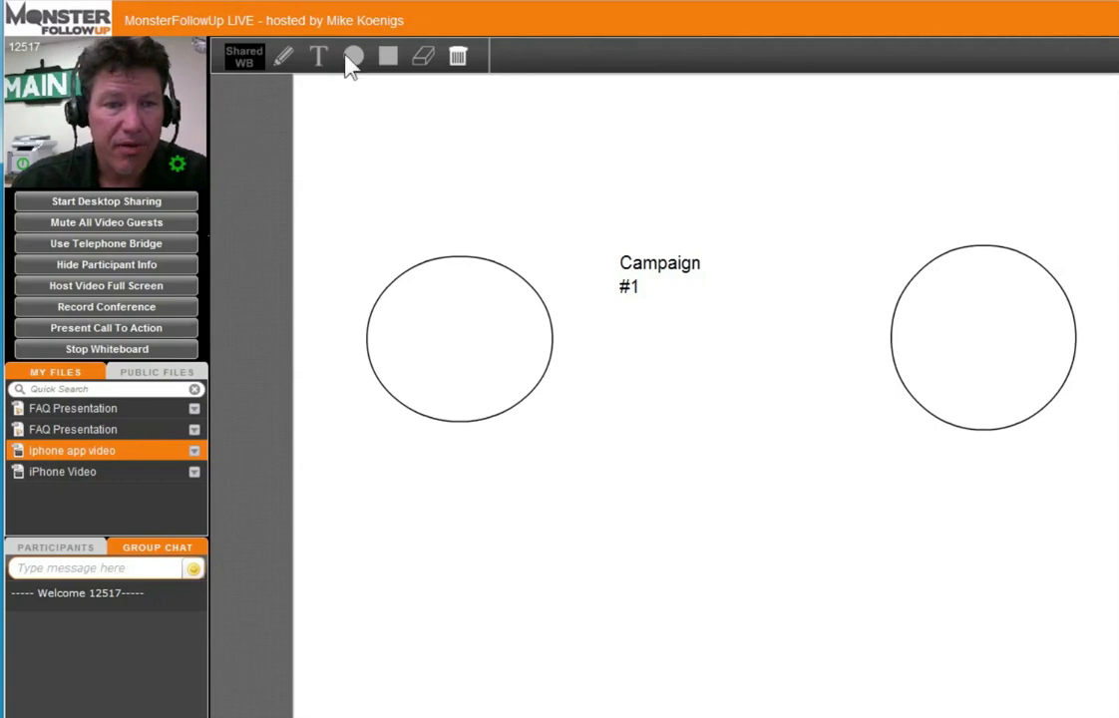
{"action": "left_click", "coordinate": [319, 56]}
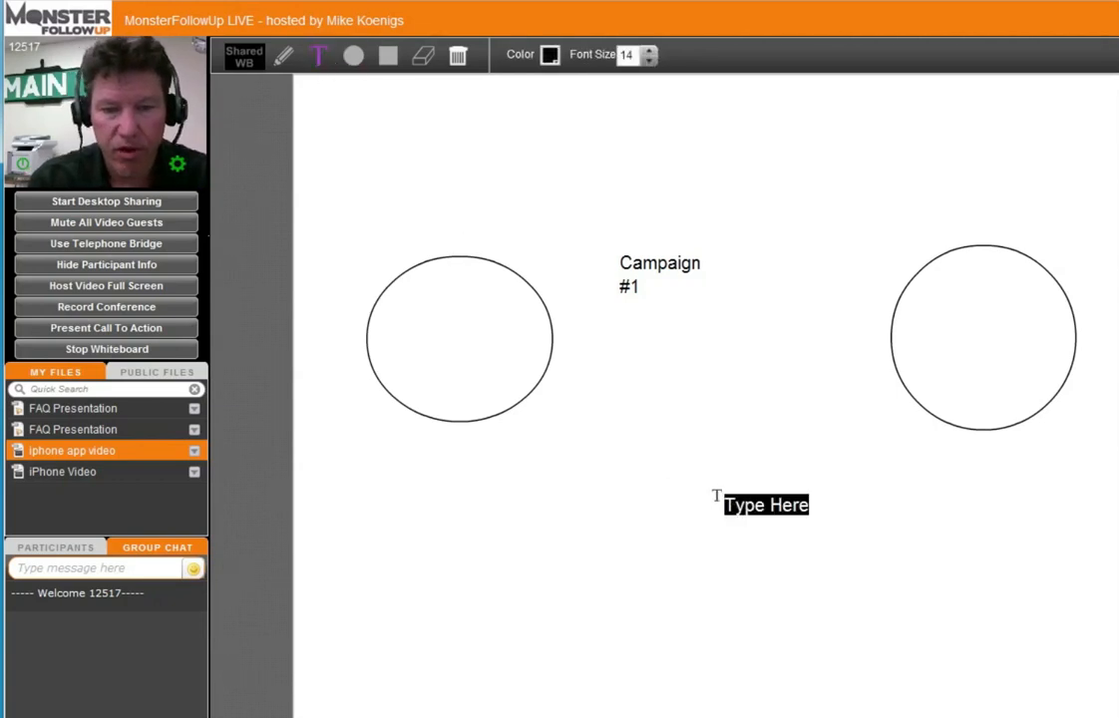
{"action": "type", "text": "Campaign"}
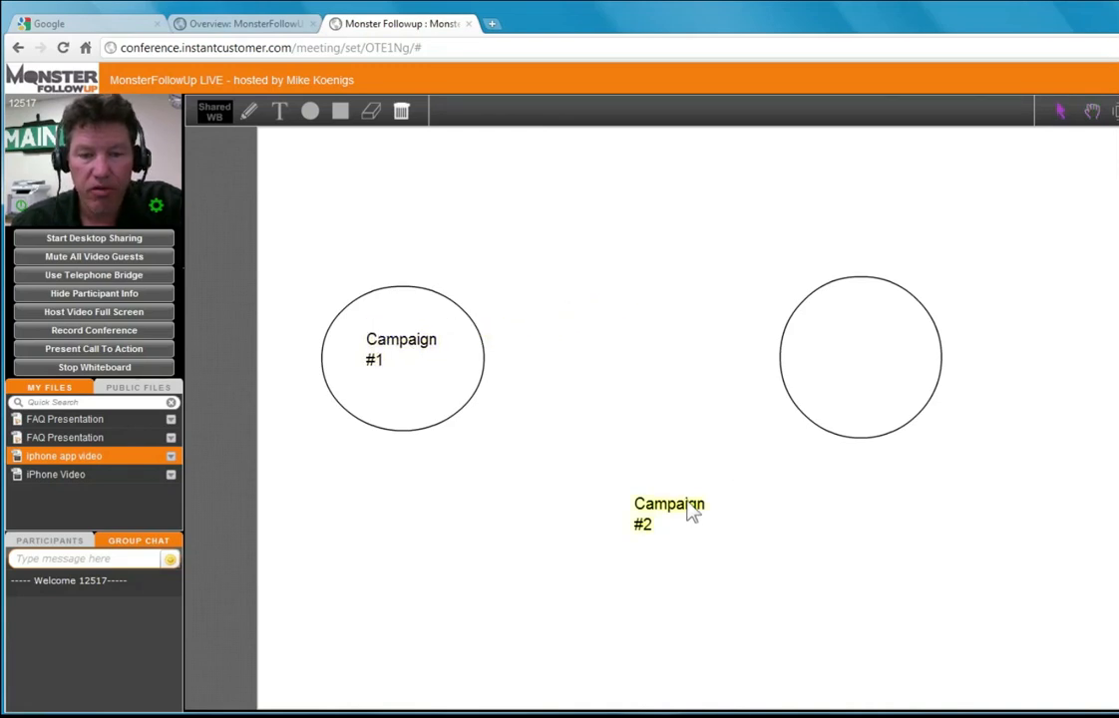
Step: Move Campaign #2 into the right circle, draw an arrow from Campaign #1, then clear the board
{"action": "left_click_drag", "start_coordinate": [670, 515], "coordinate": [862, 355]}
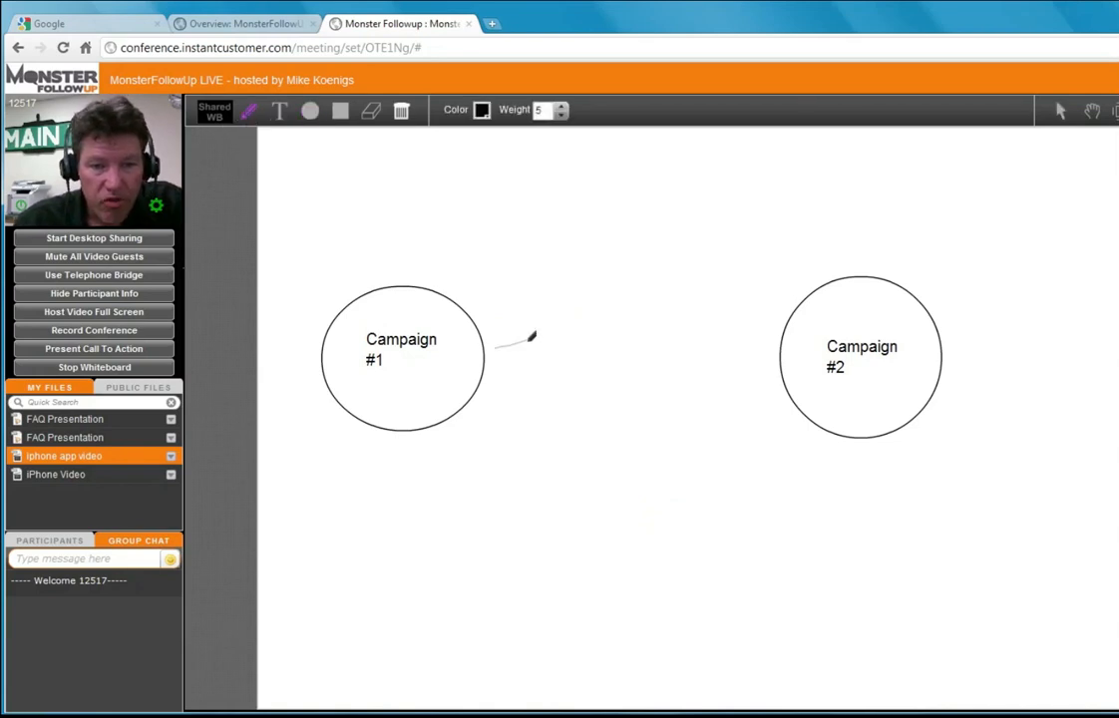
{"action": "left_click_drag", "start_coordinate": [494, 349], "coordinate": [762, 355]}
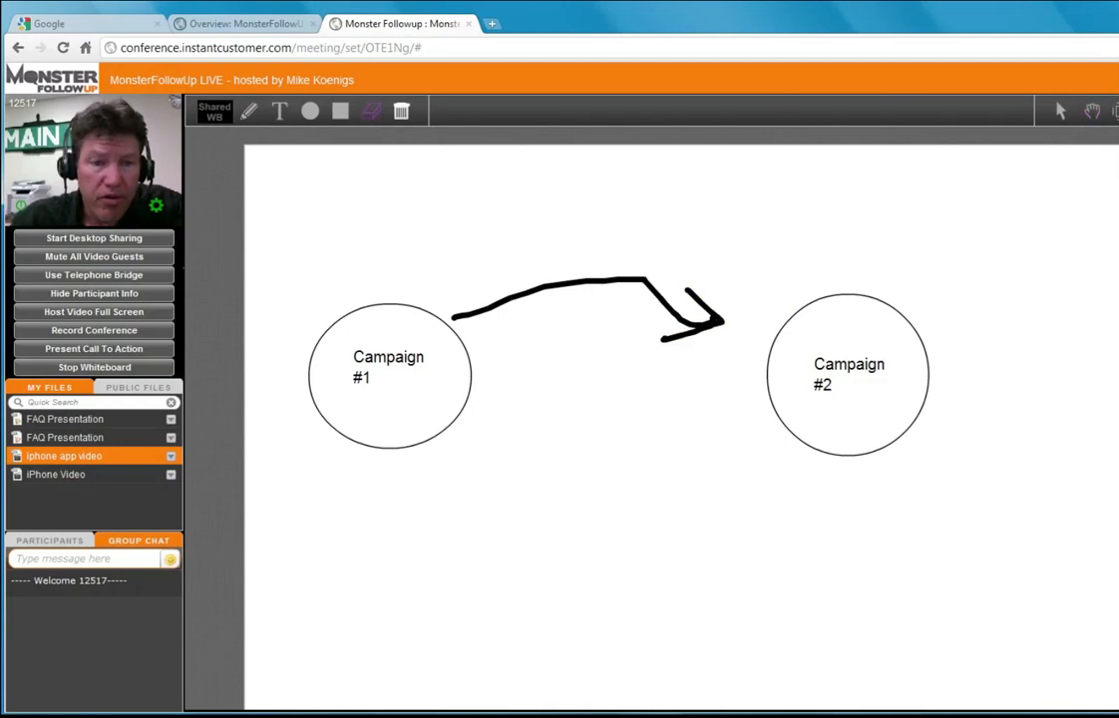
{"action": "double_click", "coordinate": [387, 367]}
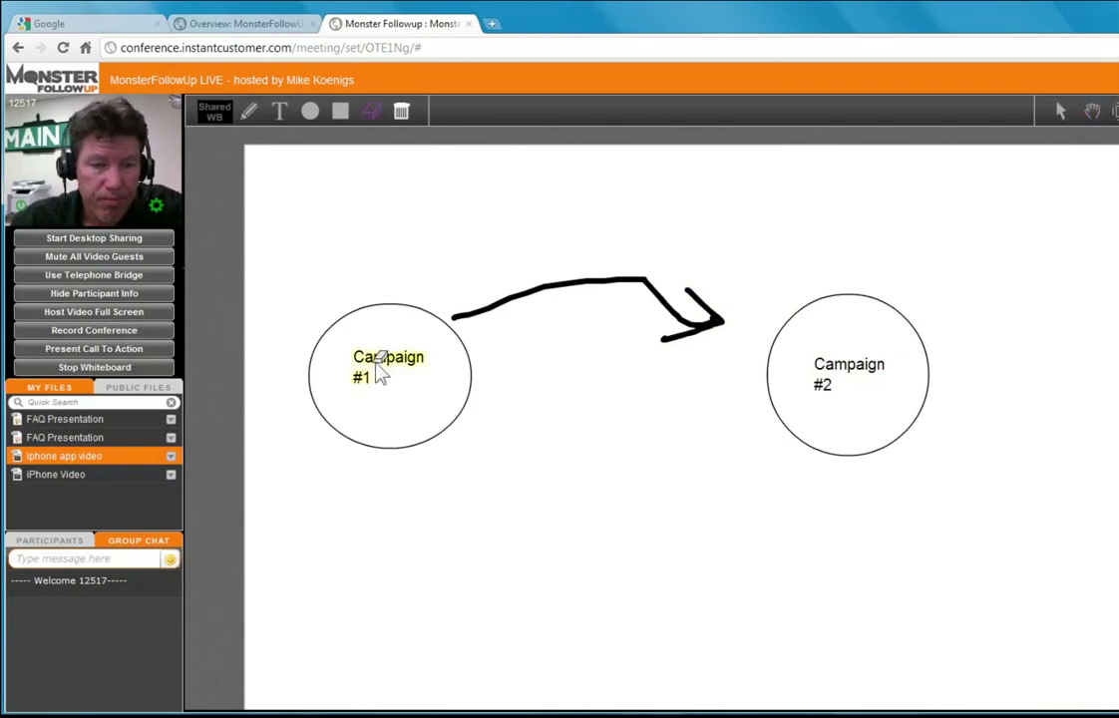
{"action": "left_click", "coordinate": [401, 111]}
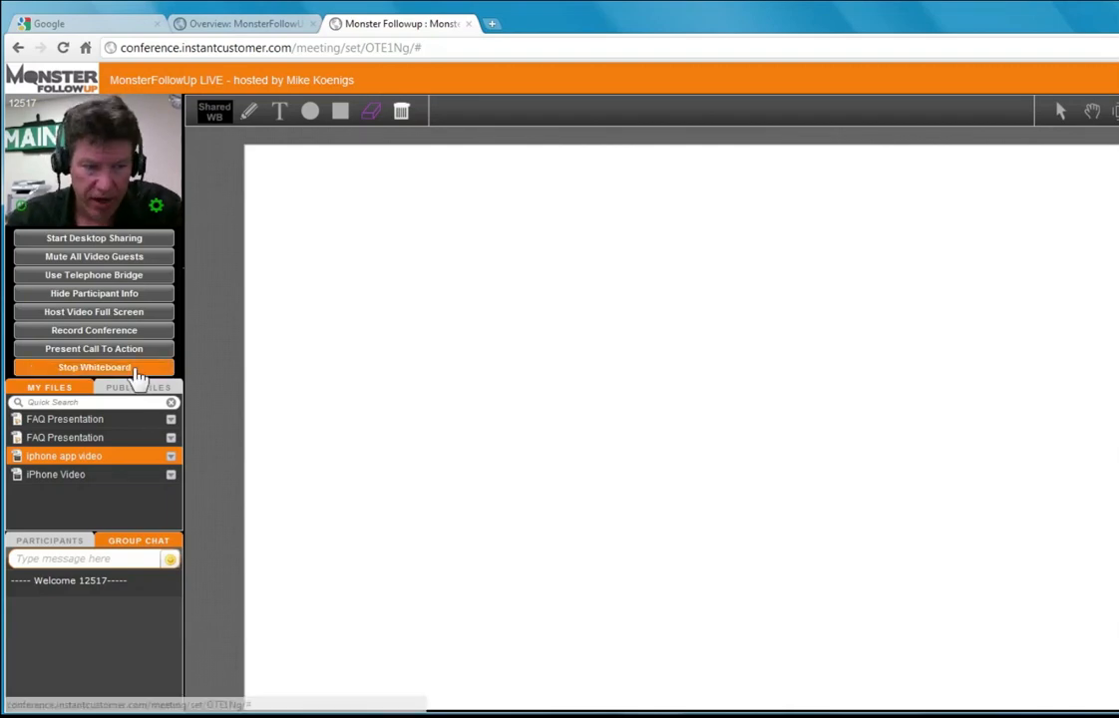
Step: Stop the whiteboard and start desktop sharing, confirming the screen share
{"action": "left_click", "coordinate": [93, 367]}
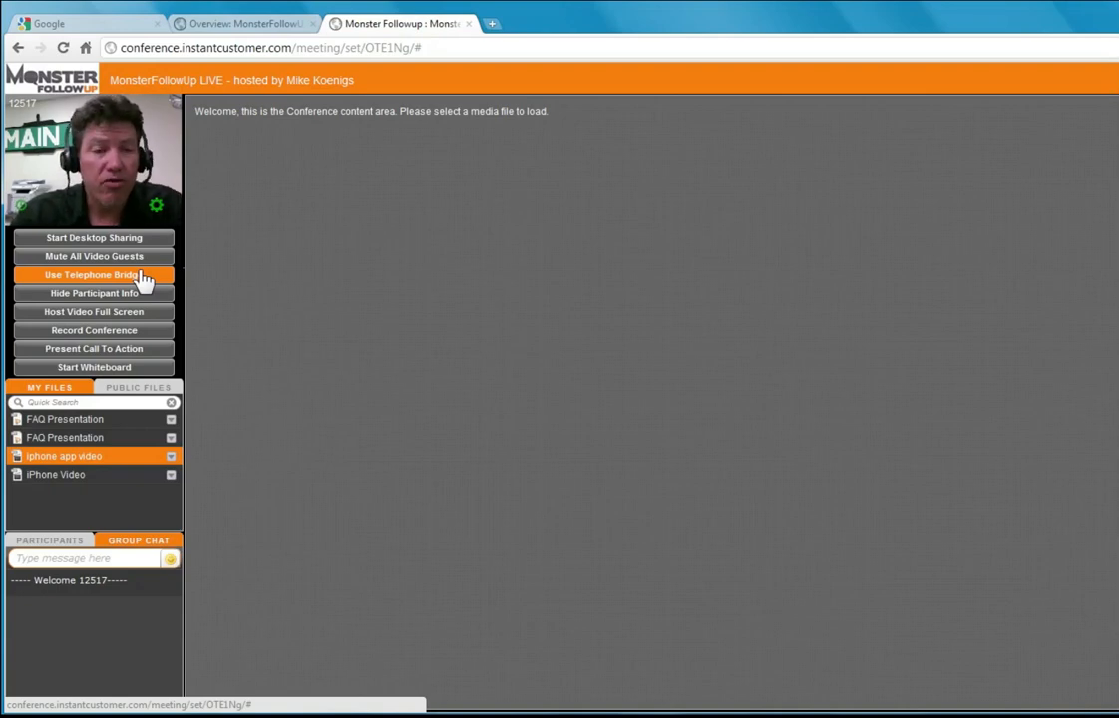
{"action": "mouse_move", "coordinate": [93, 237]}
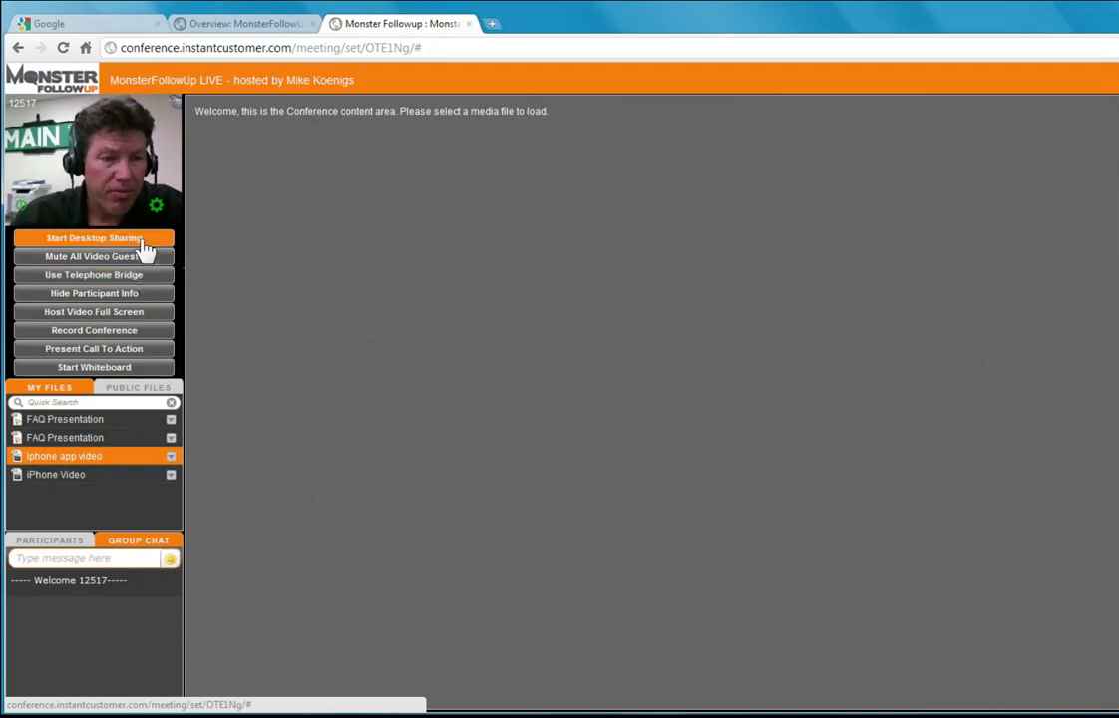
{"action": "left_click", "coordinate": [94, 238]}
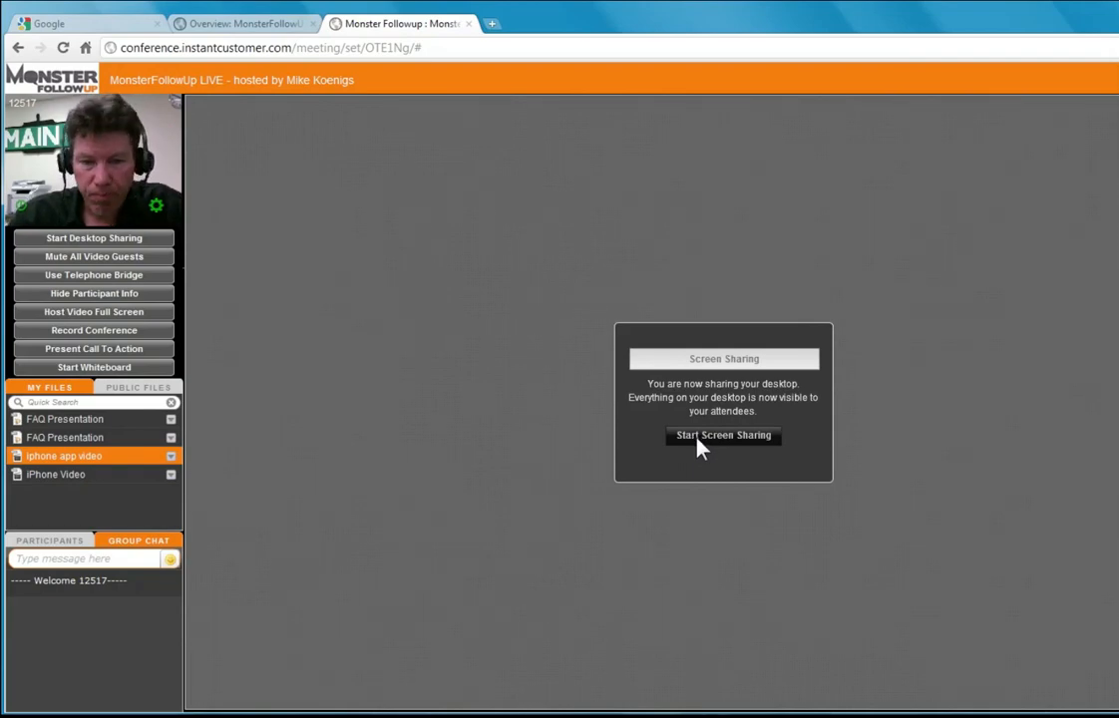
{"action": "left_click", "coordinate": [721, 435]}
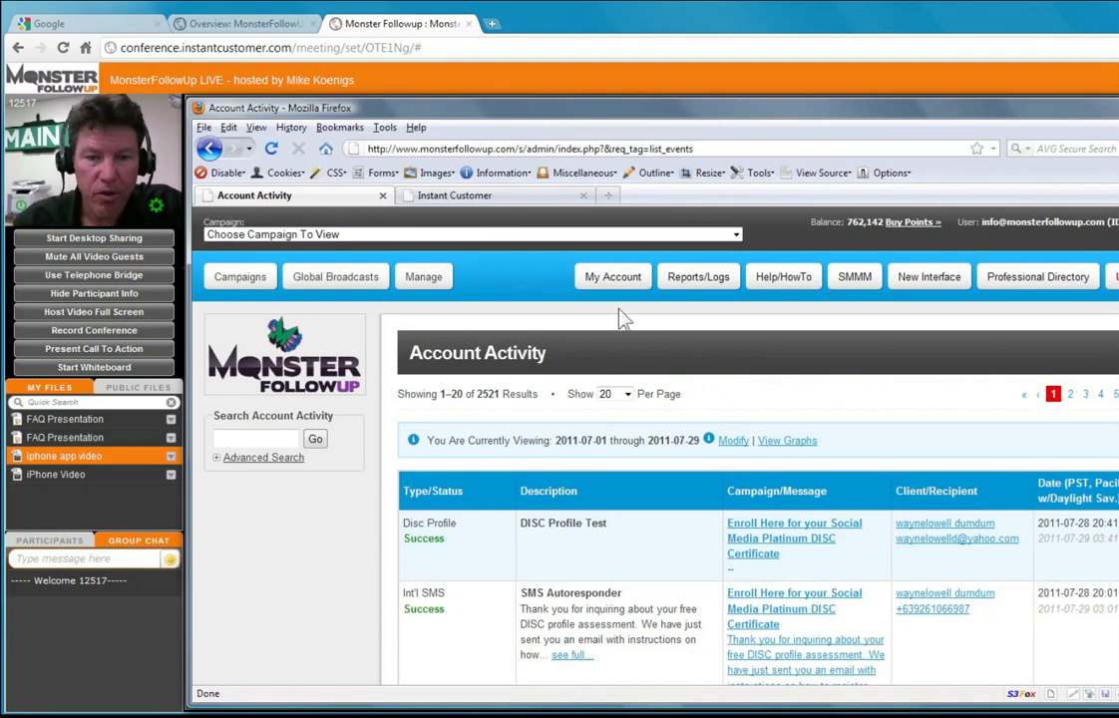
Step: Show the Video Player campaign overview and its Public Files list in the shared browser
{"action": "left_click", "coordinate": [240, 276]}
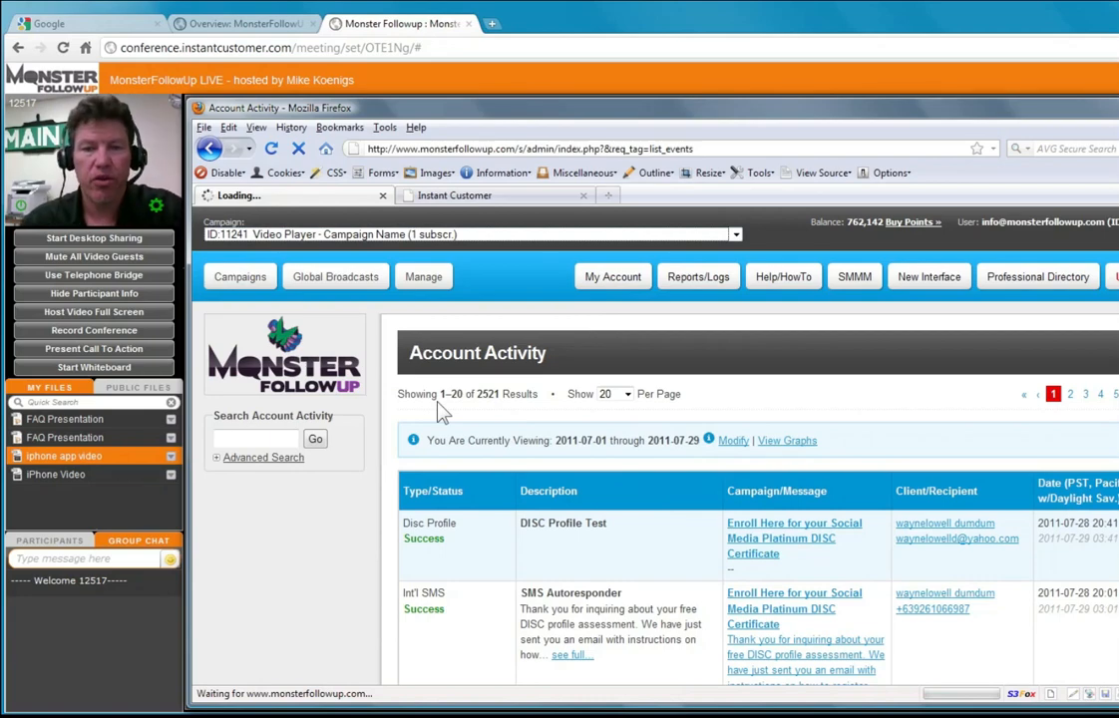
{"action": "mouse_move", "coordinate": [451, 417]}
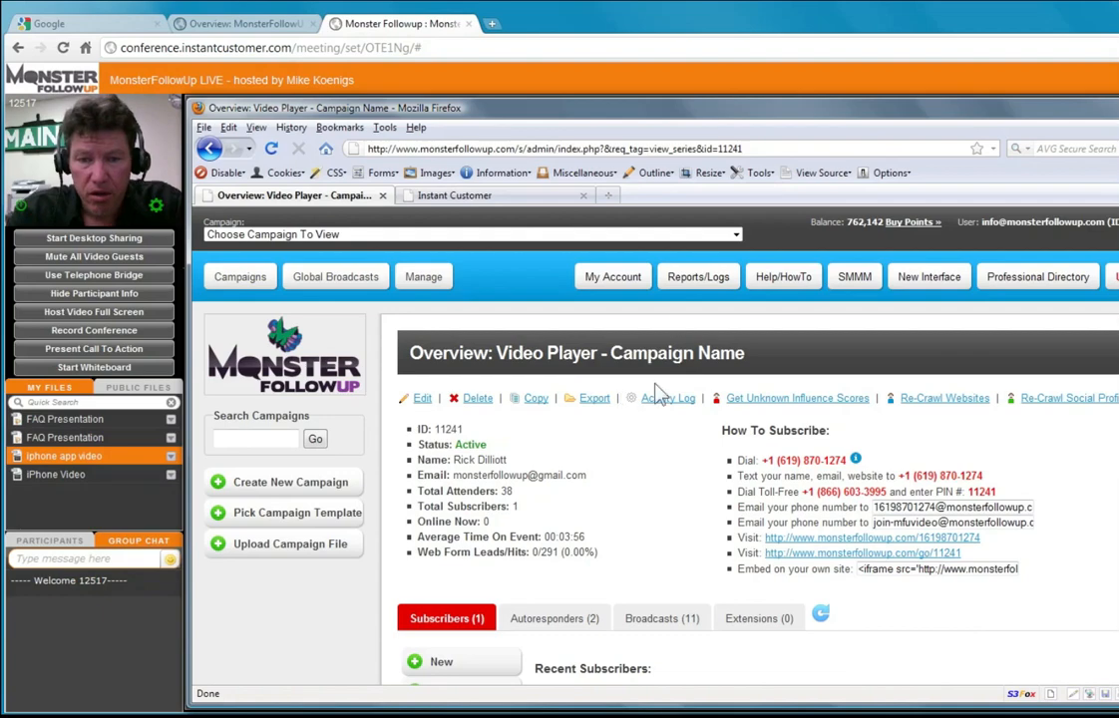
{"action": "left_click", "coordinate": [698, 275]}
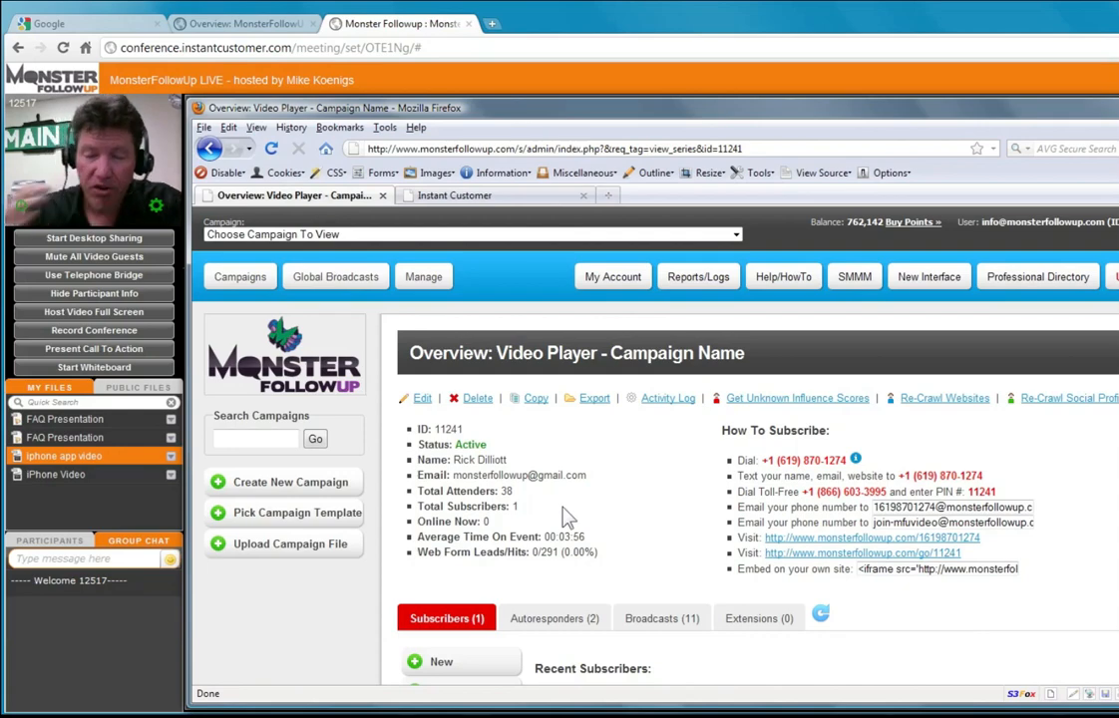
{"action": "mouse_move", "coordinate": [582, 497]}
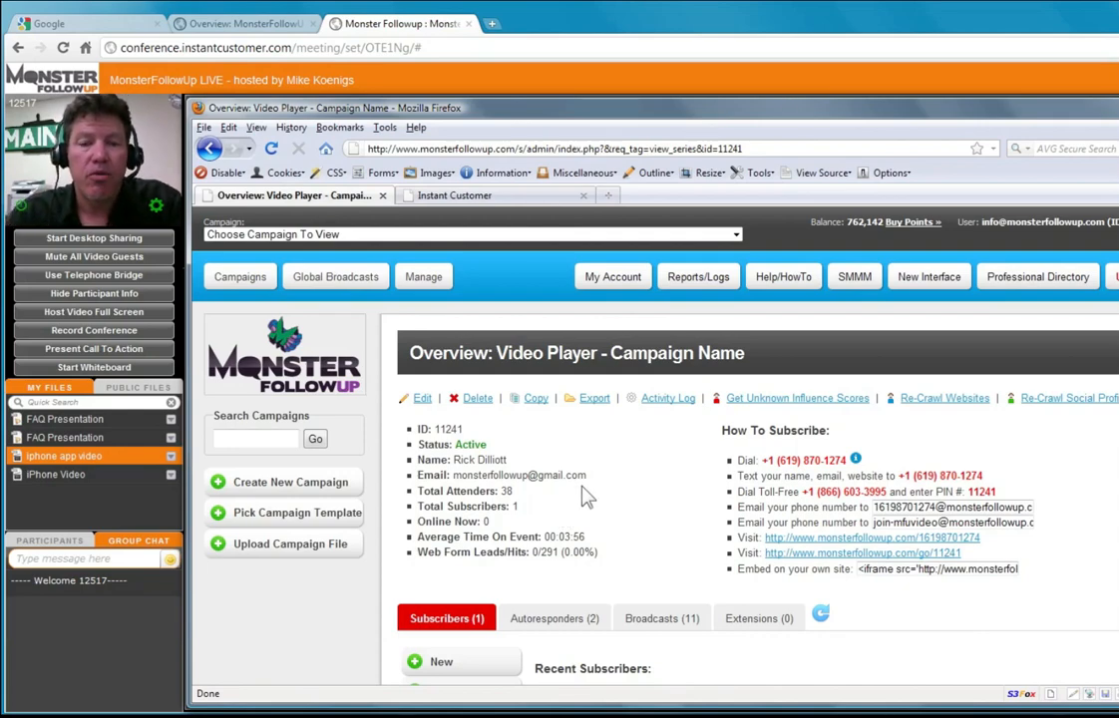
{"action": "mouse_move", "coordinate": [590, 487]}
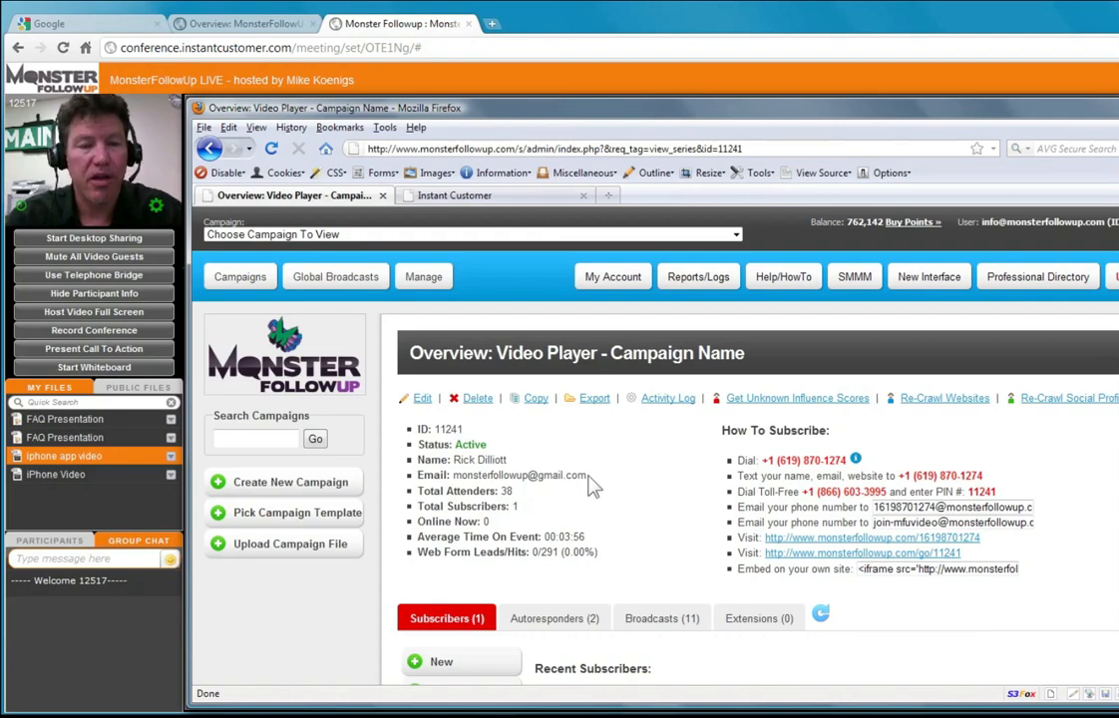
{"action": "mouse_move", "coordinate": [172, 463]}
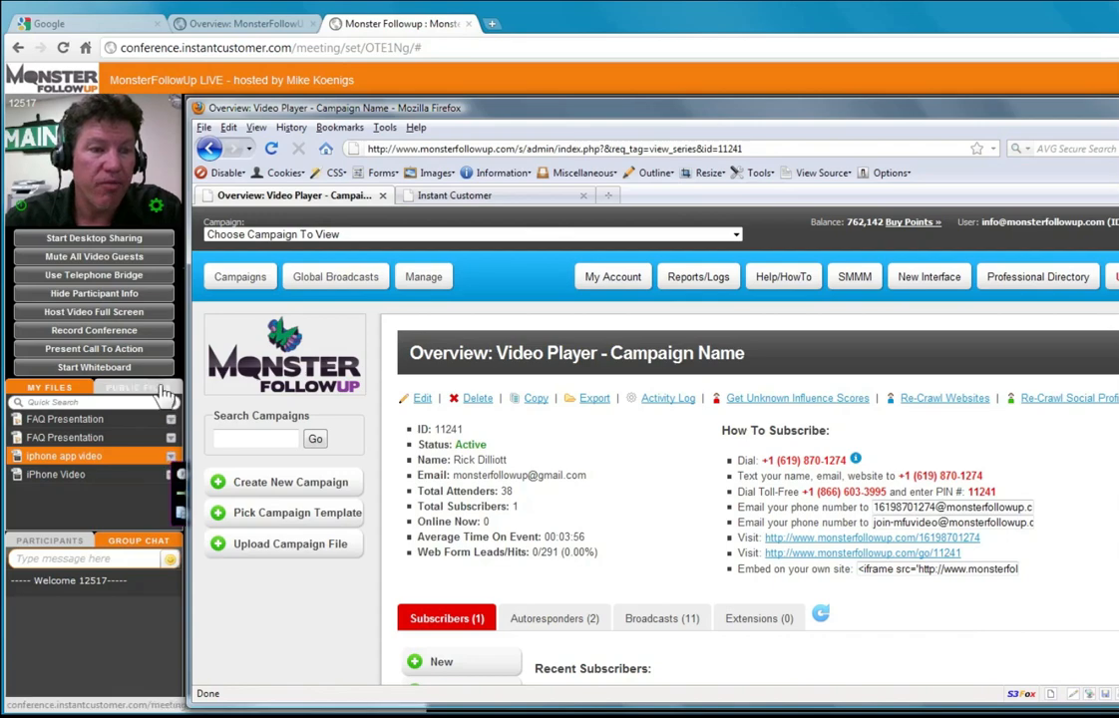
{"action": "left_click", "coordinate": [137, 387]}
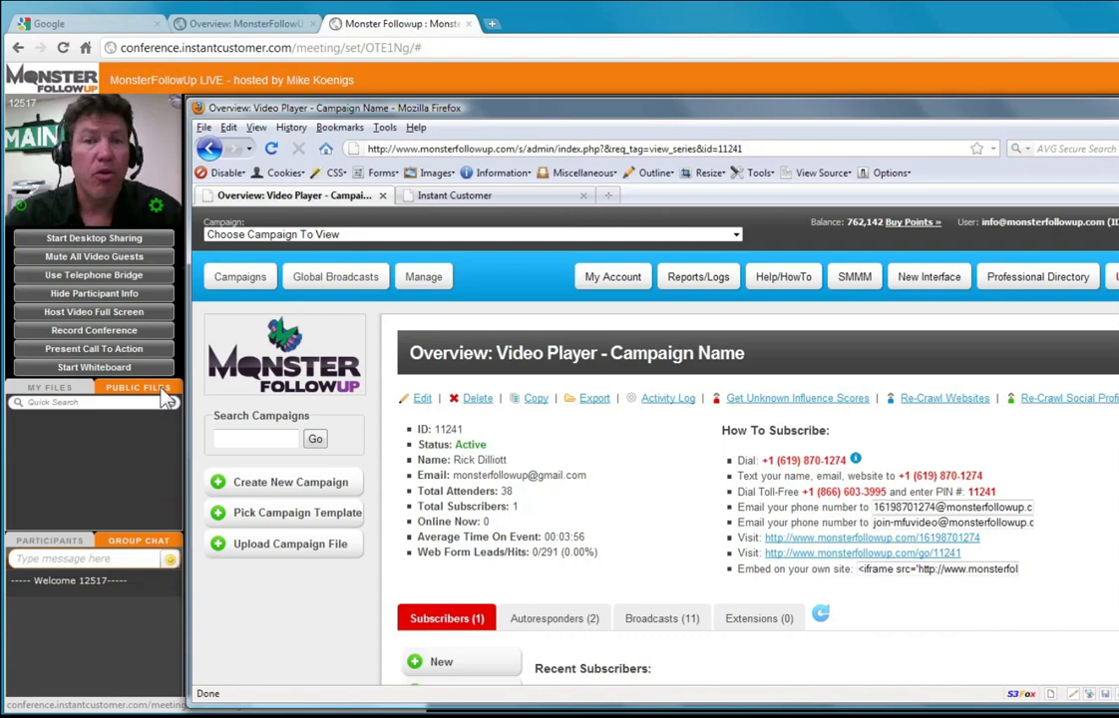
{"action": "mouse_move", "coordinate": [559, 526]}
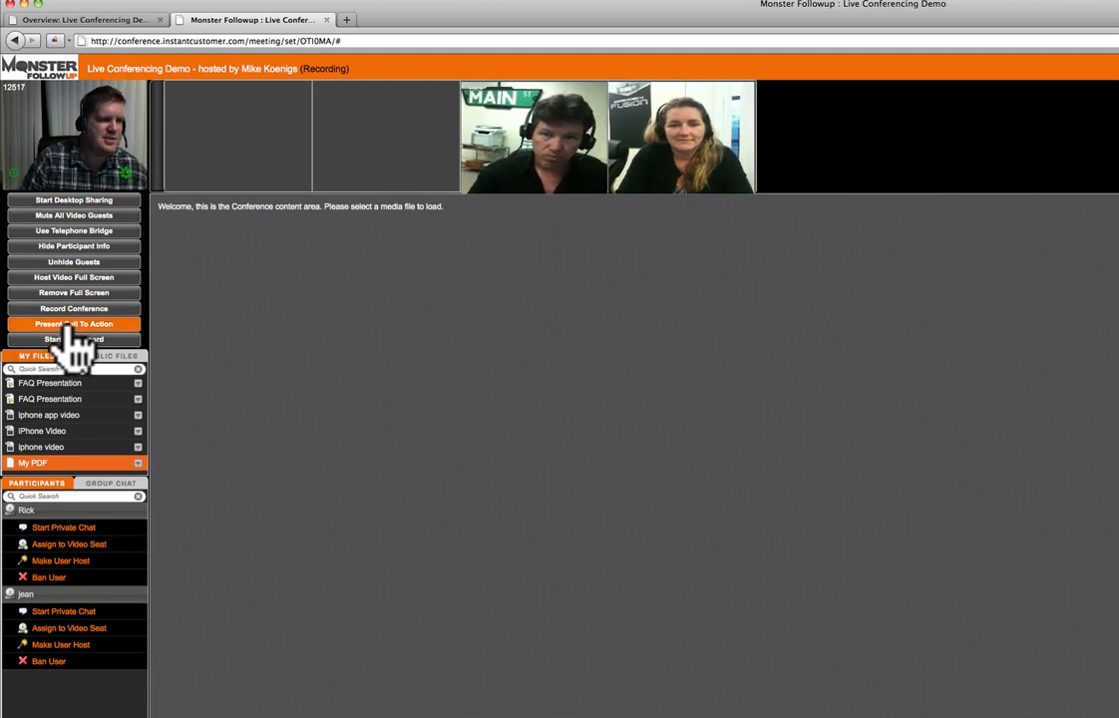
Step: Present a Buy Now call to action linking to google.co
{"action": "left_click", "coordinate": [74, 323]}
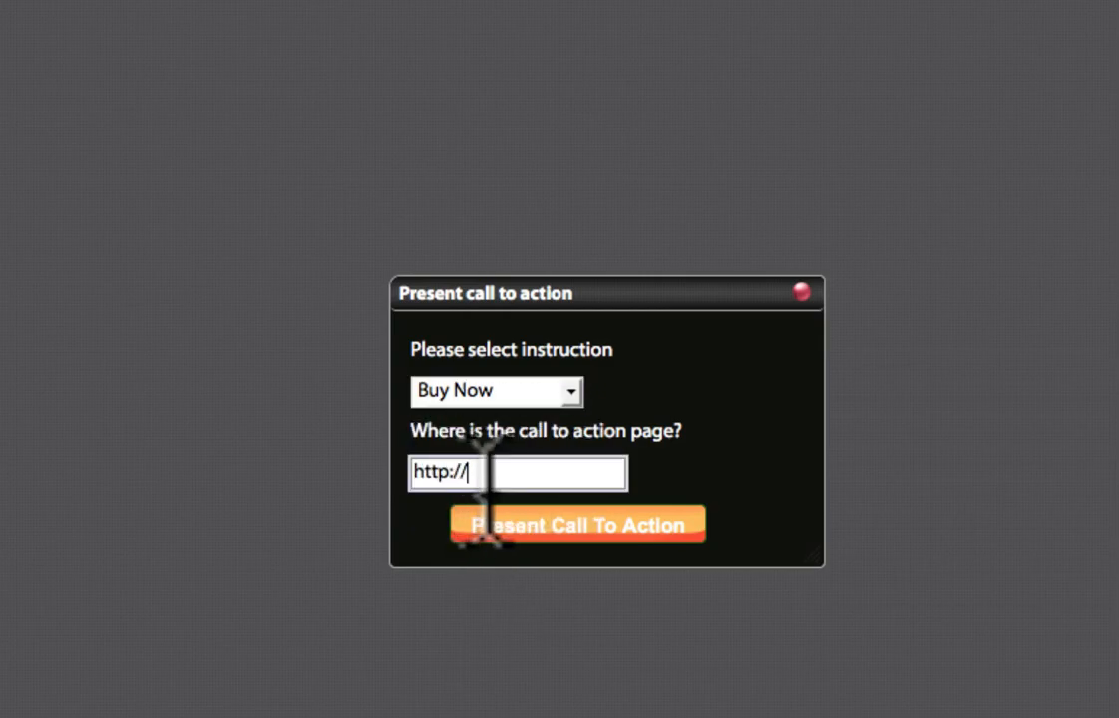
{"action": "type", "text": "google.co"}
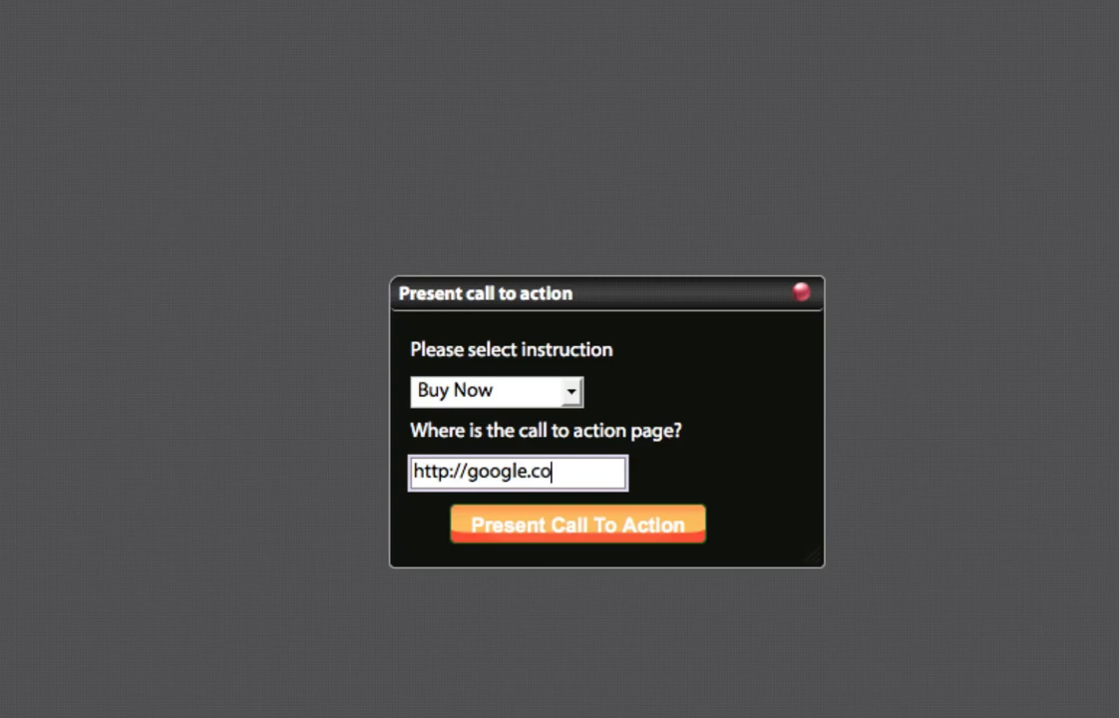
{"action": "left_click", "coordinate": [579, 523]}
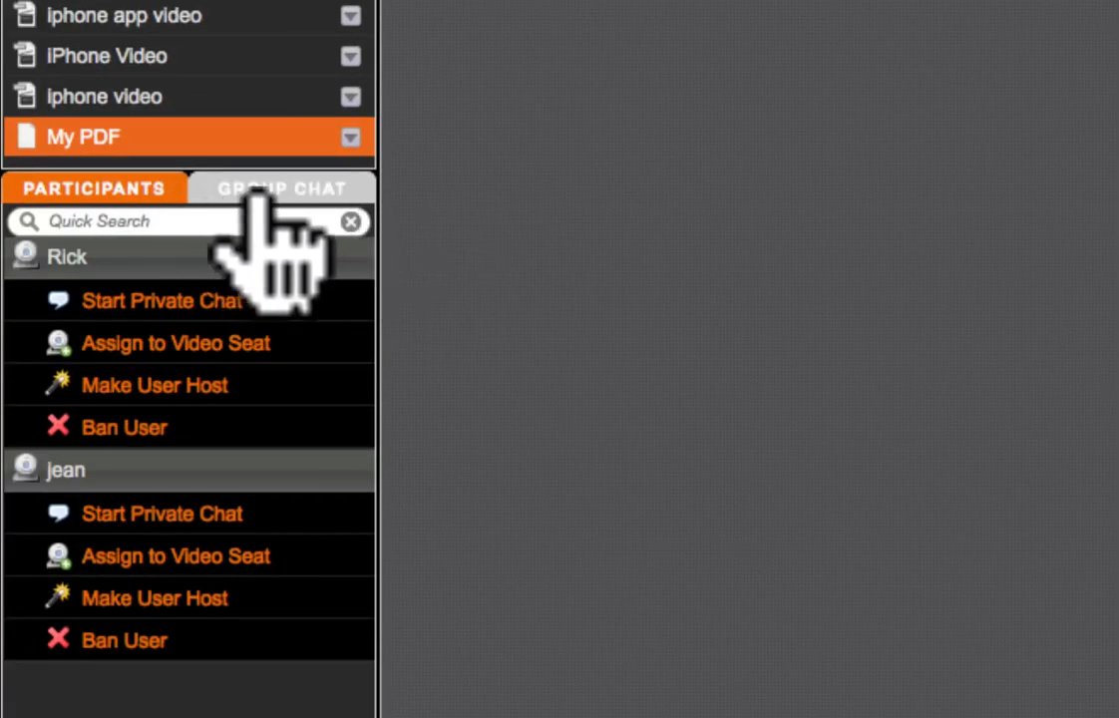
Step: Send 'hi' in the group chat and watch for jean's reply
{"action": "left_click", "coordinate": [283, 187]}
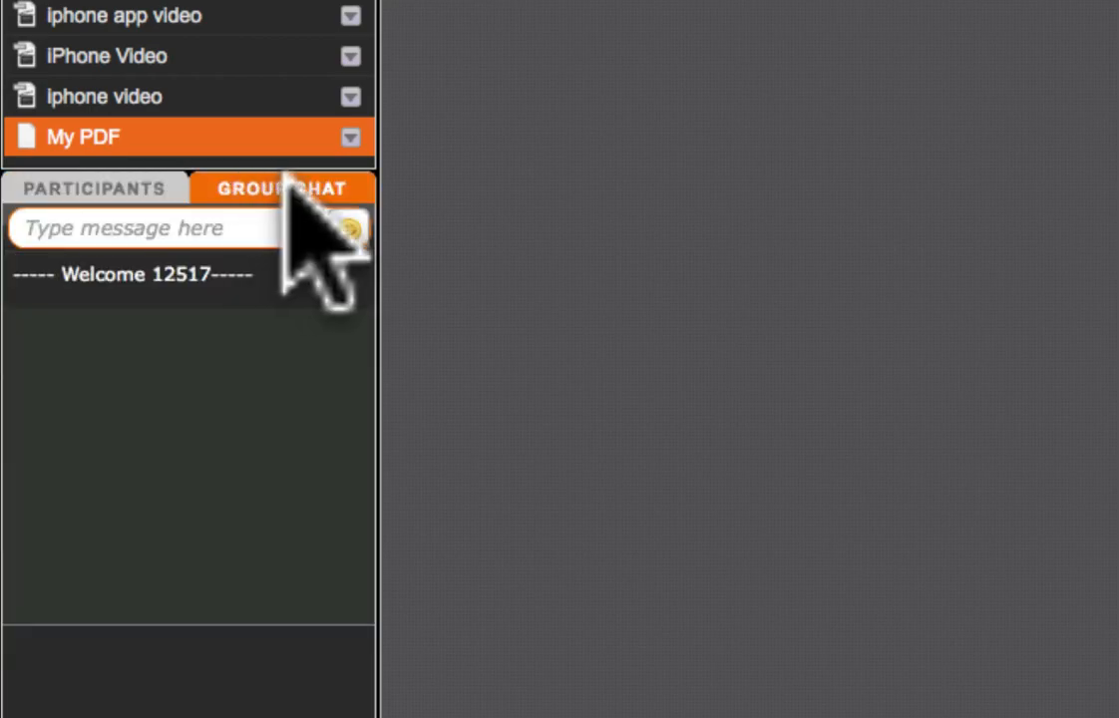
{"action": "left_click", "coordinate": [149, 227]}
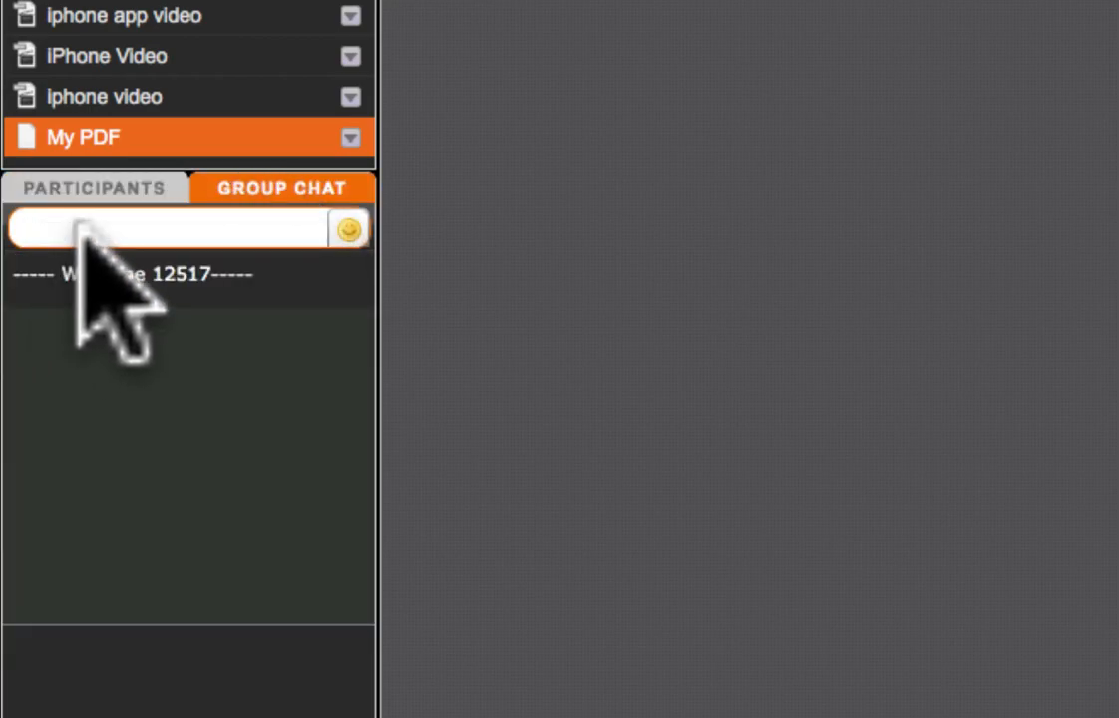
{"action": "key", "text": "enter"}
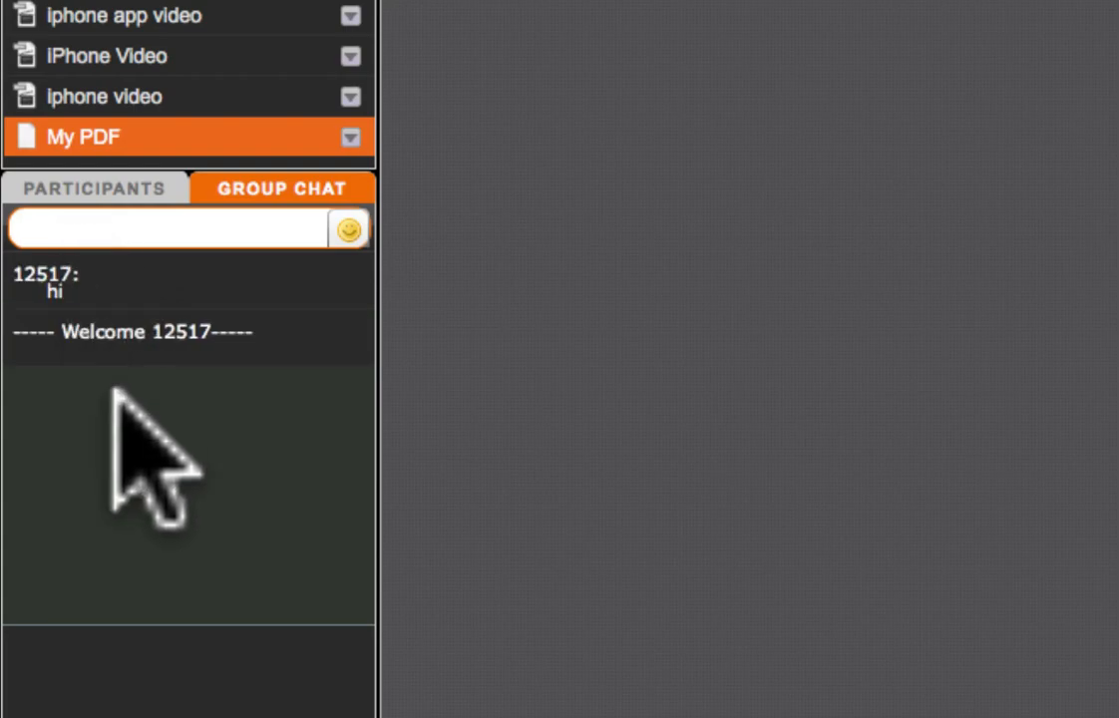
{"action": "left_click", "coordinate": [159, 227]}
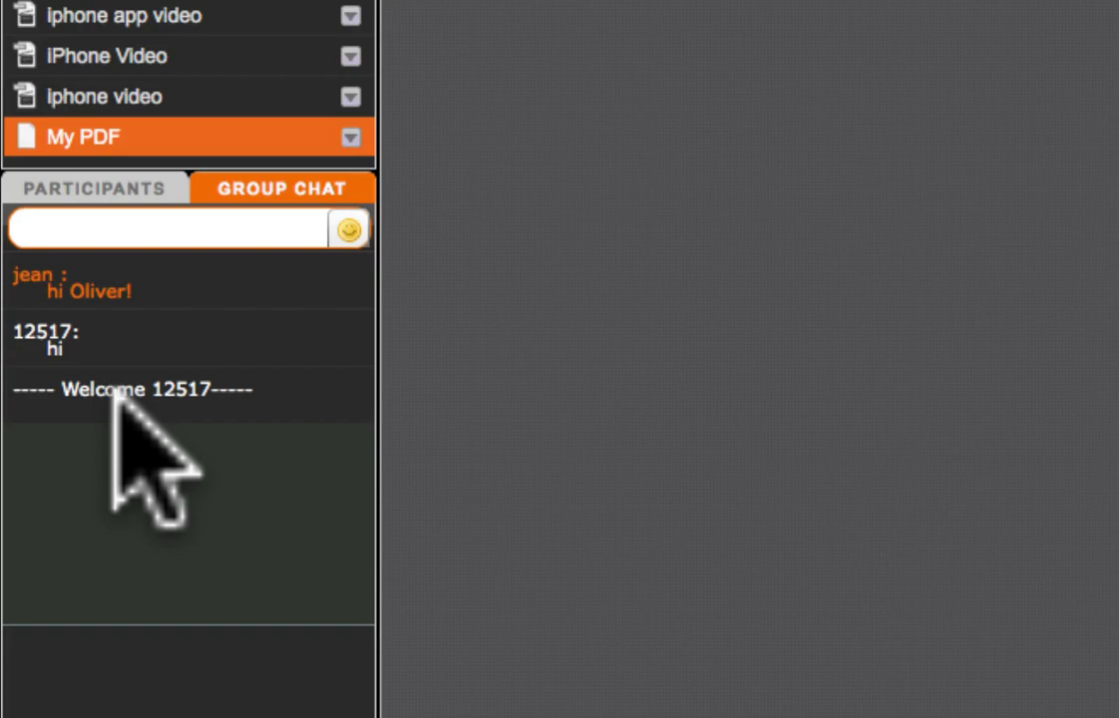
{"action": "left_click", "coordinate": [164, 228]}
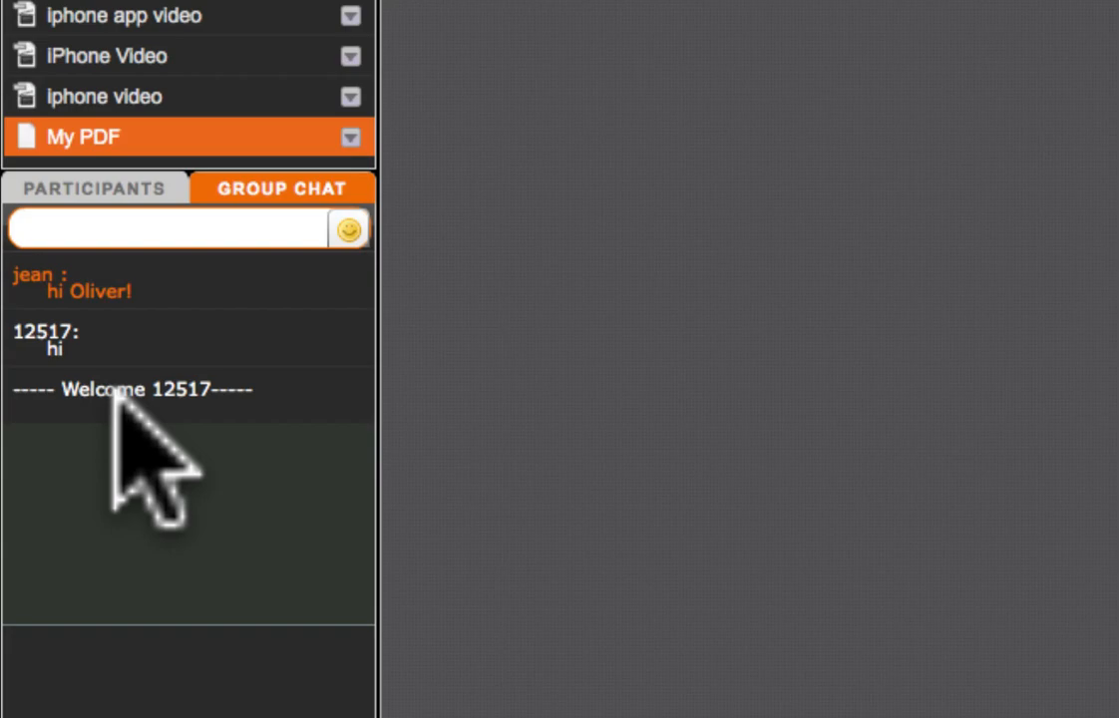
{"action": "left_click", "coordinate": [163, 229]}
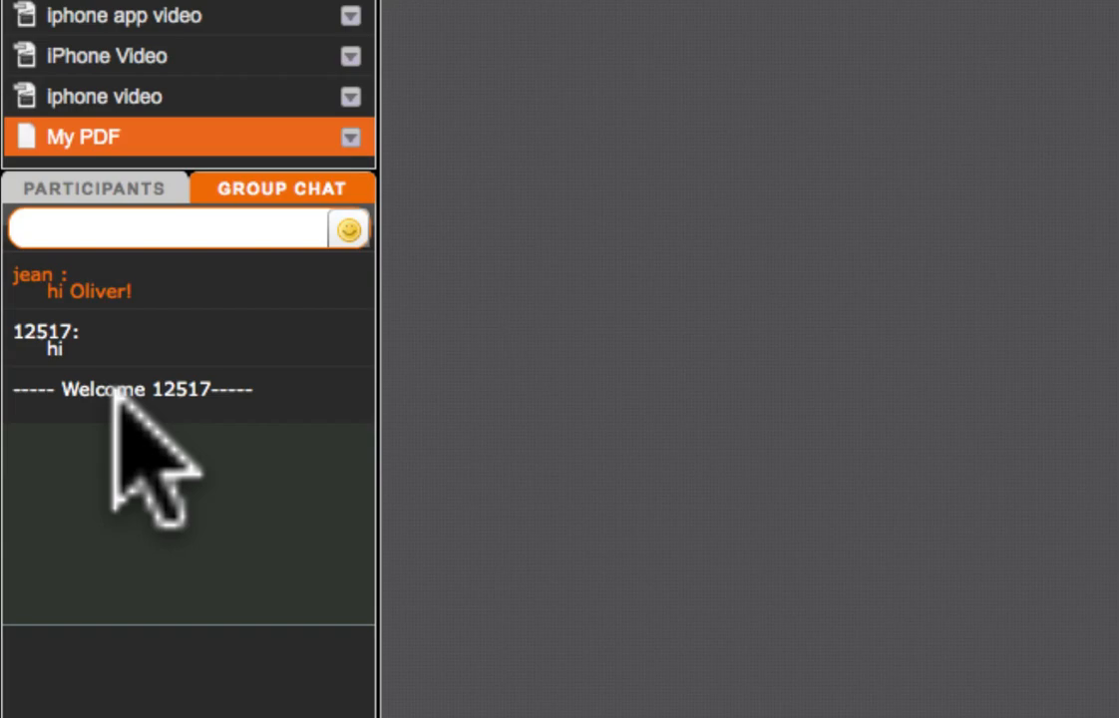
{"action": "left_click", "coordinate": [160, 229]}
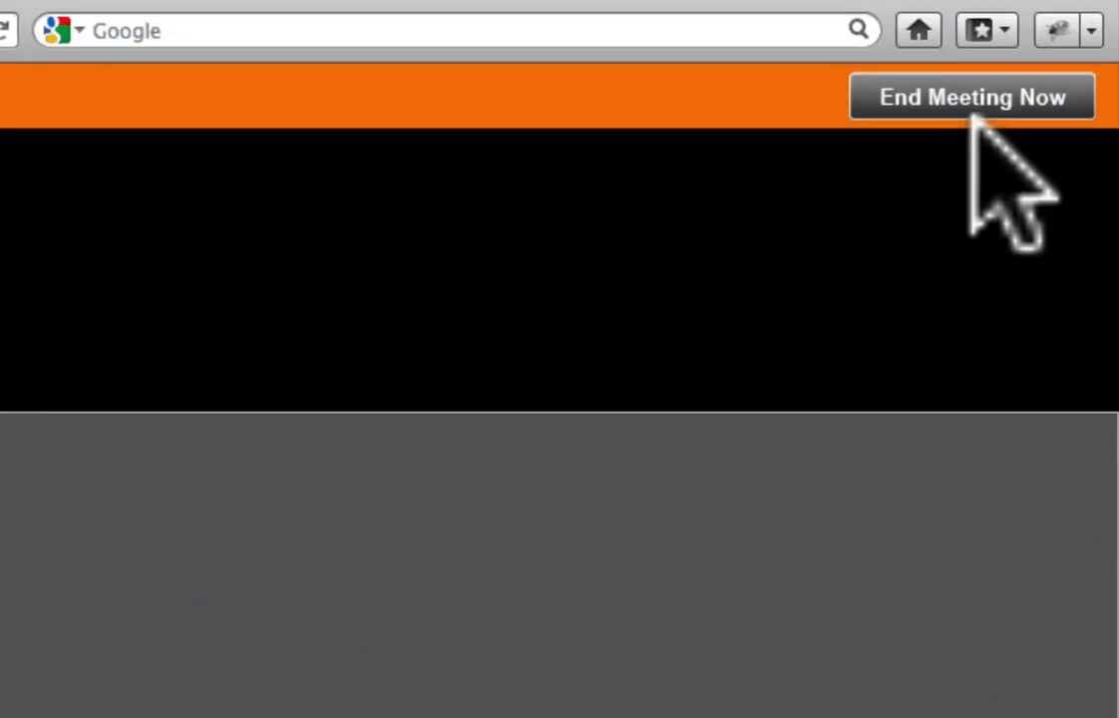
Step: End the meeting now and confirm with OK
{"action": "left_click", "coordinate": [970, 96]}
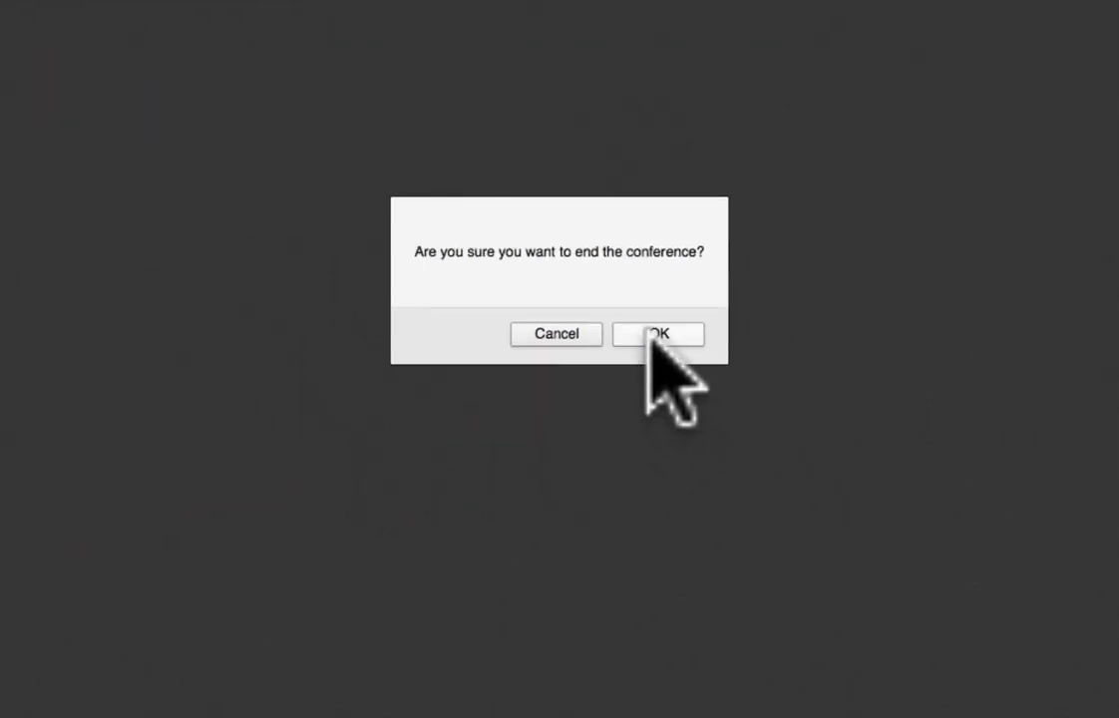
{"action": "left_click", "coordinate": [658, 335]}
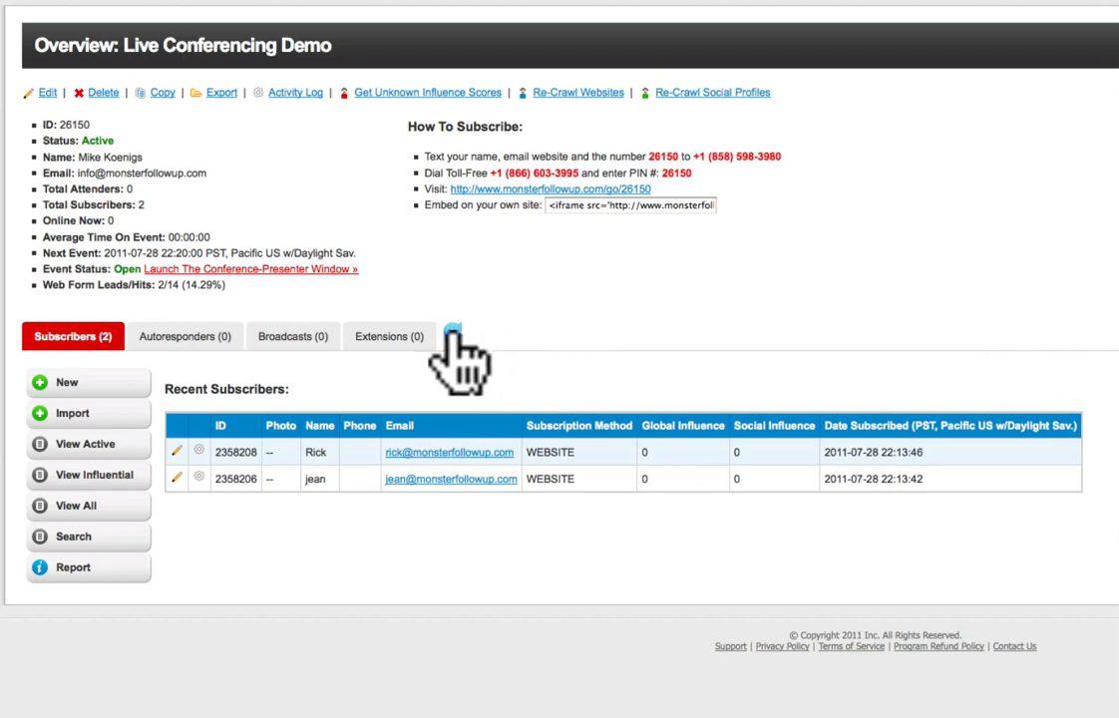
{"action": "mouse_move", "coordinate": [530, 388]}
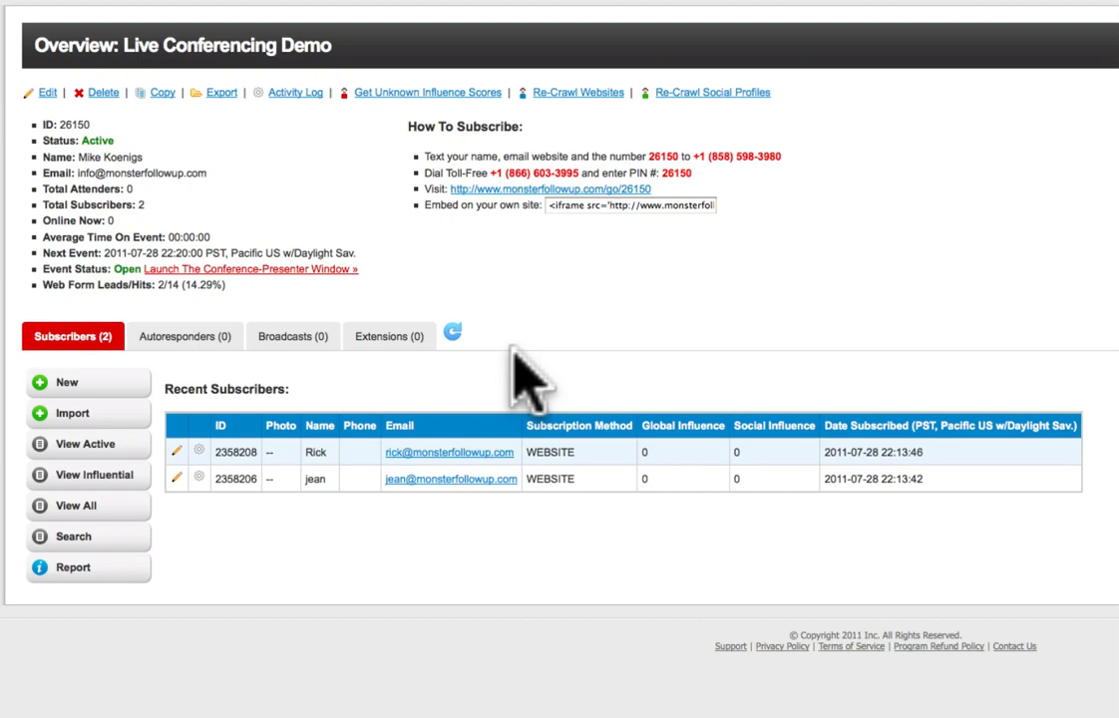
{"action": "mouse_move", "coordinate": [184, 164]}
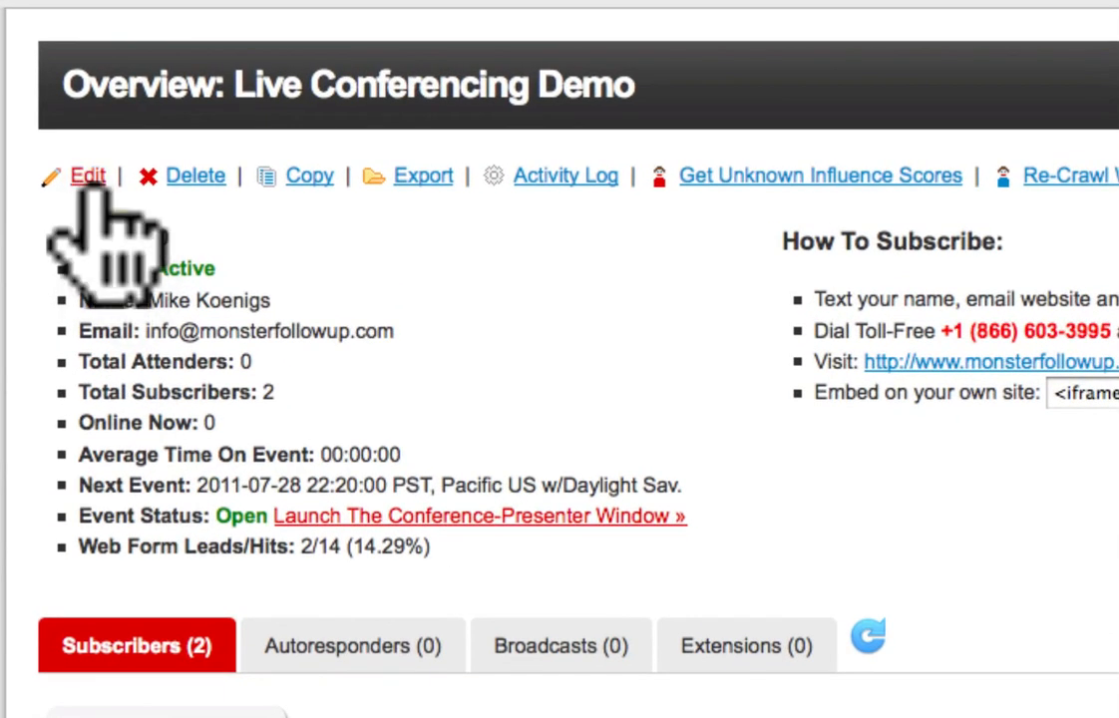
Step: Edit the campaign, go to its media files and show the Recorded Meetings list
{"action": "left_click", "coordinate": [88, 175]}
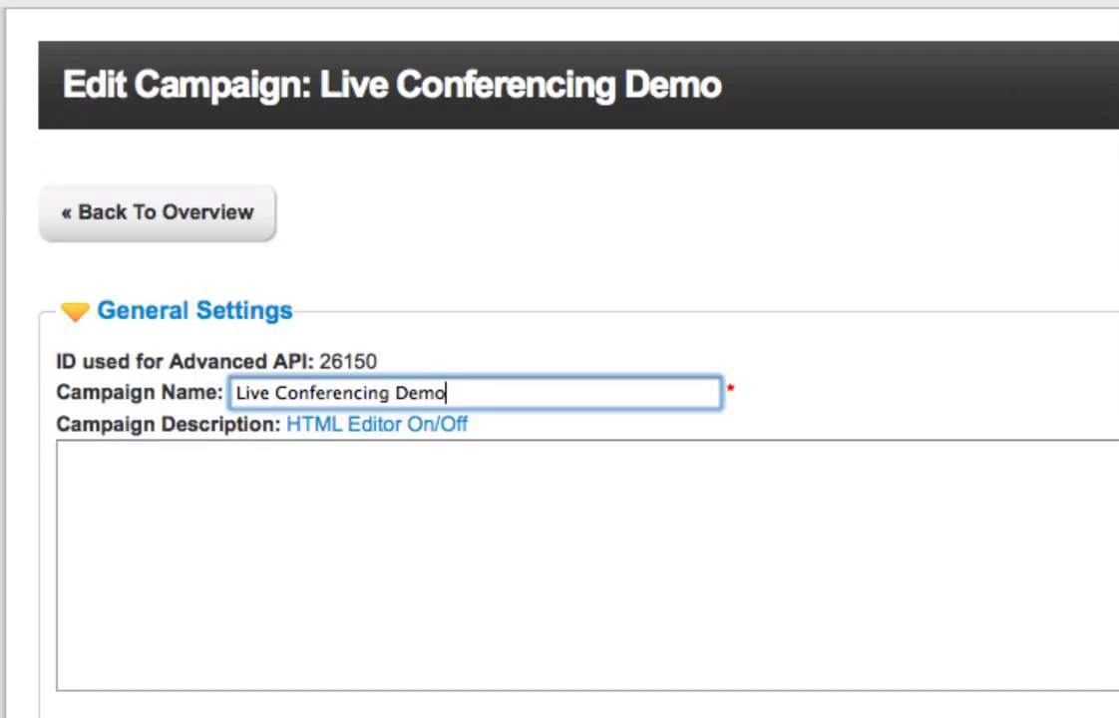
{"action": "scroll", "scroll_direction": "down", "scroll_amount": 3}
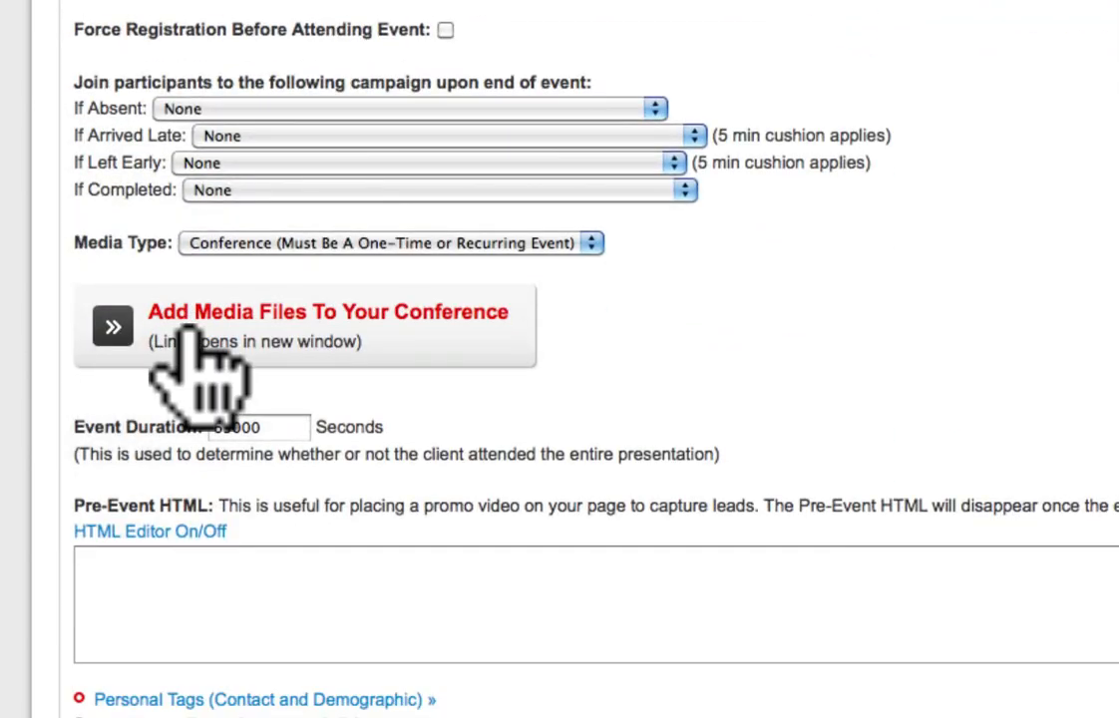
{"action": "scroll", "scroll_direction": "up", "scroll_amount": 3}
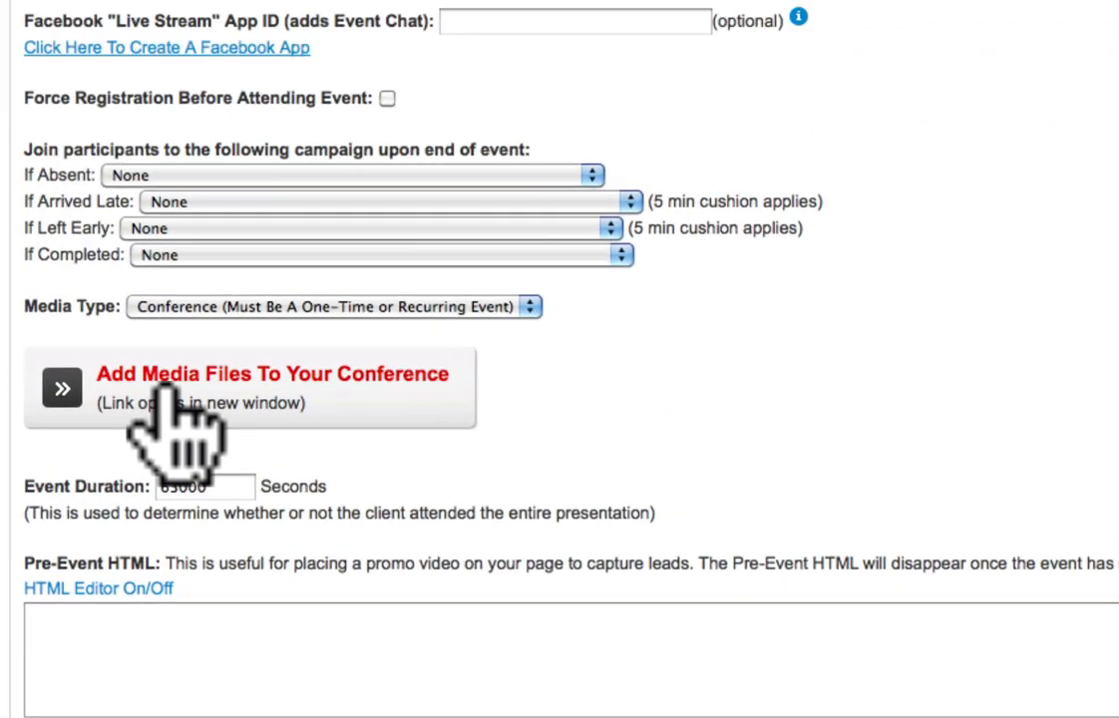
{"action": "left_click", "coordinate": [250, 387]}
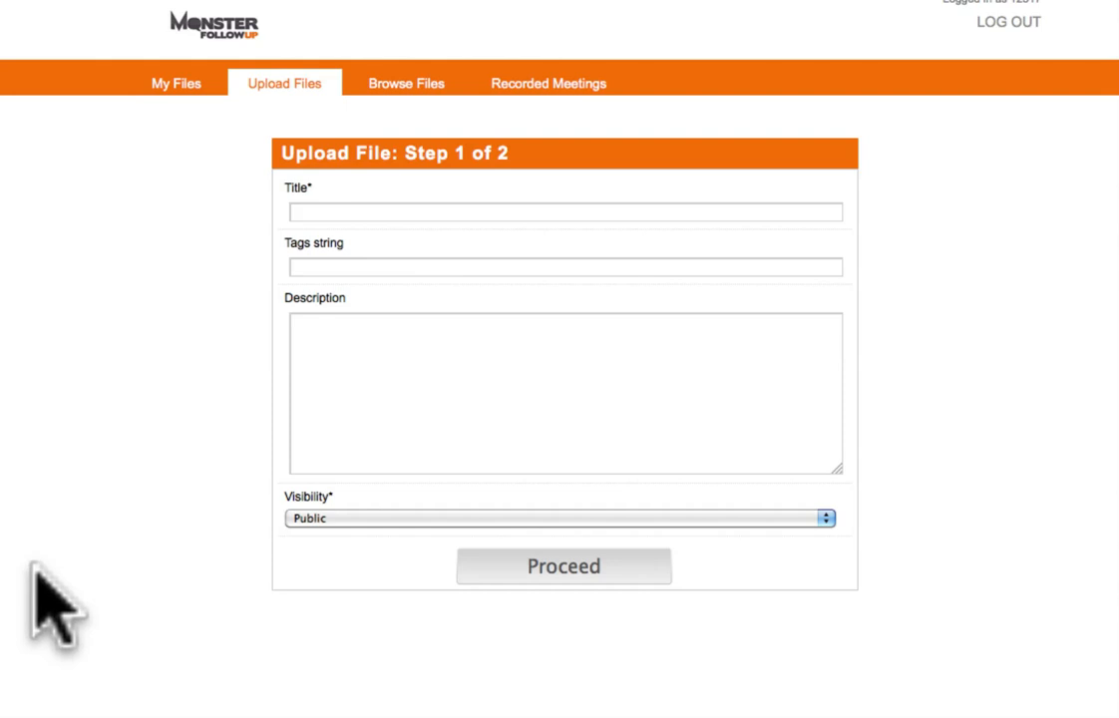
{"action": "mouse_move", "coordinate": [382, 110]}
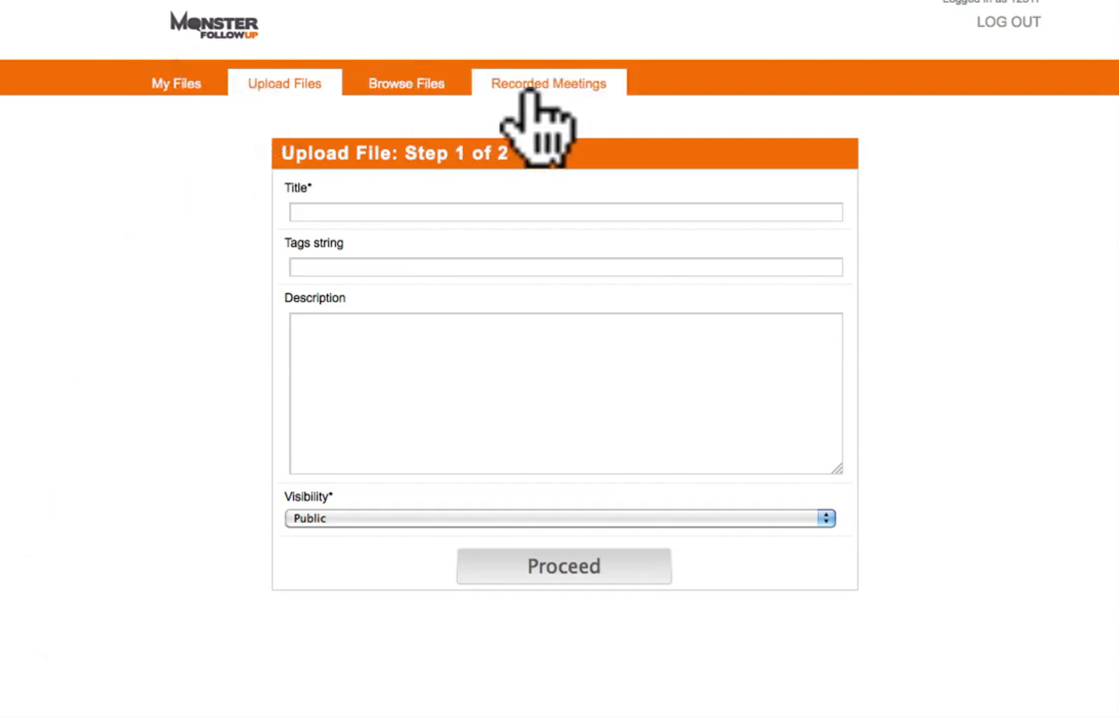
{"action": "left_click", "coordinate": [546, 84]}
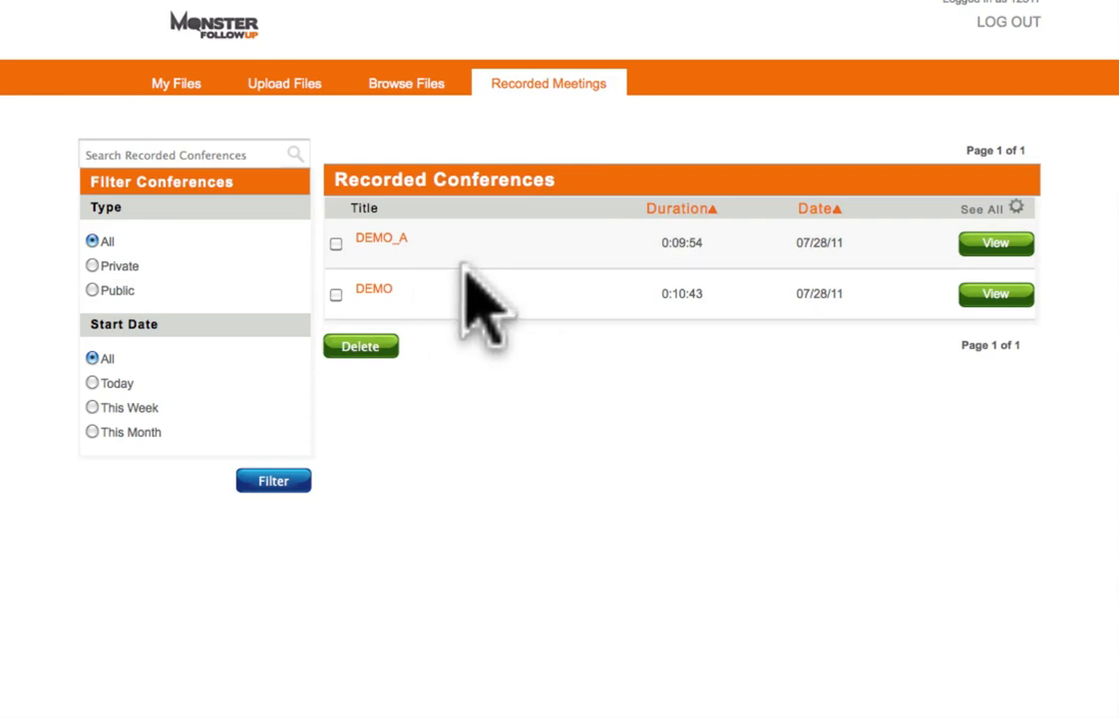
{"action": "mouse_move", "coordinate": [997, 243]}
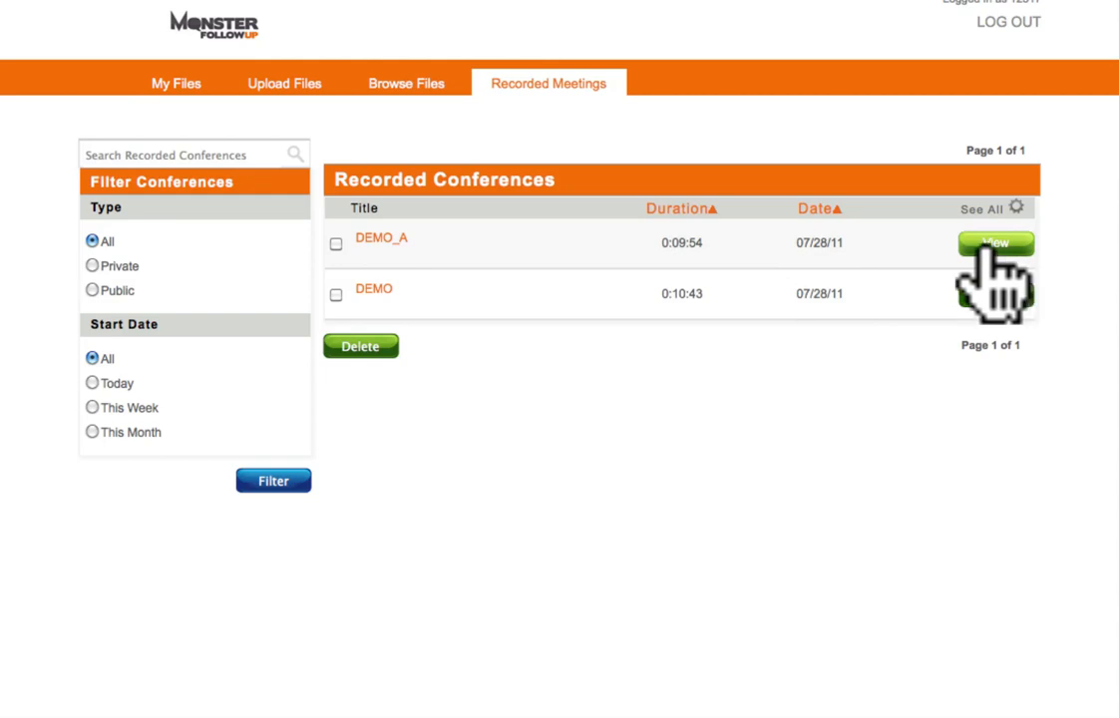
Step: Start playback of the DEMO_A recording from the Recorded Conferences list
{"action": "left_click", "coordinate": [993, 243]}
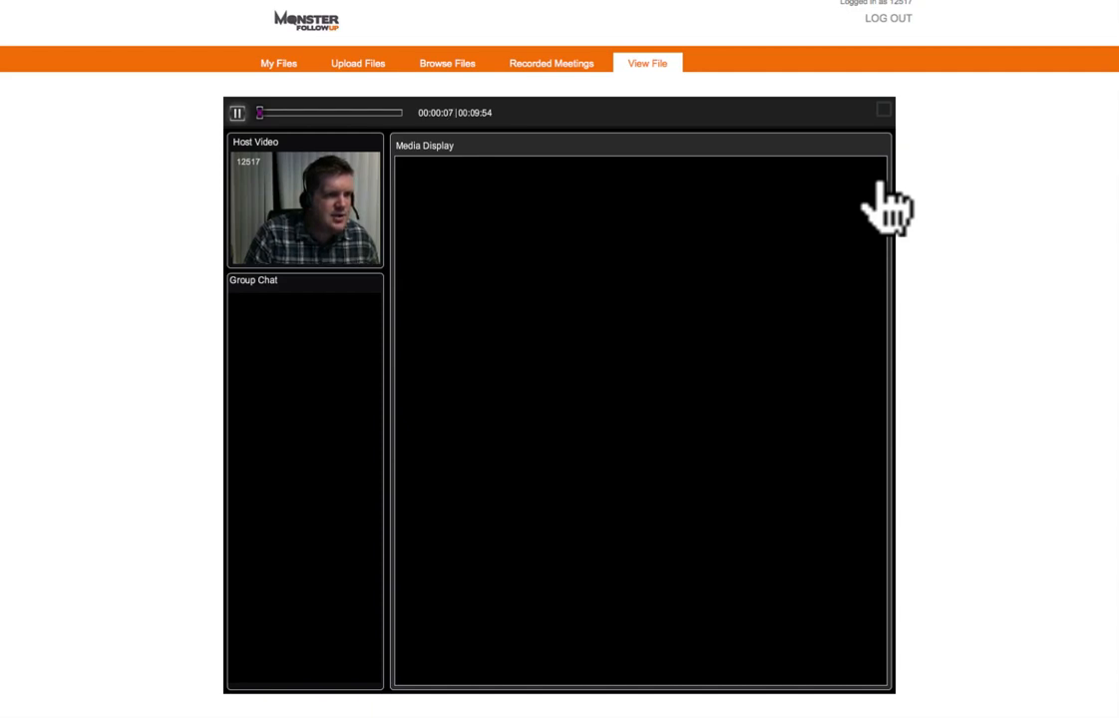
{"action": "mouse_move", "coordinate": [315, 216]}
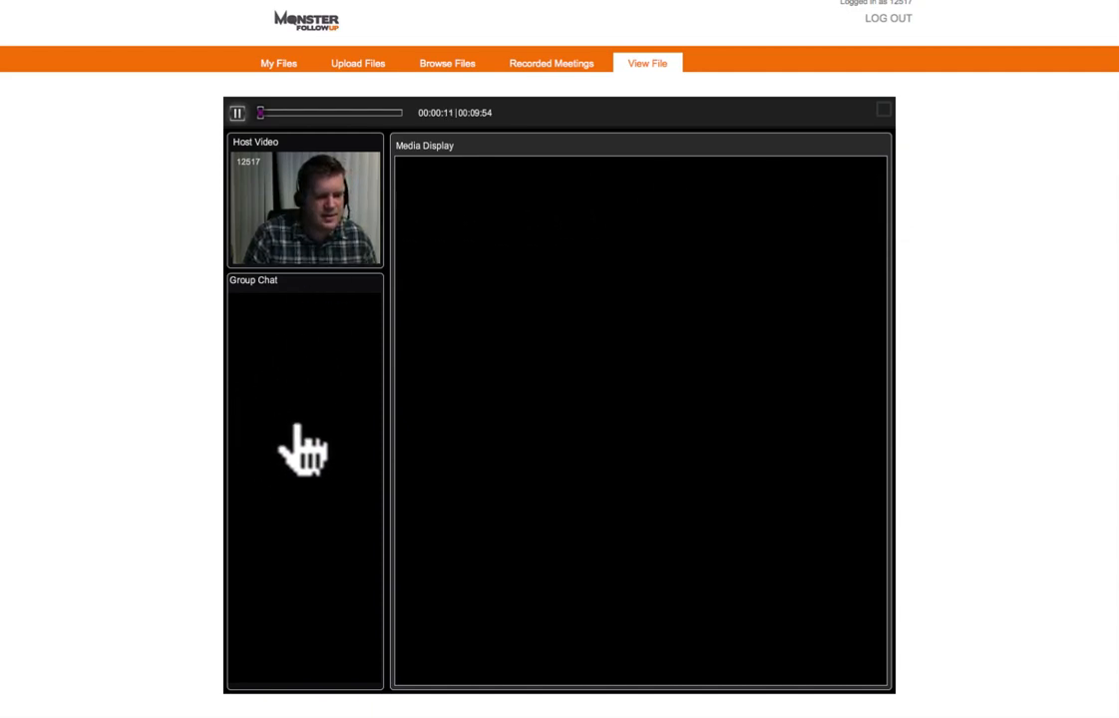
{"action": "mouse_move", "coordinate": [275, 380]}
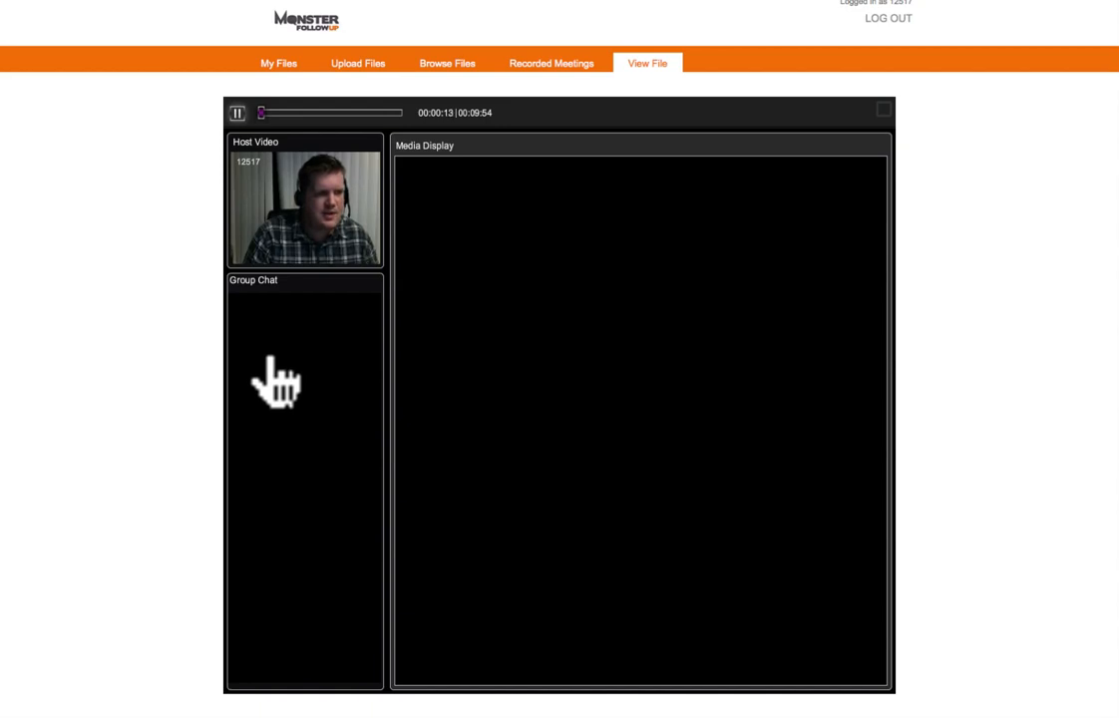
{"action": "mouse_move", "coordinate": [426, 184]}
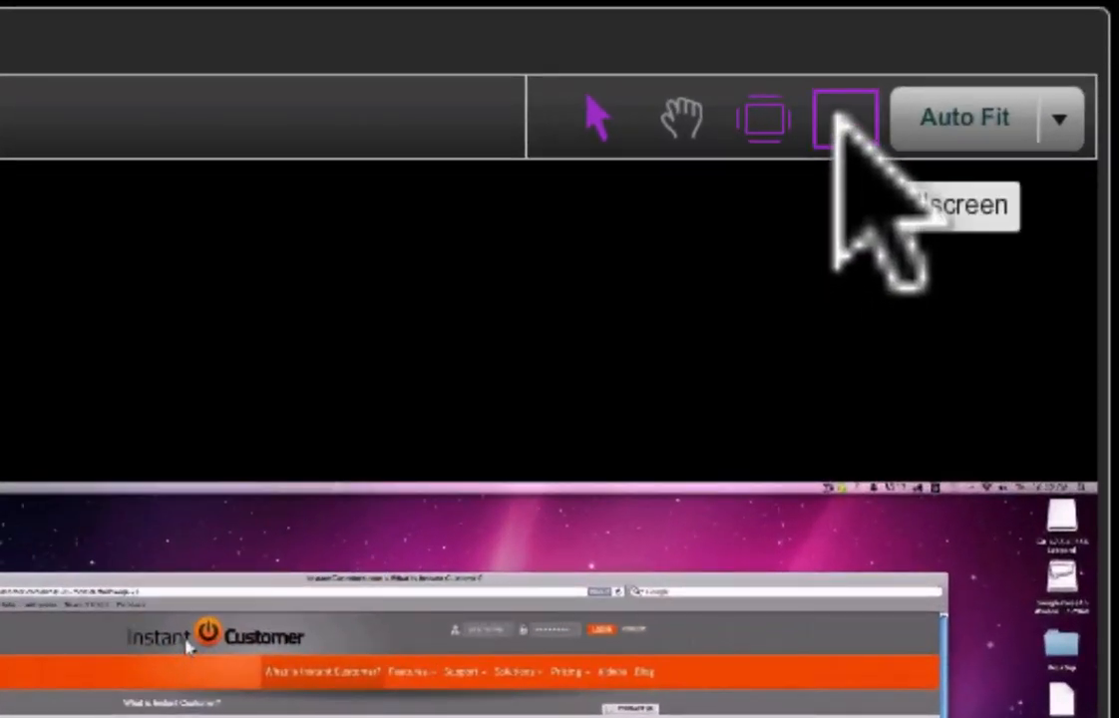
Step: Let DEMO_A play to 1:10 of 9:54, then pause the replay
{"action": "left_click", "coordinate": [843, 115]}
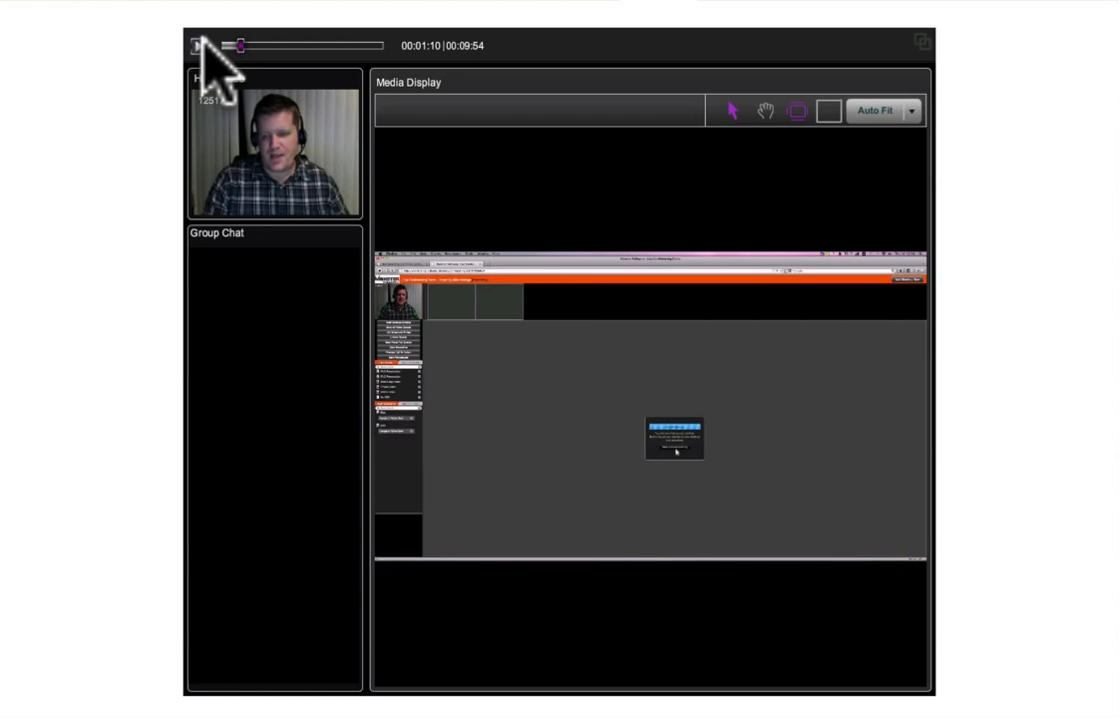
{"action": "left_click", "coordinate": [199, 44]}
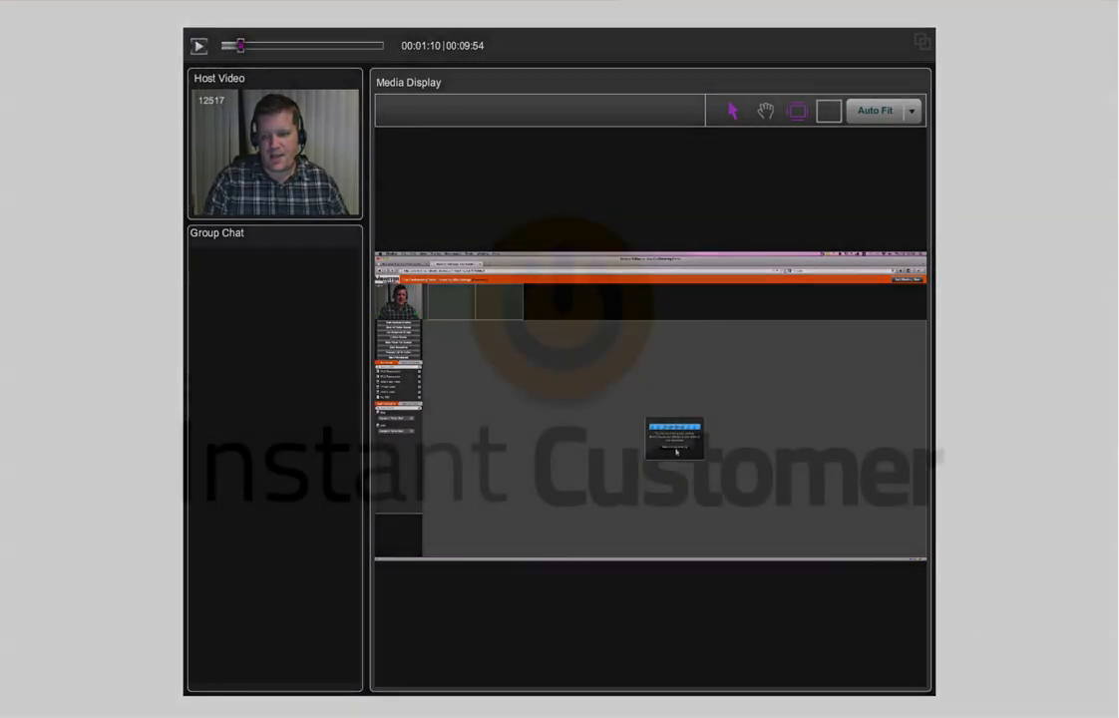